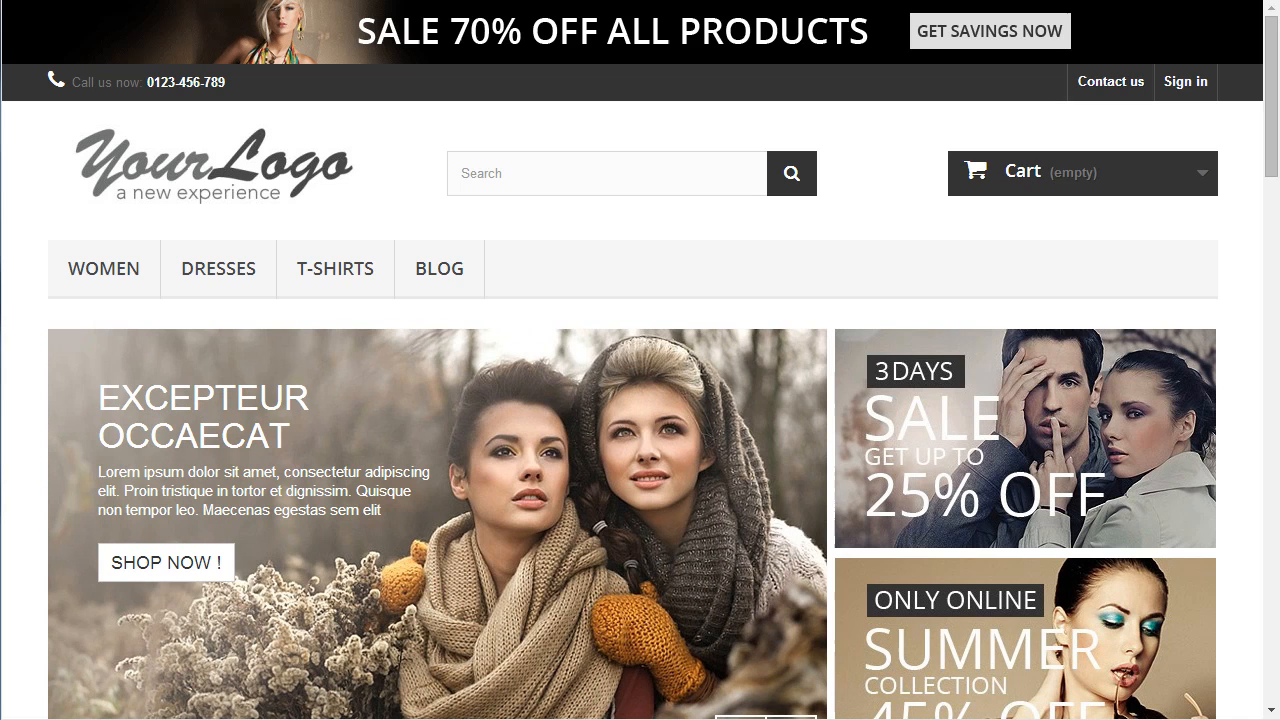
pyautogui.moveTo(150, 160)
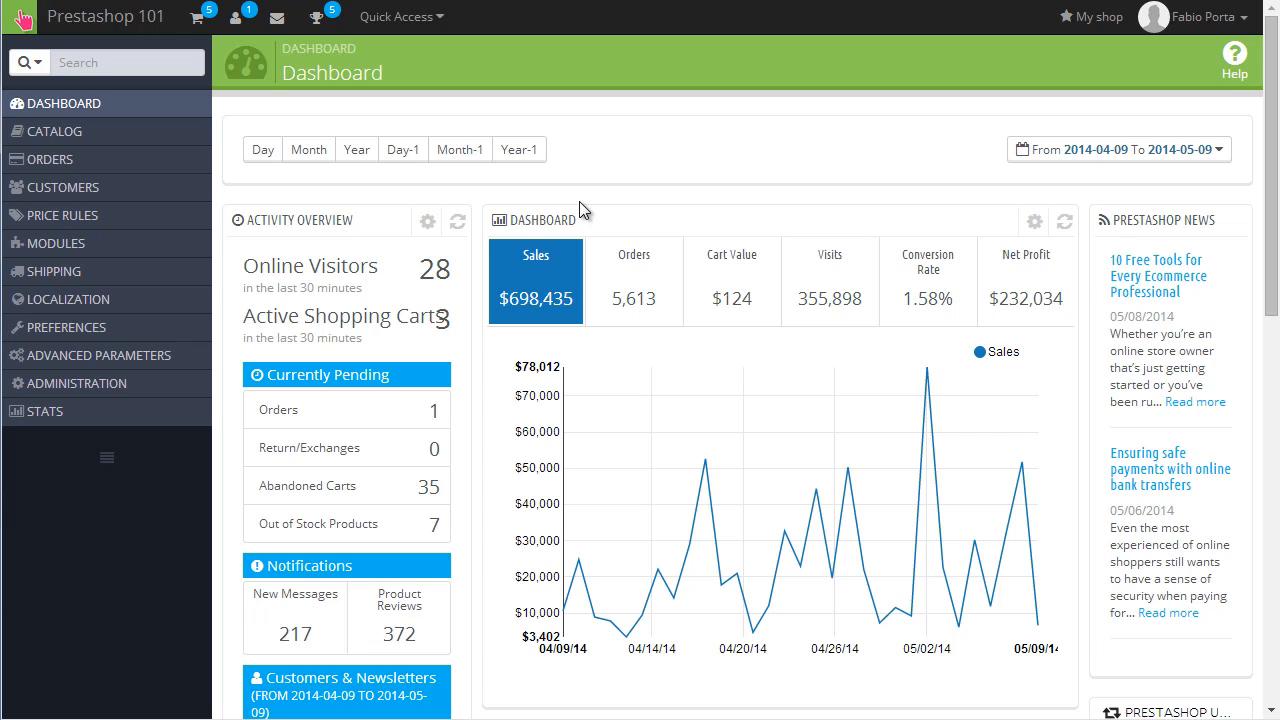
pyautogui.moveTo(617, 218)
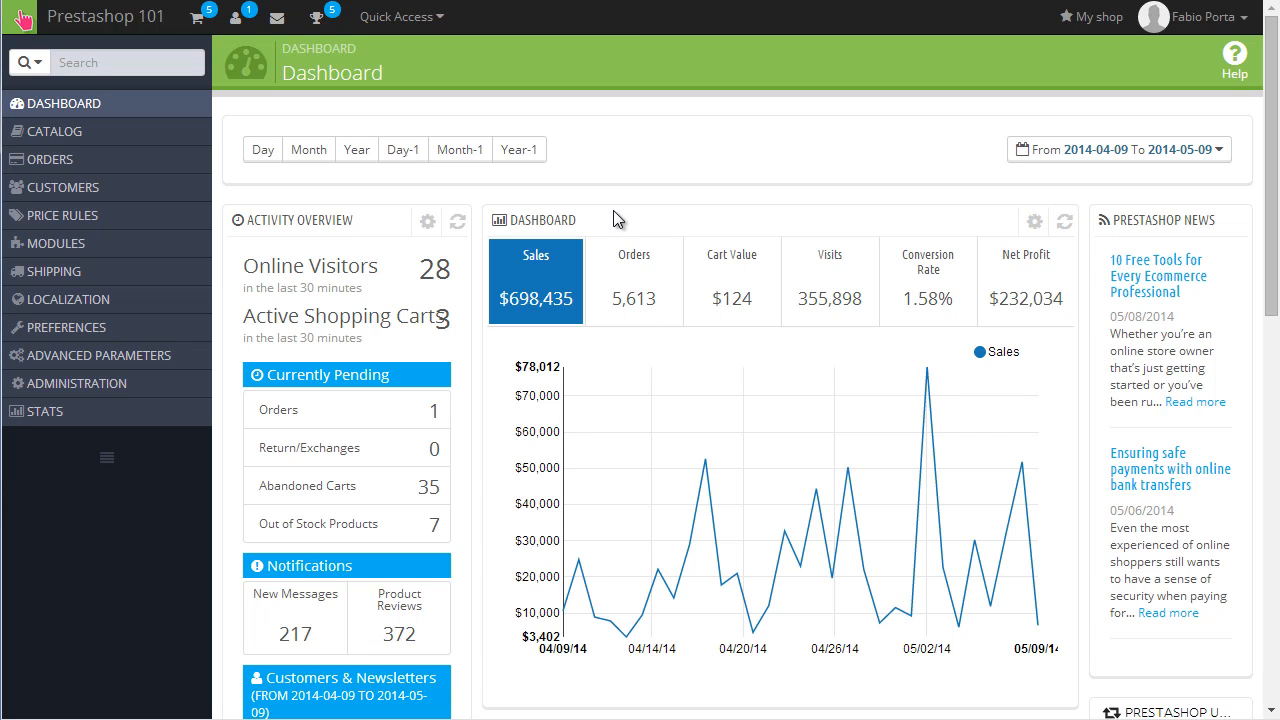
pyautogui.moveTo(717, 273)
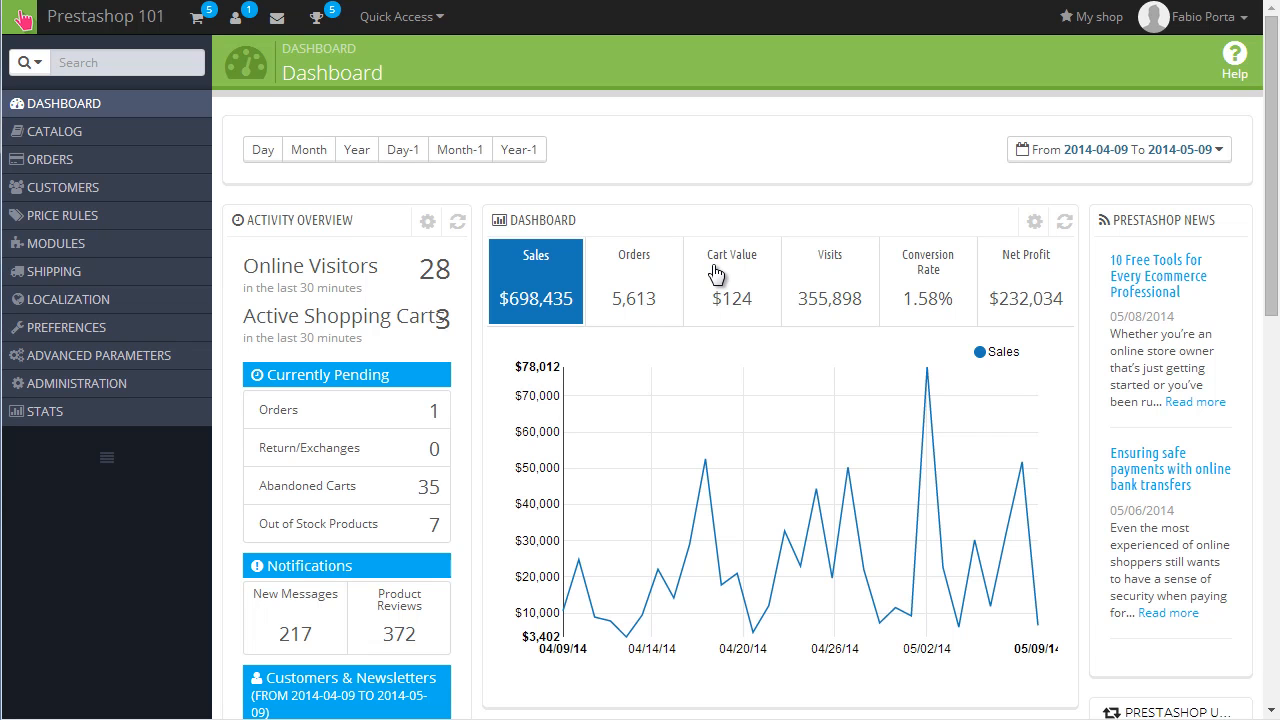
# Step: Scroll down the Dashboard to the Demo Mode setting and switch it to NO
pyautogui.scroll(-3)
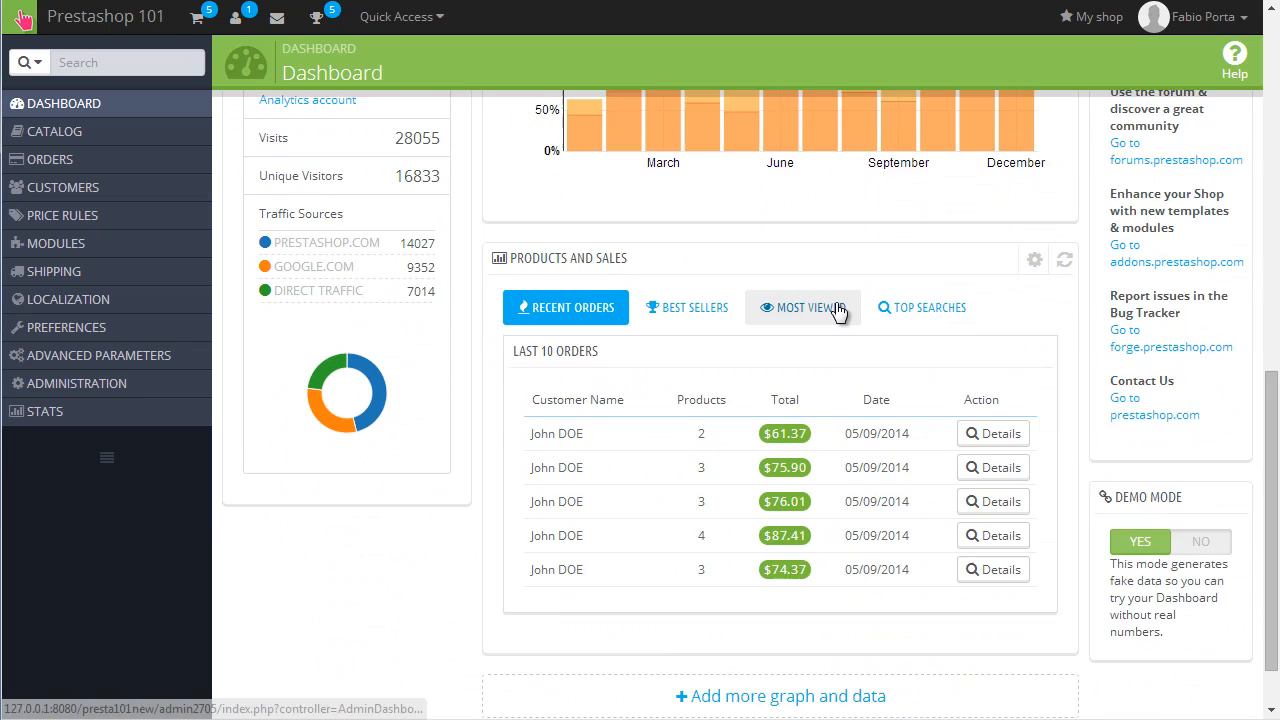
pyautogui.scroll(-3)
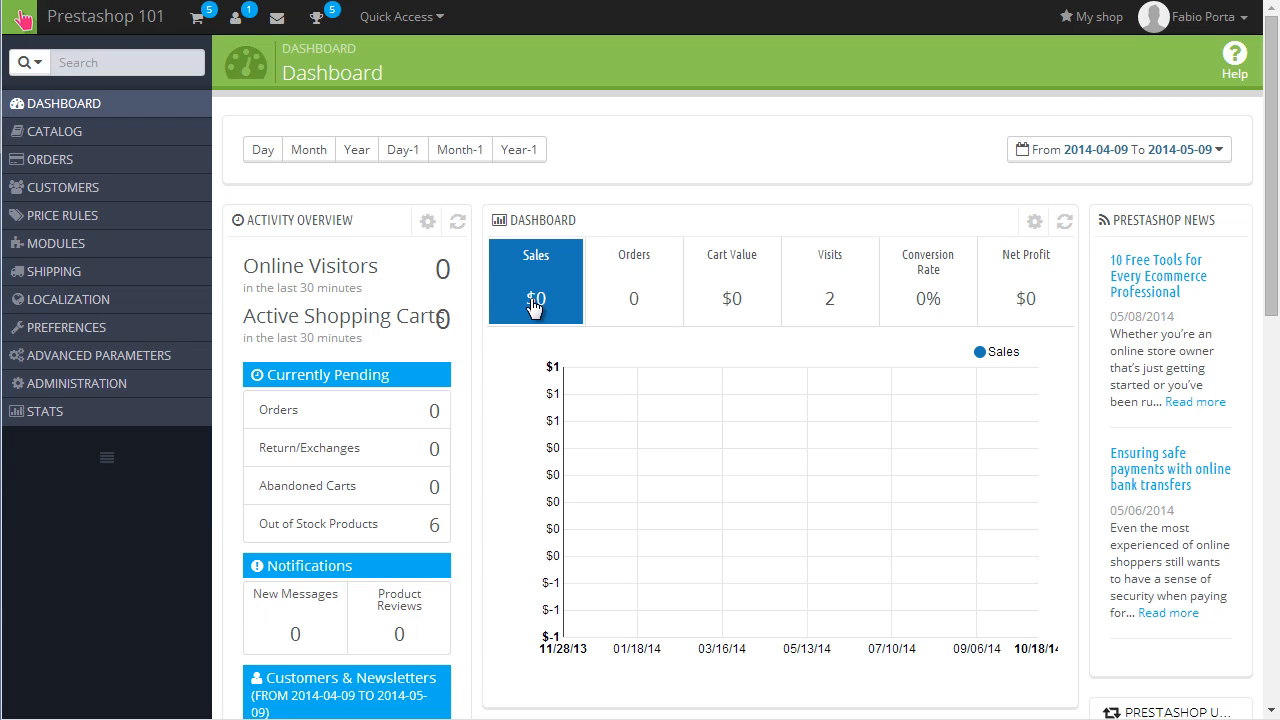
pyautogui.moveTo(1062, 99)
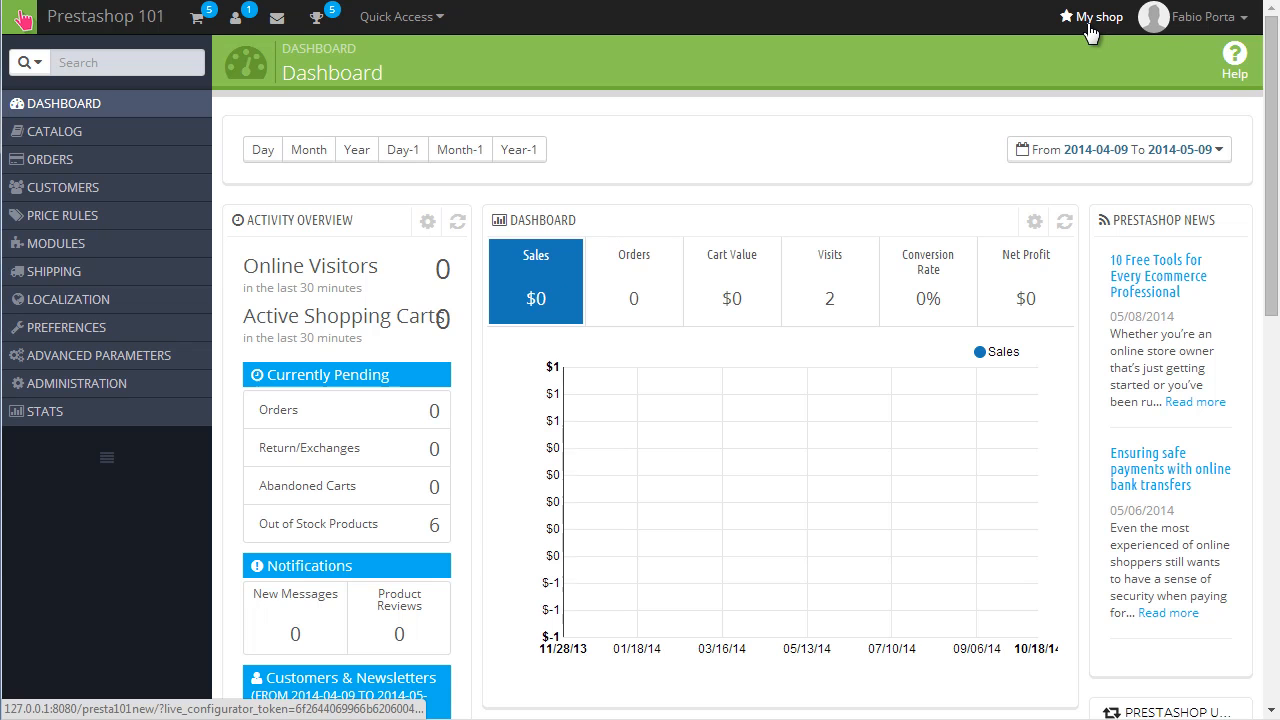
# Step: In the My shop live configurator, apply the yellow/orange Color Theme and review the homepage
pyautogui.click(1089, 16)
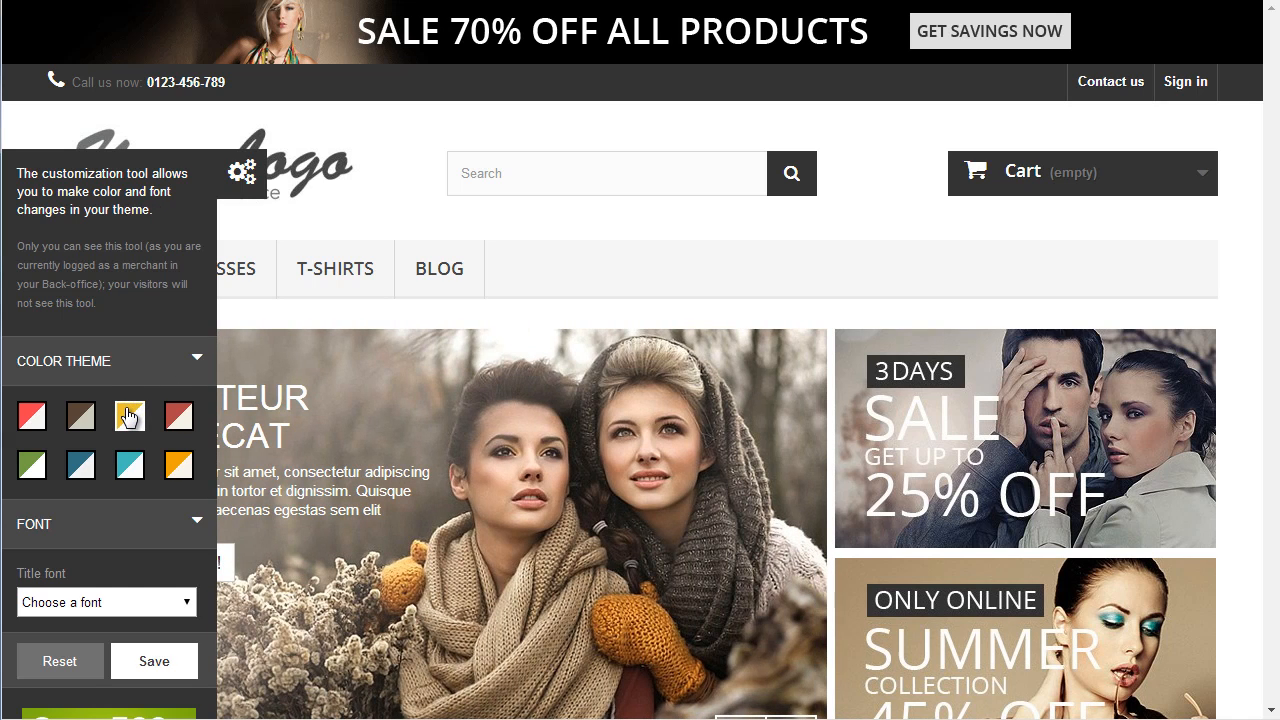
pyautogui.click(129, 415)
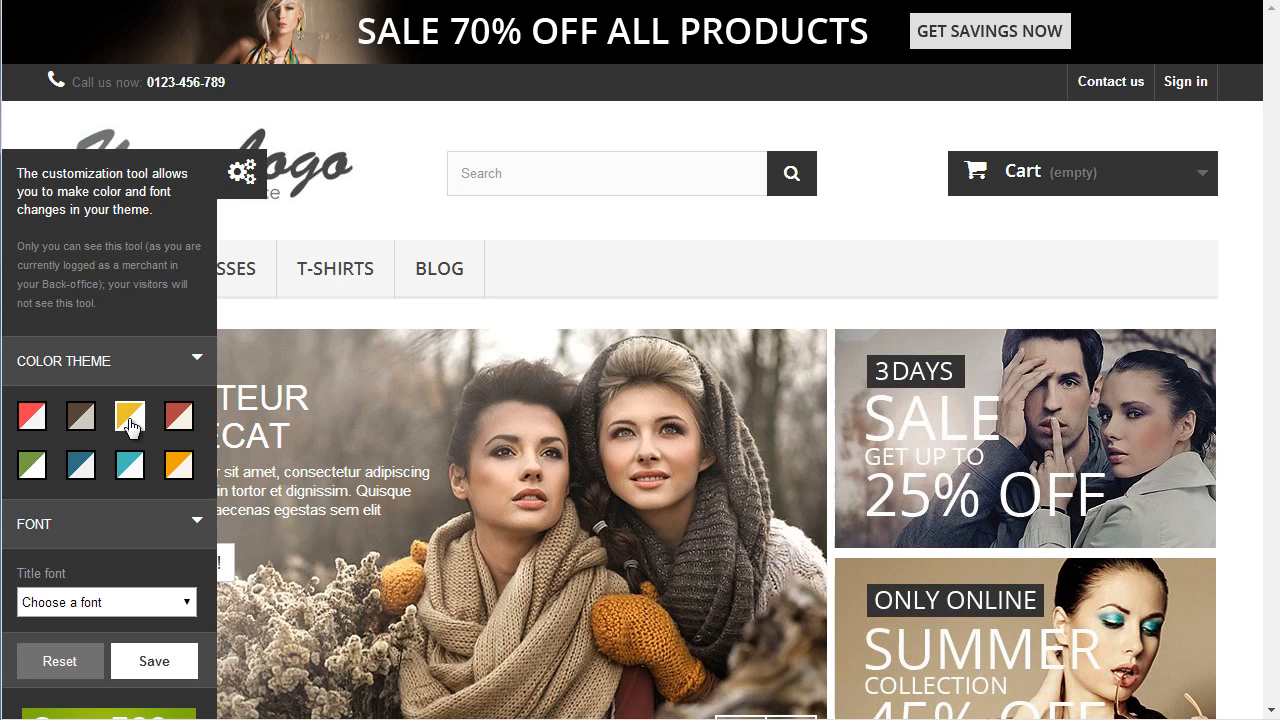
pyautogui.click(128, 416)
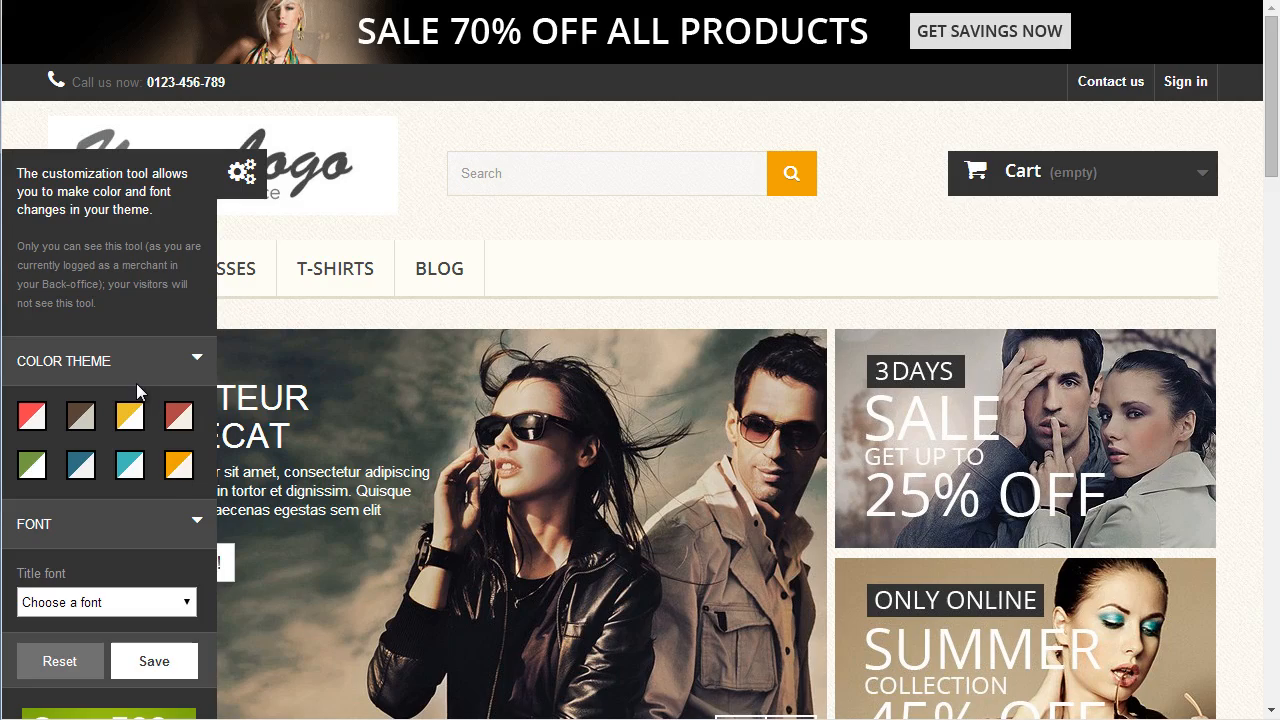
pyautogui.scroll(-3)
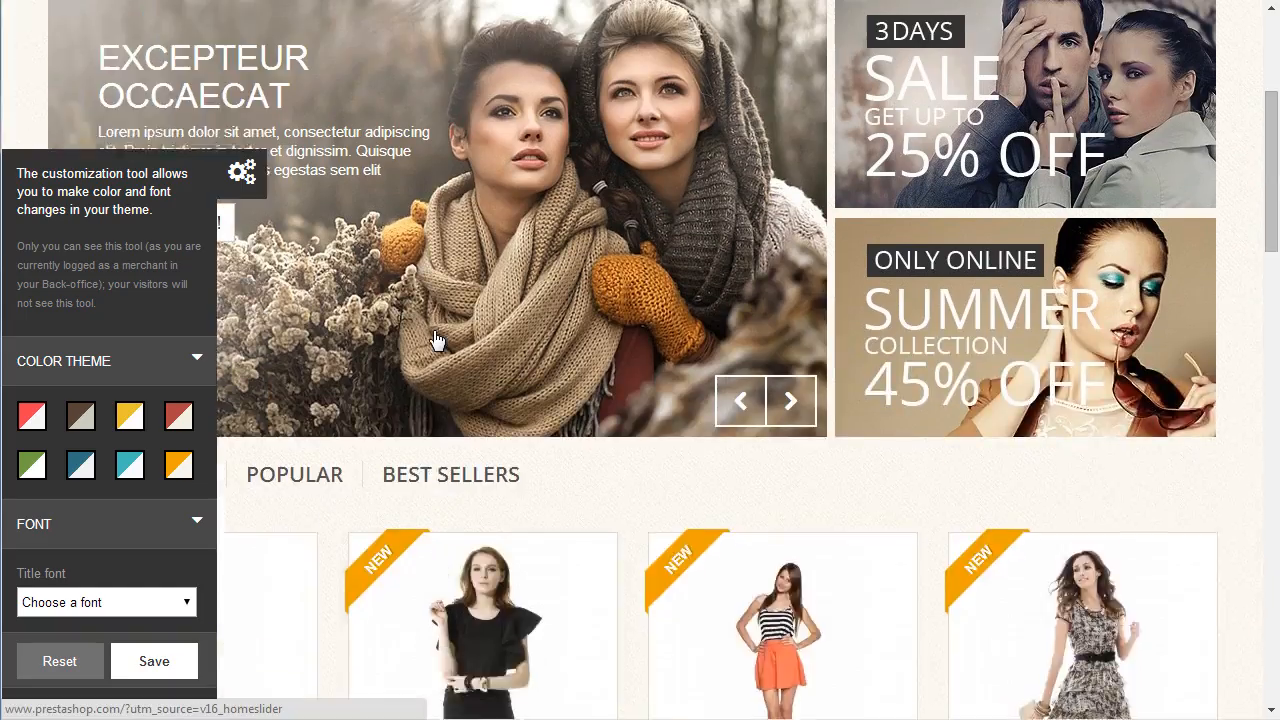
pyautogui.click(105, 601)
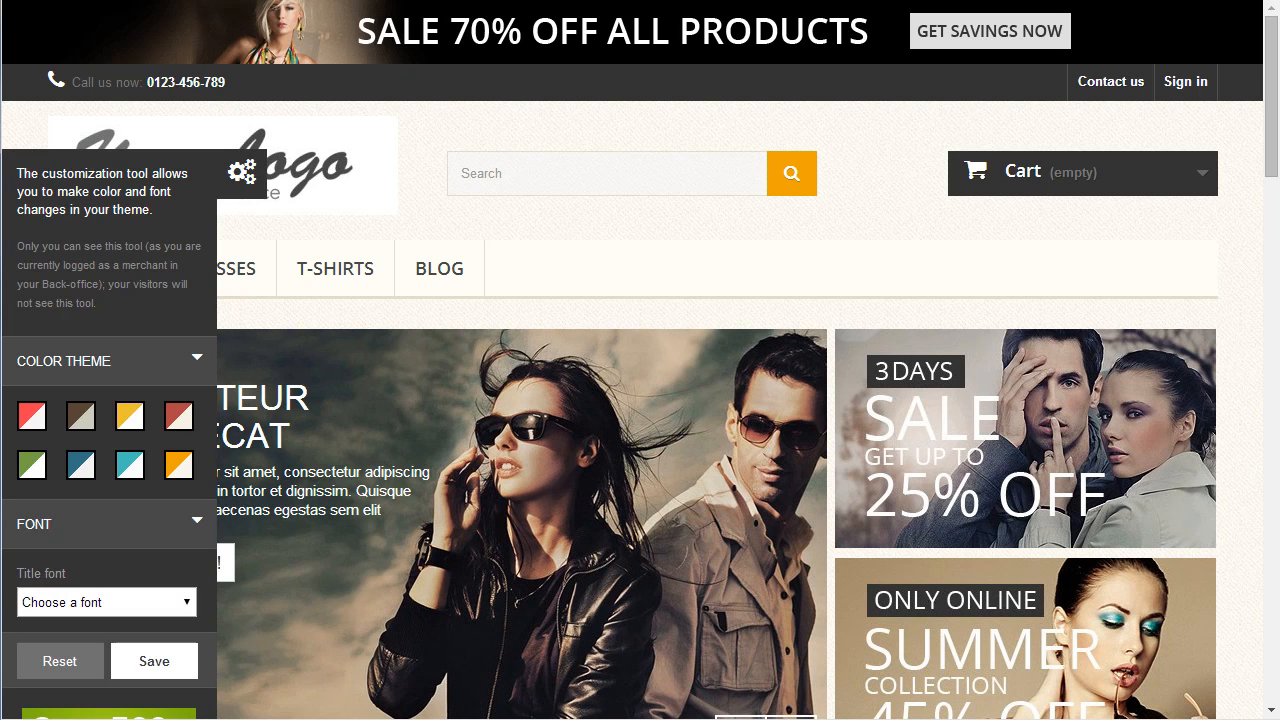
pyautogui.moveTo(366, 197)
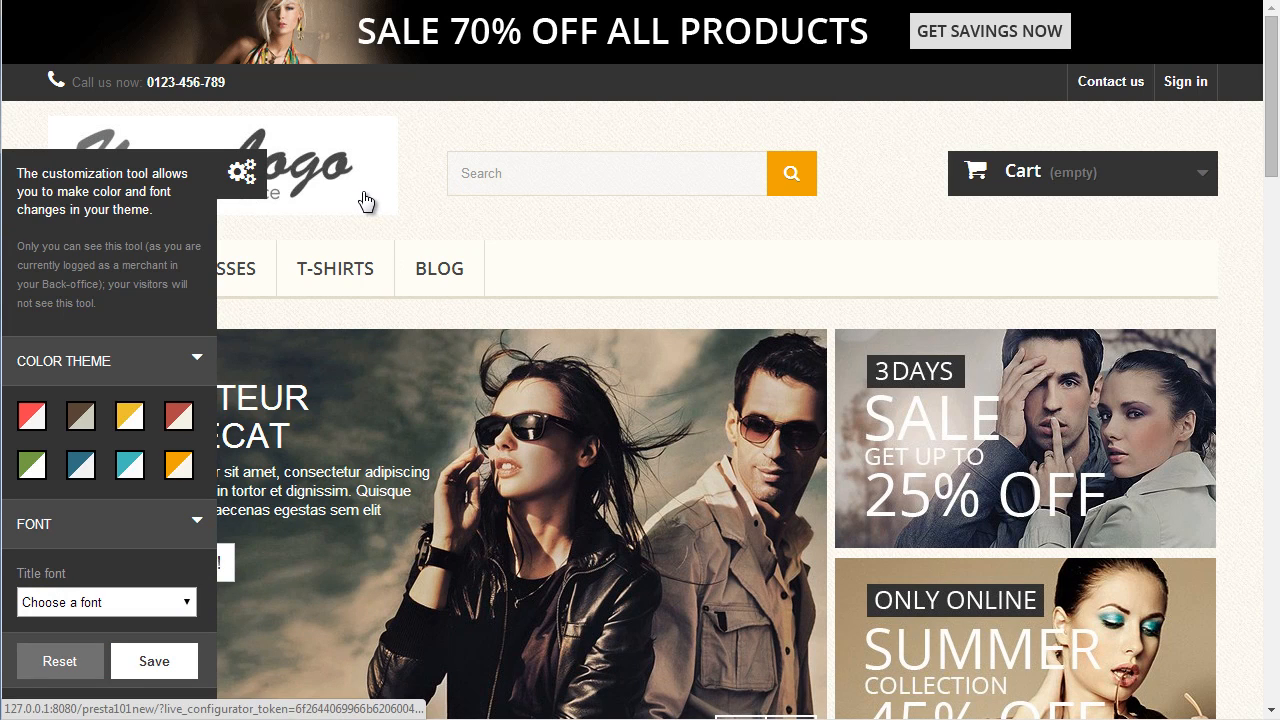
pyautogui.moveTo(367, 198)
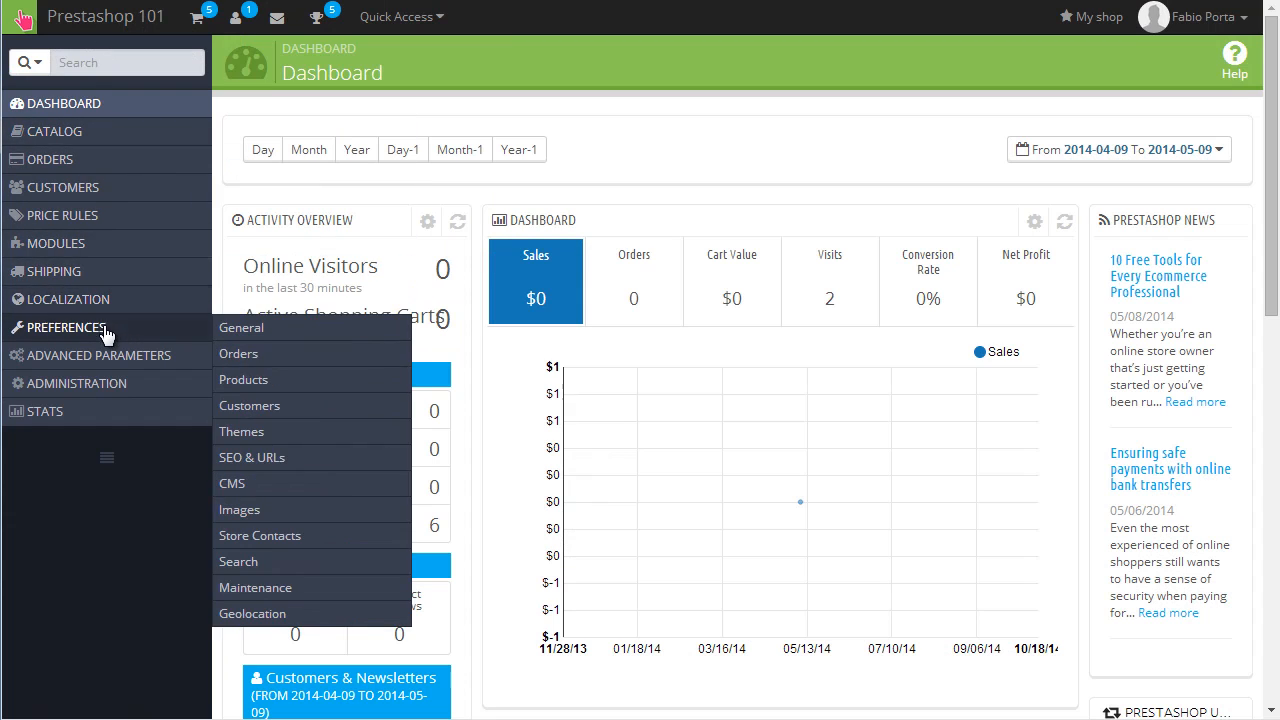
pyautogui.moveTo(258, 510)
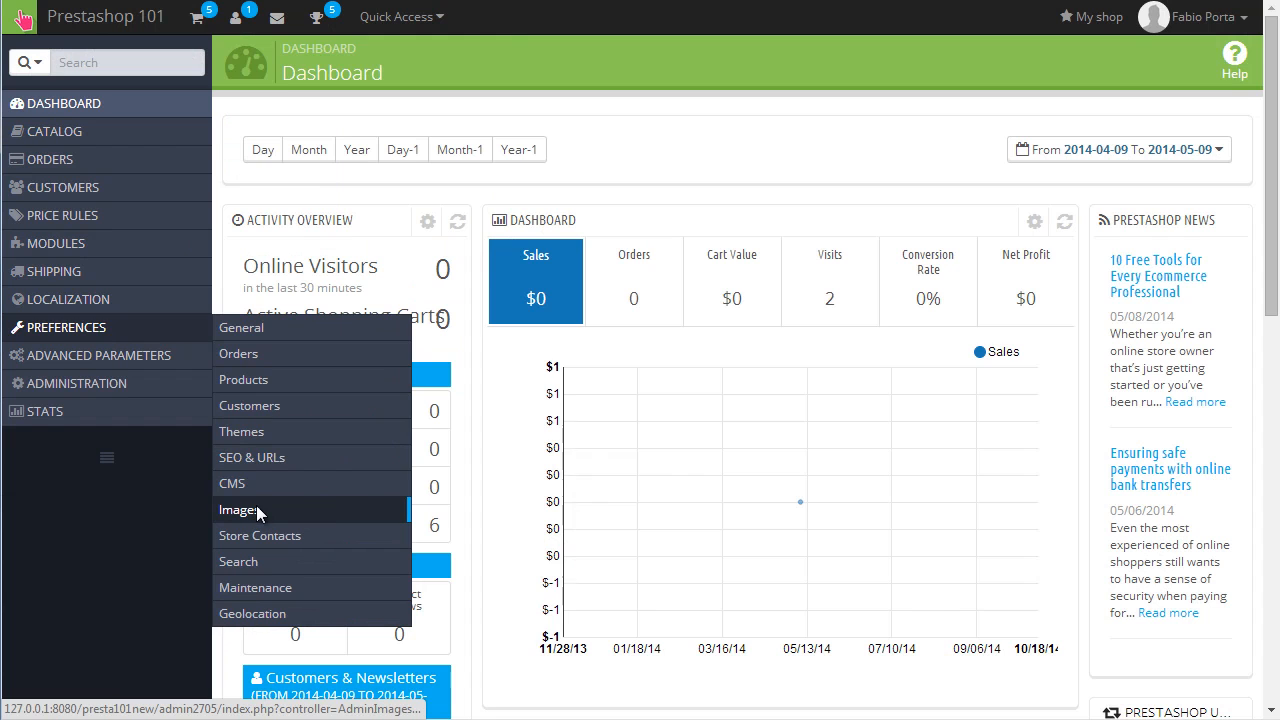
# Step: In Preferences > Images, select 'Use PNG only if the base image is in PNG format' and save
pyautogui.click(240, 510)
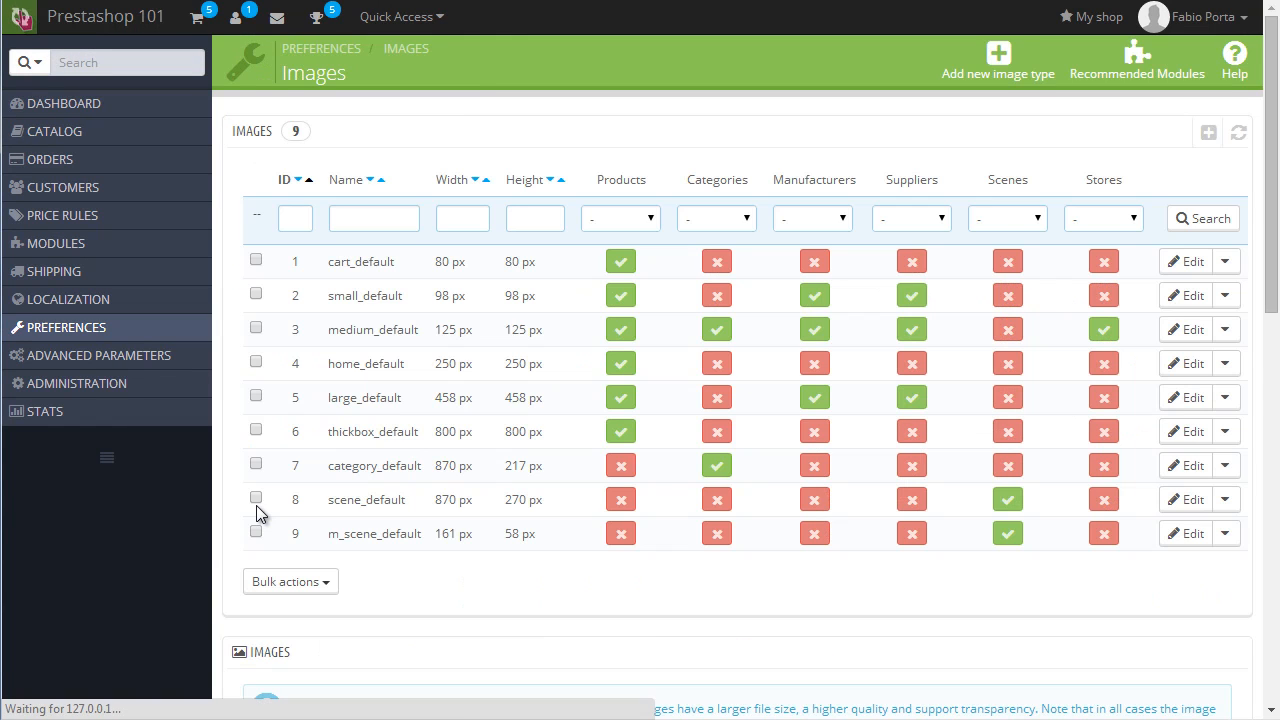
pyautogui.scroll(-3)
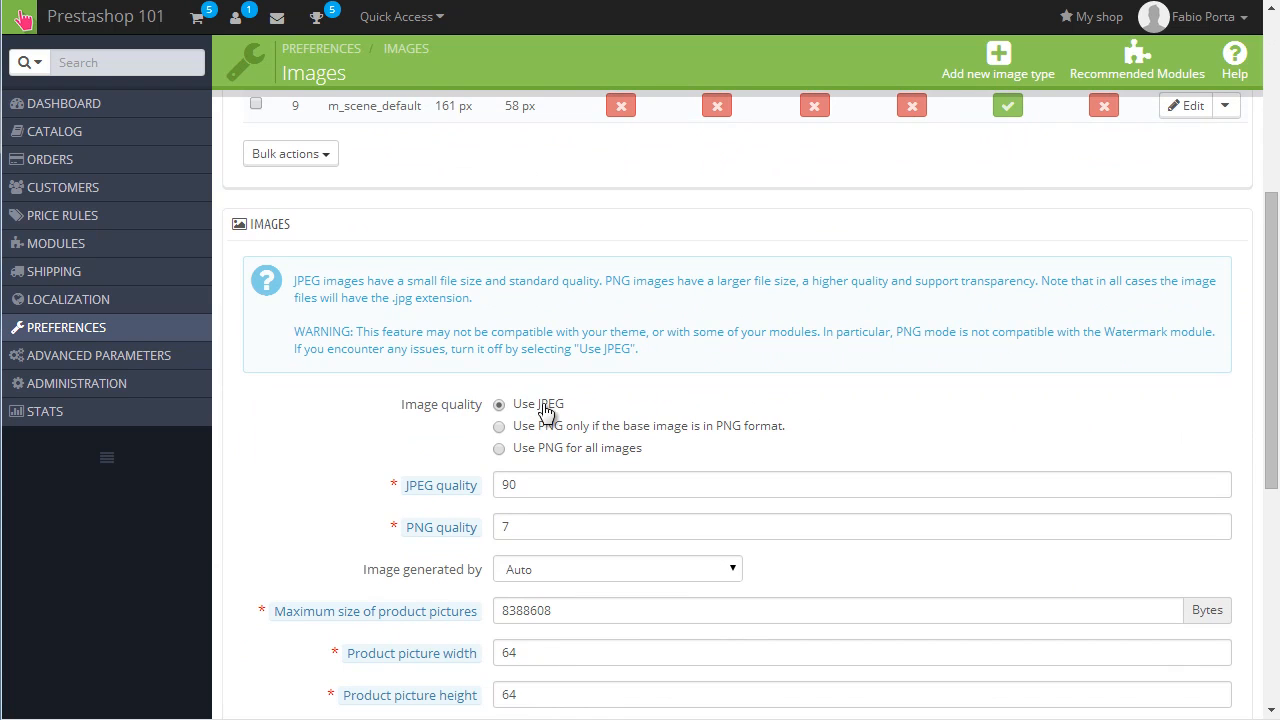
pyautogui.moveTo(538, 399)
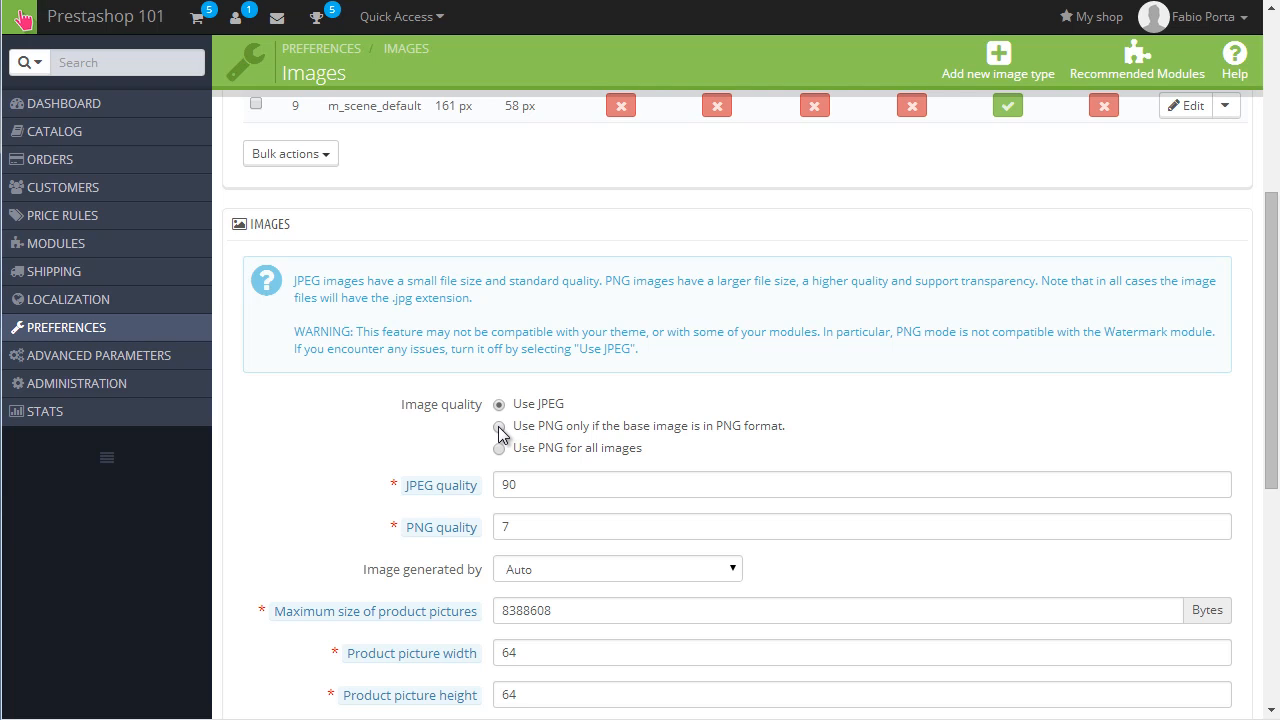
pyautogui.click(499, 404)
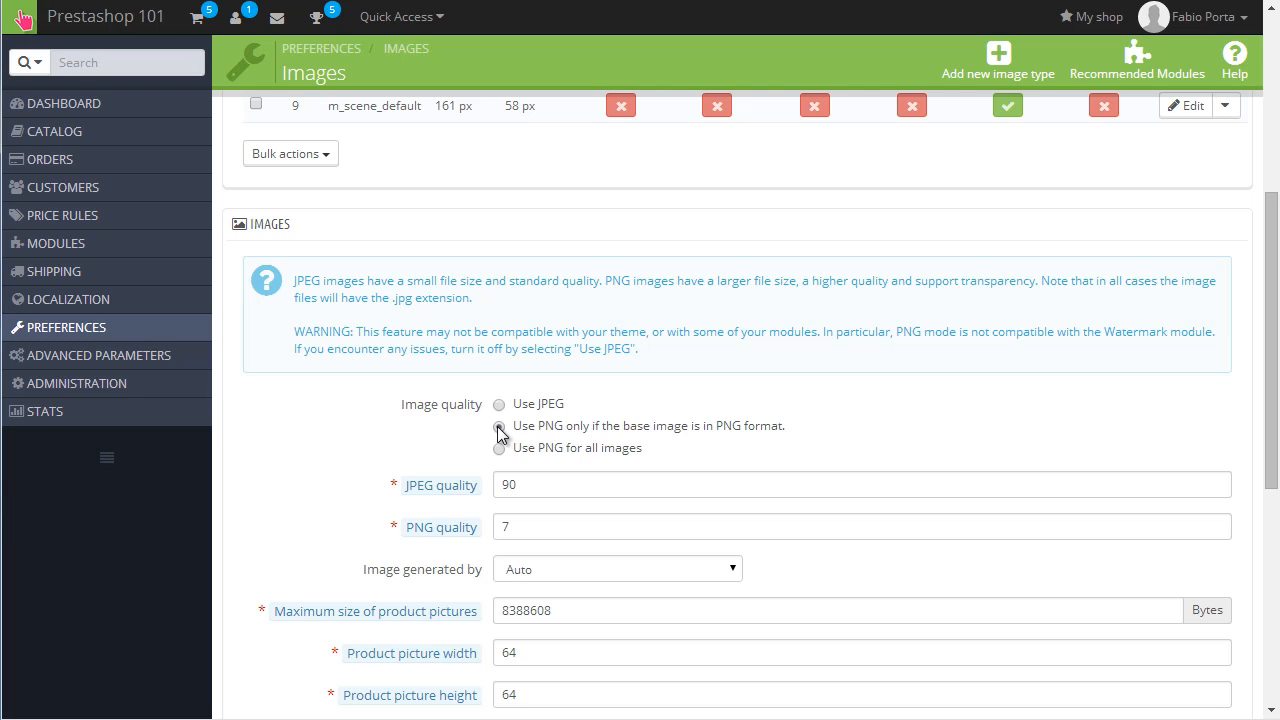
pyautogui.click(499, 427)
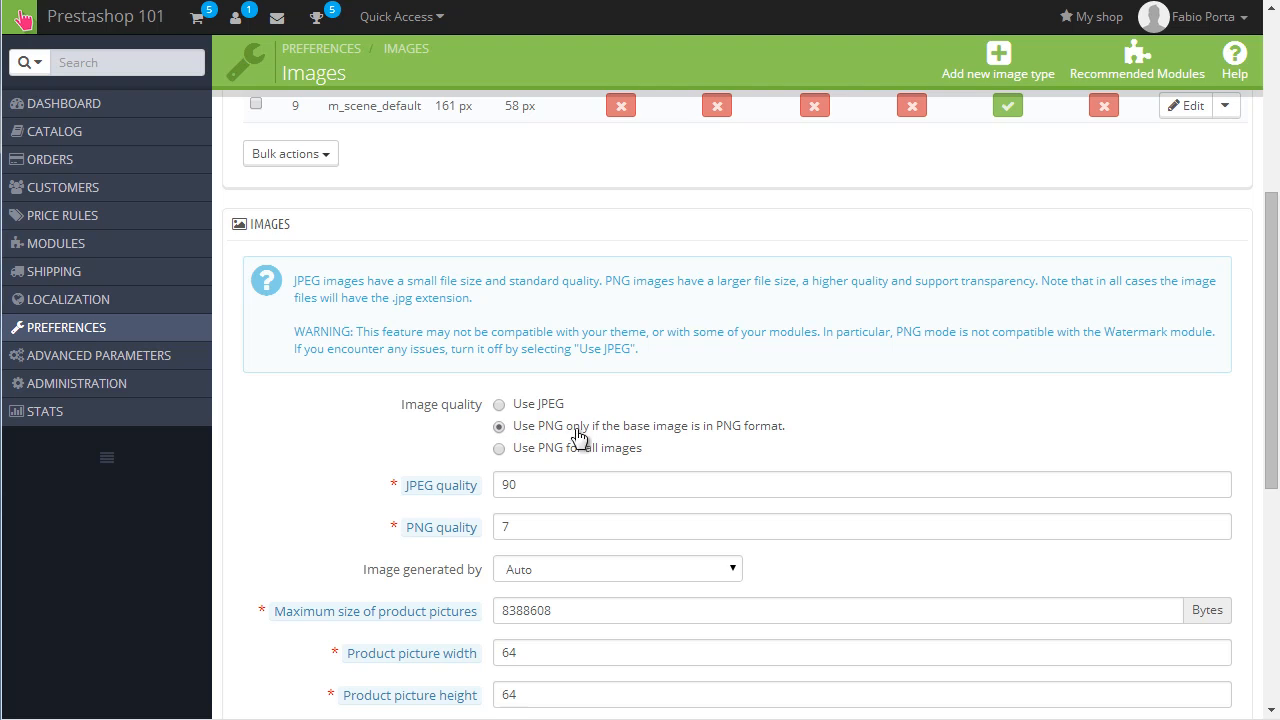
pyautogui.moveTo(635, 442)
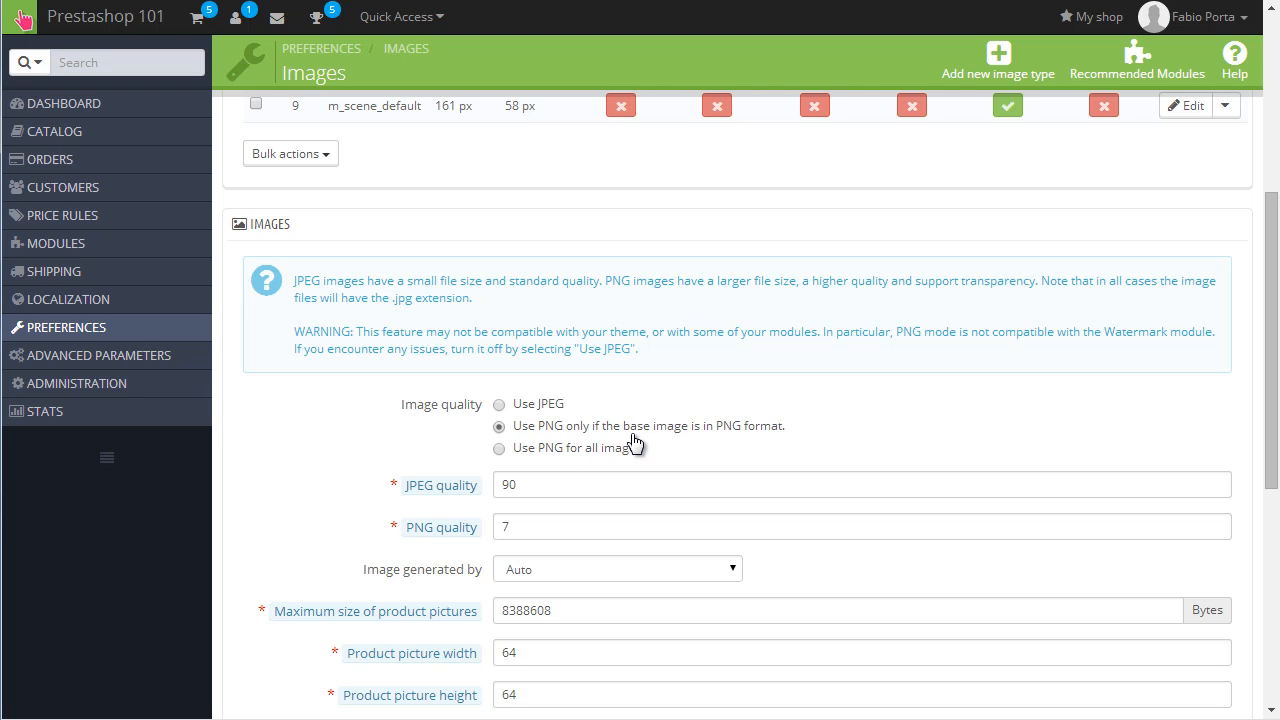
pyautogui.moveTo(648, 432)
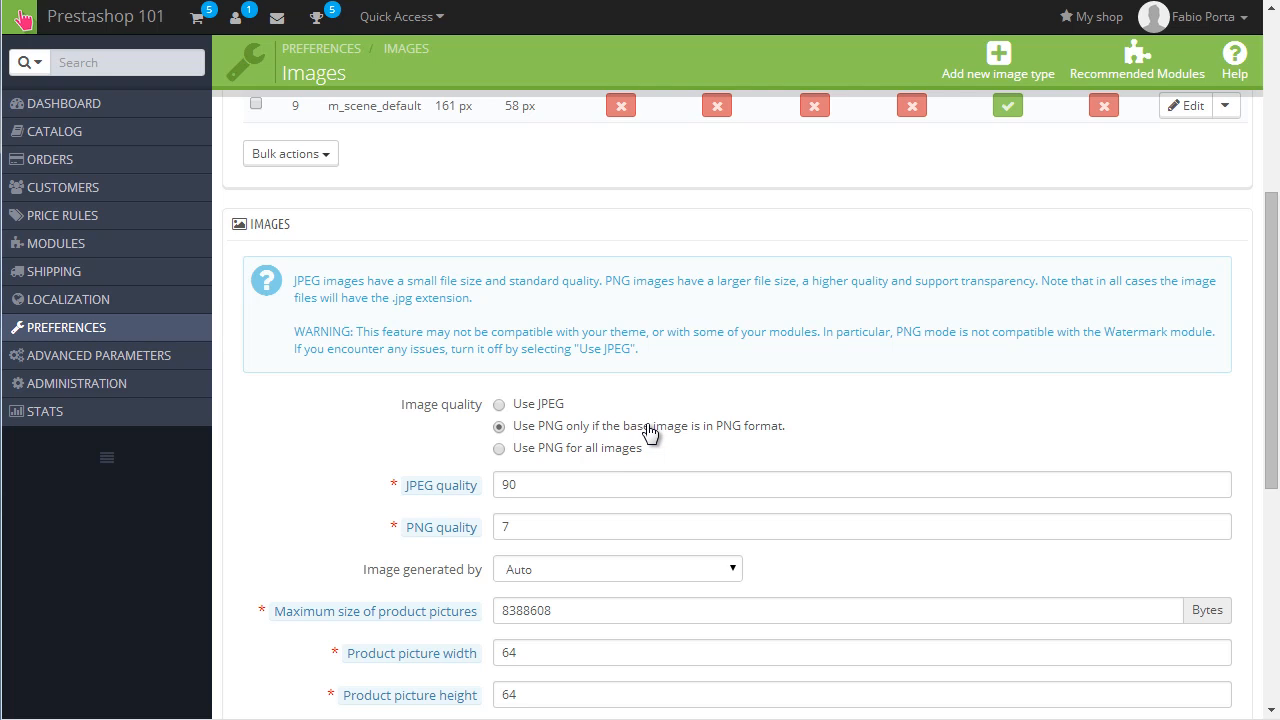
pyautogui.moveTo(625, 438)
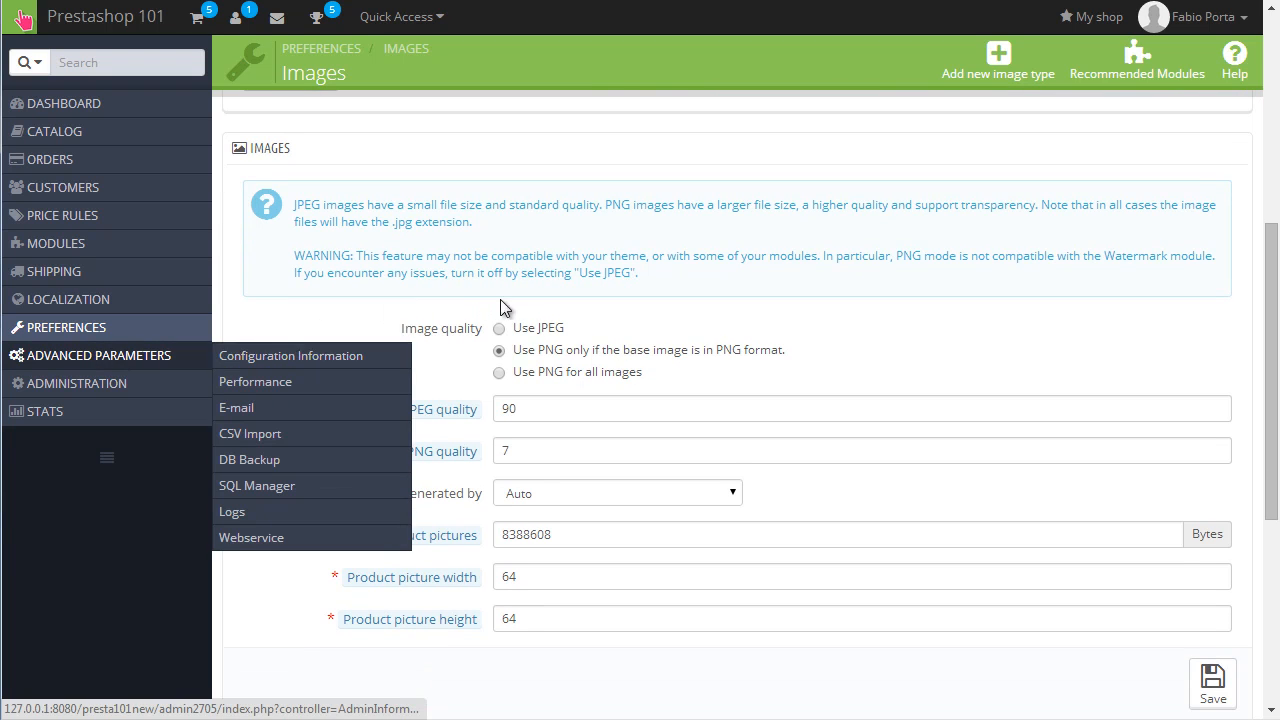
pyautogui.scroll(-3)
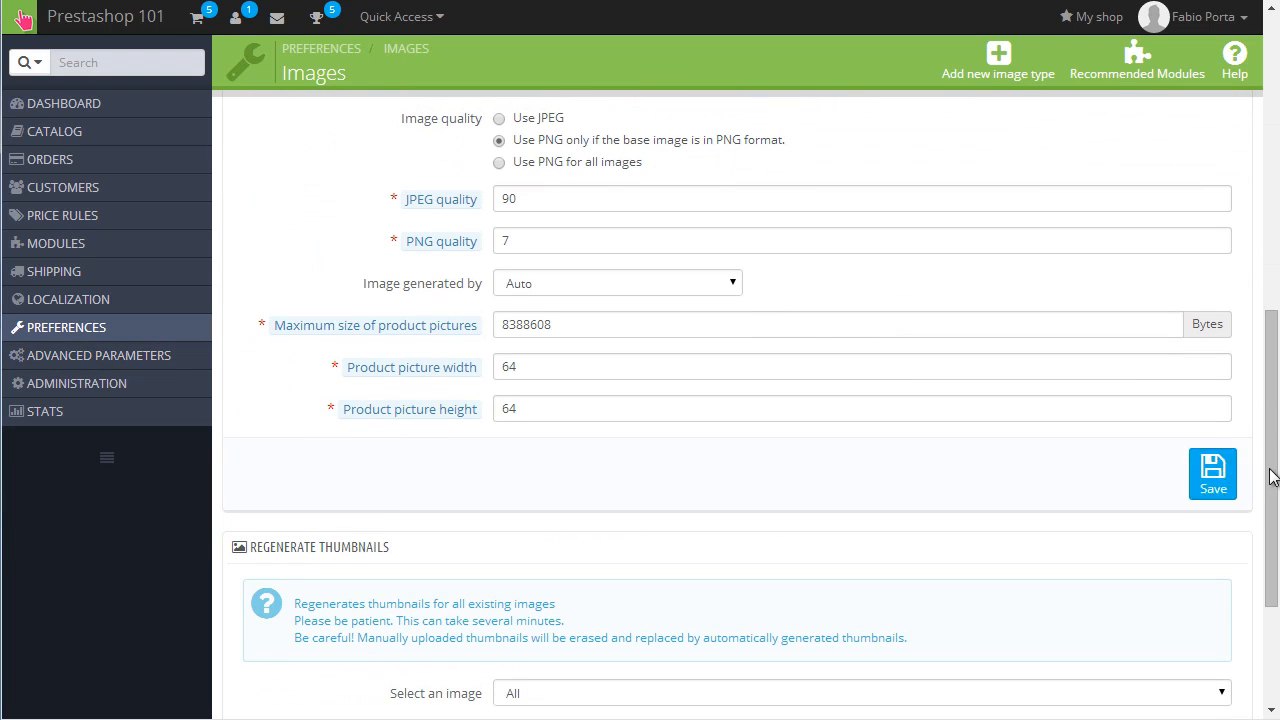
pyautogui.click(1212, 474)
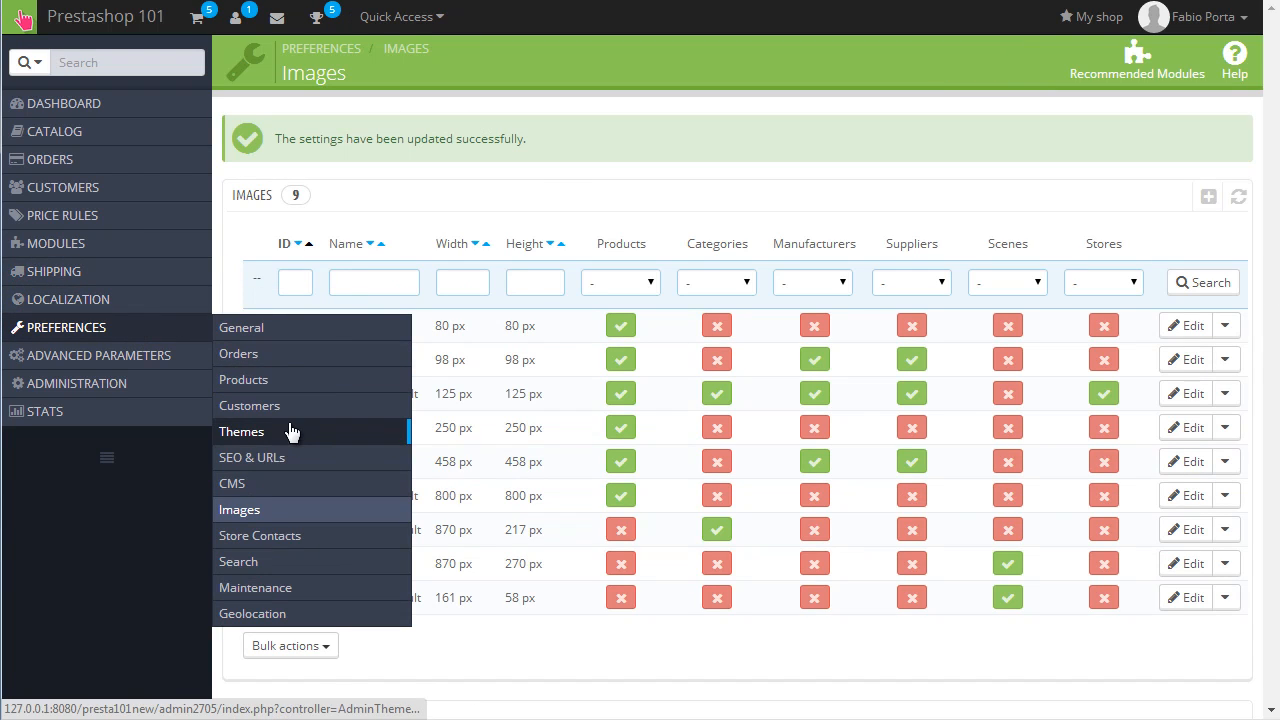
pyautogui.click(242, 431)
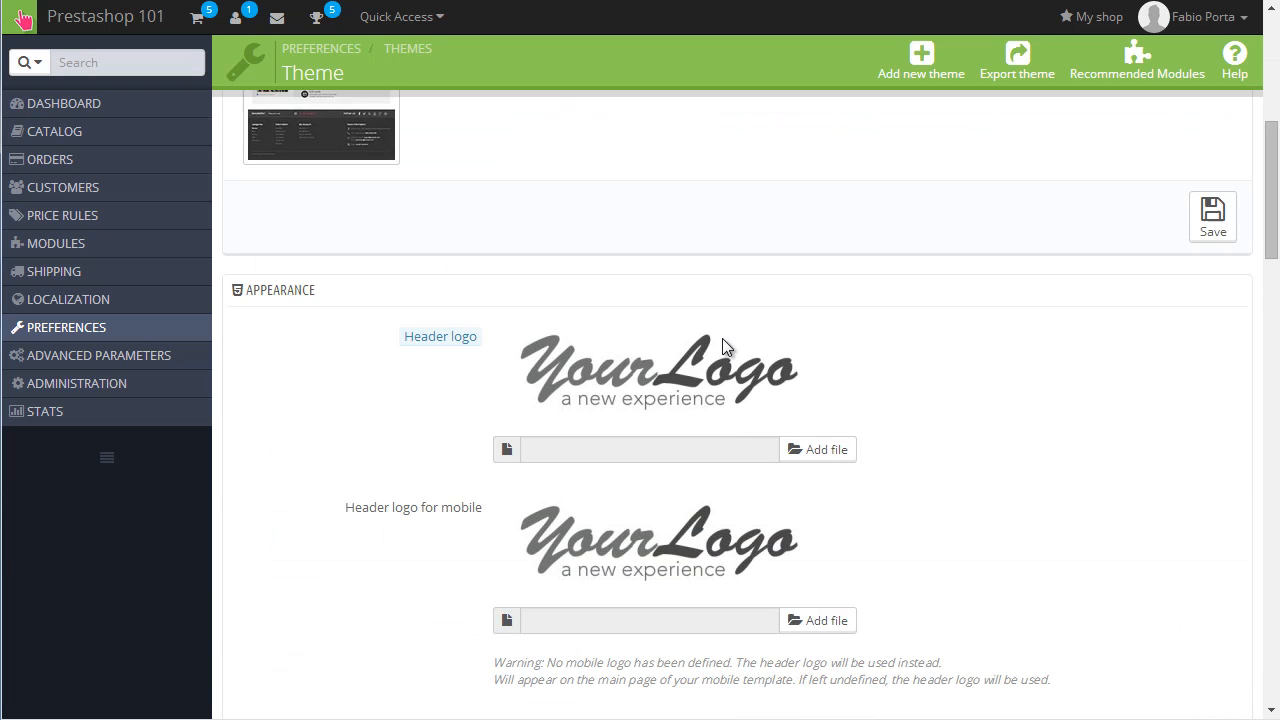
pyautogui.scroll(-3)
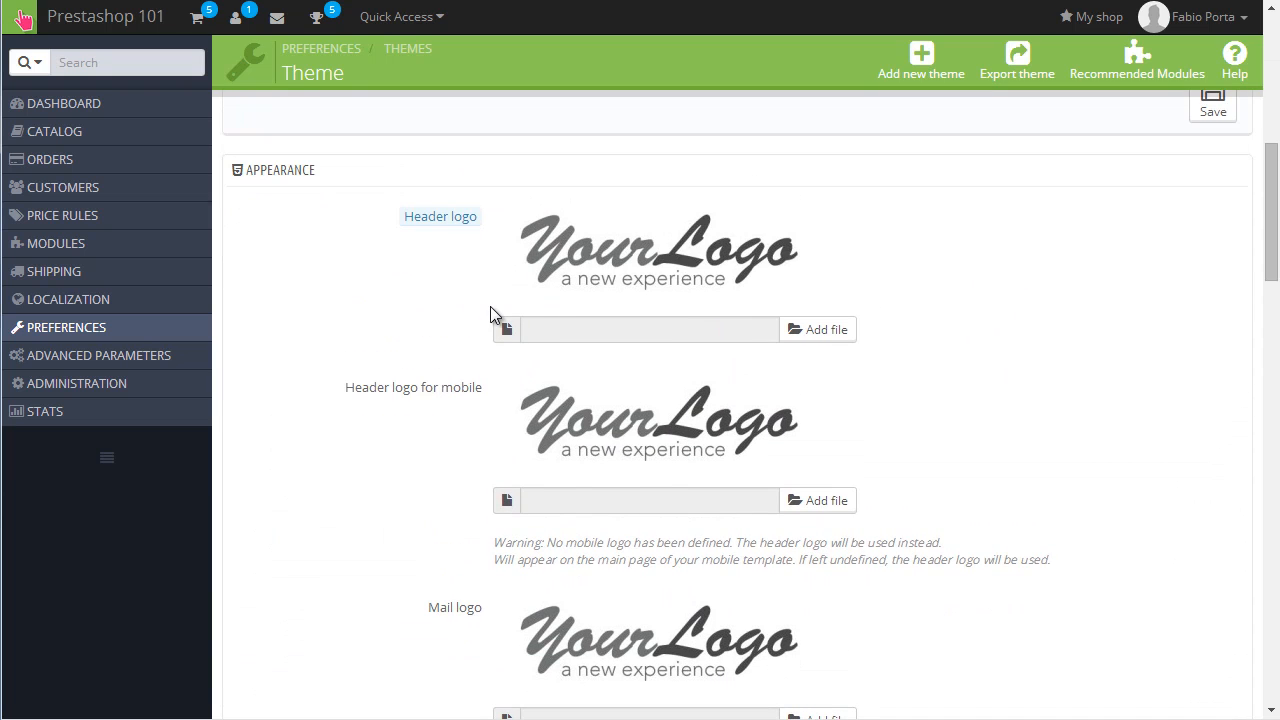
pyautogui.scroll(-3)
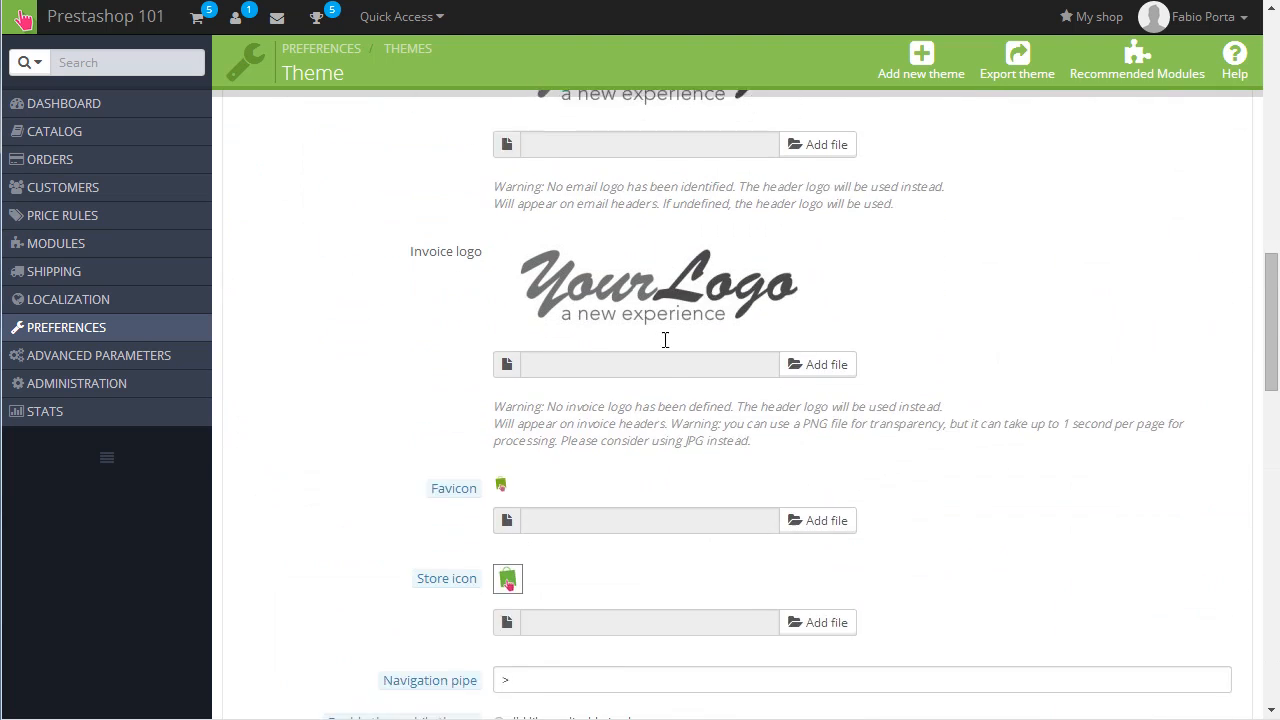
pyautogui.scroll(3)
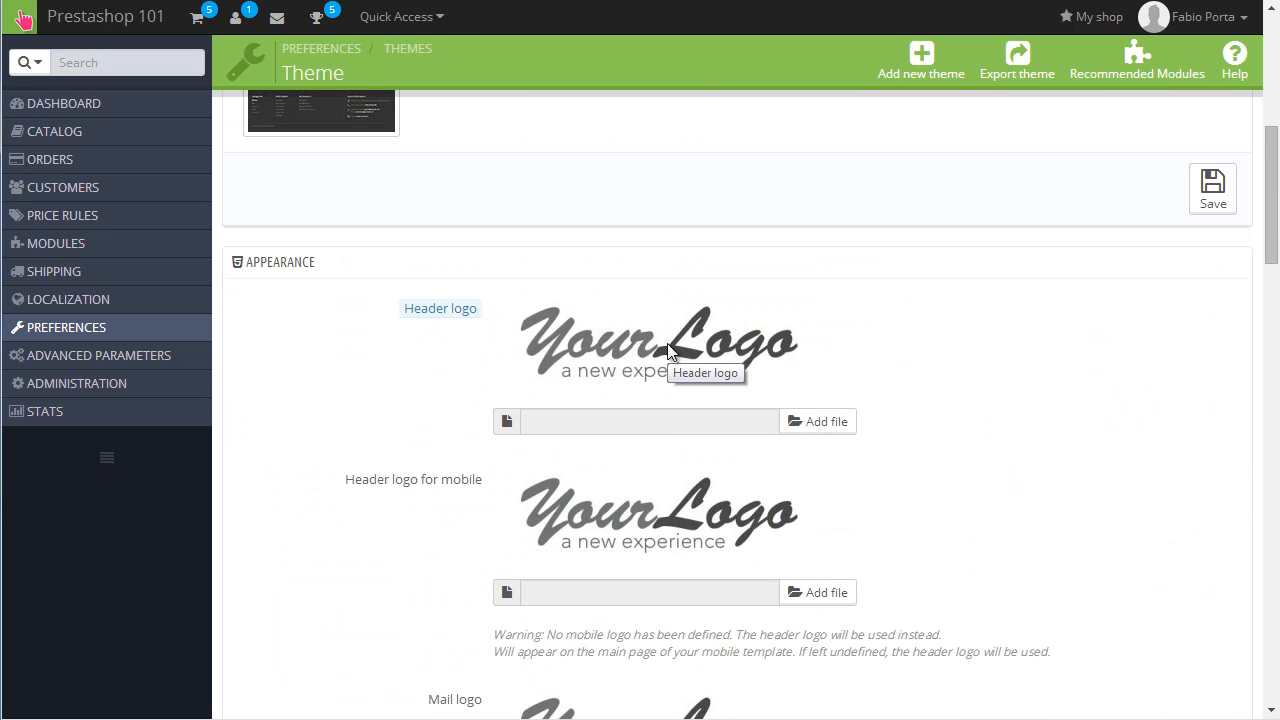
pyautogui.scroll(-3)
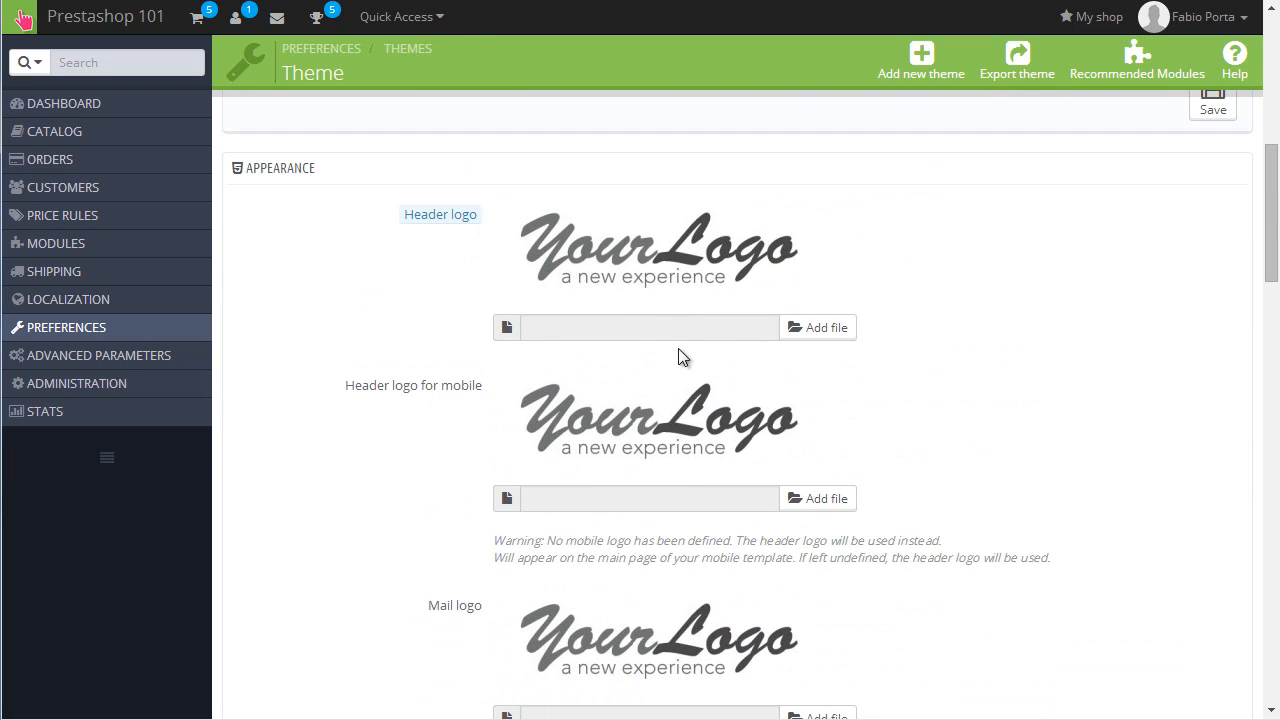
pyautogui.moveTo(414, 401)
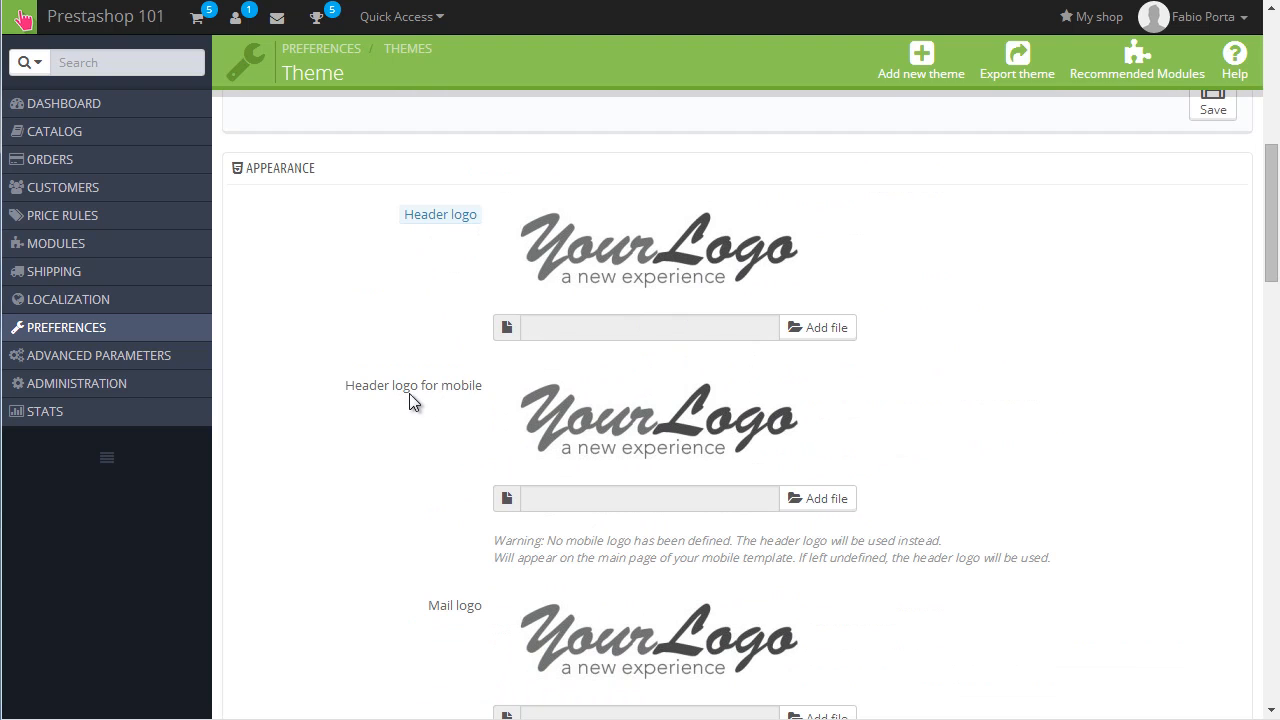
pyautogui.moveTo(420, 405)
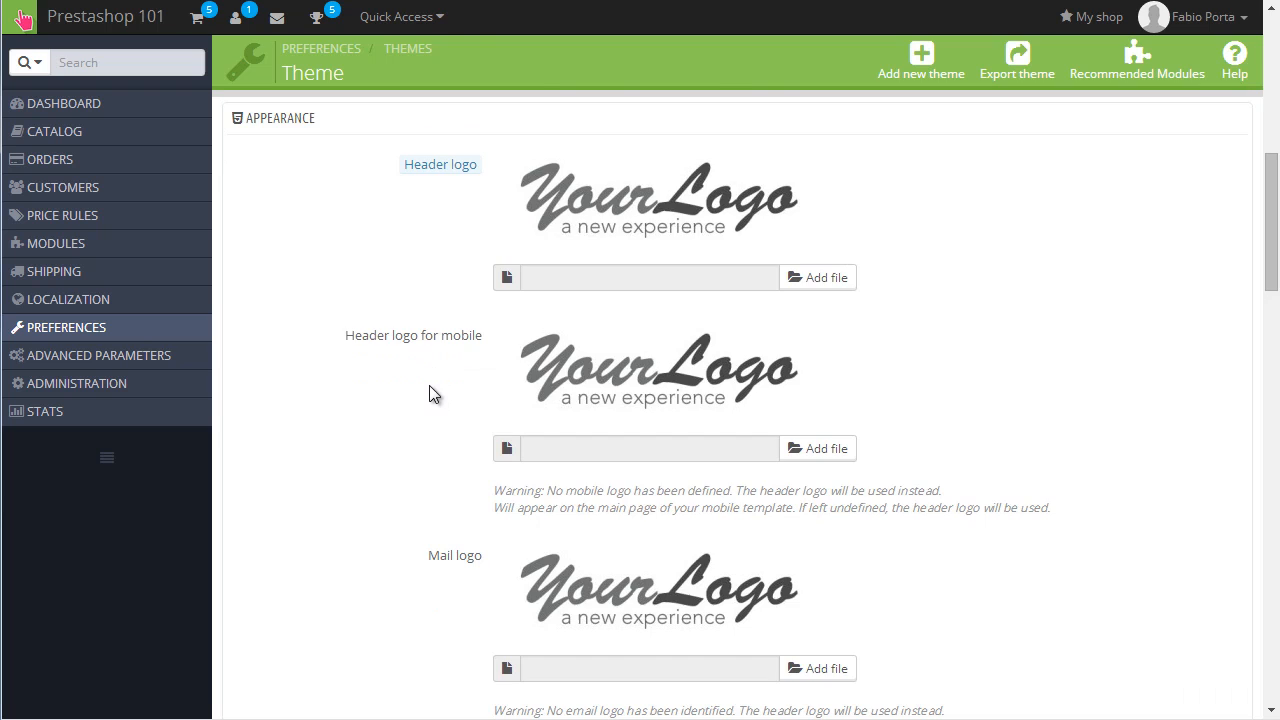
pyautogui.scroll(-3)
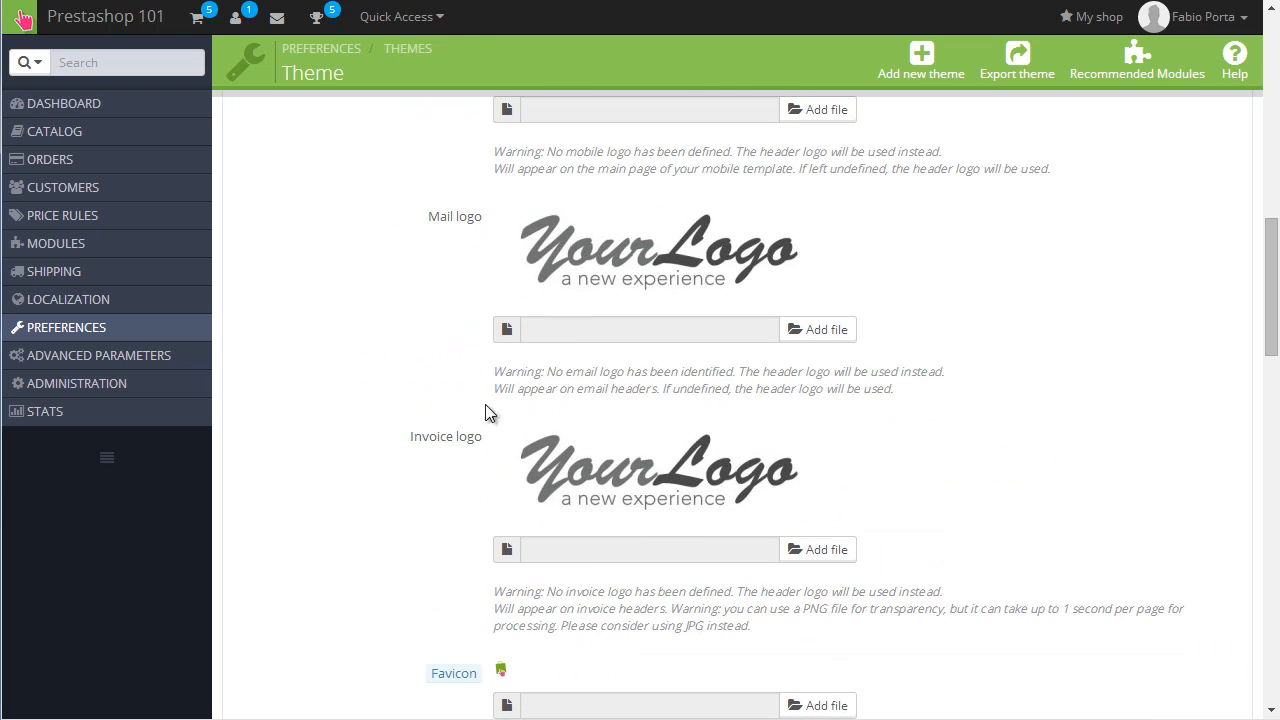
pyautogui.moveTo(388, 313)
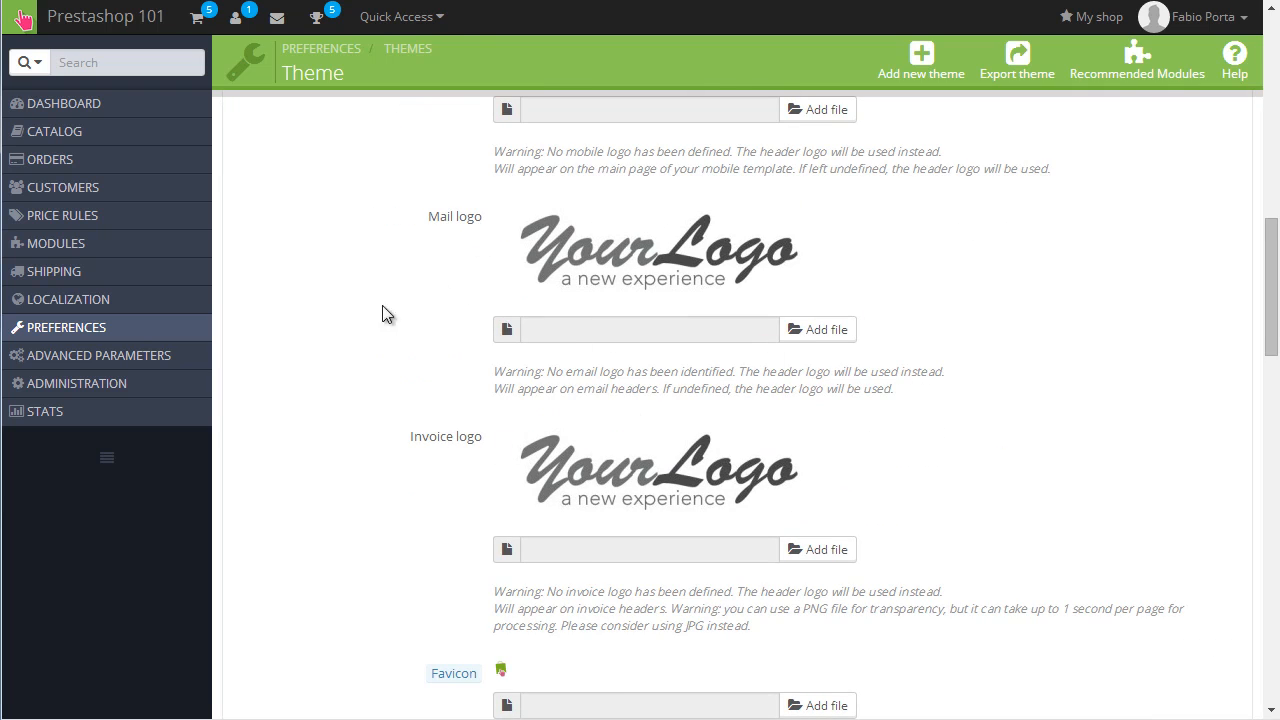
pyautogui.scroll(3)
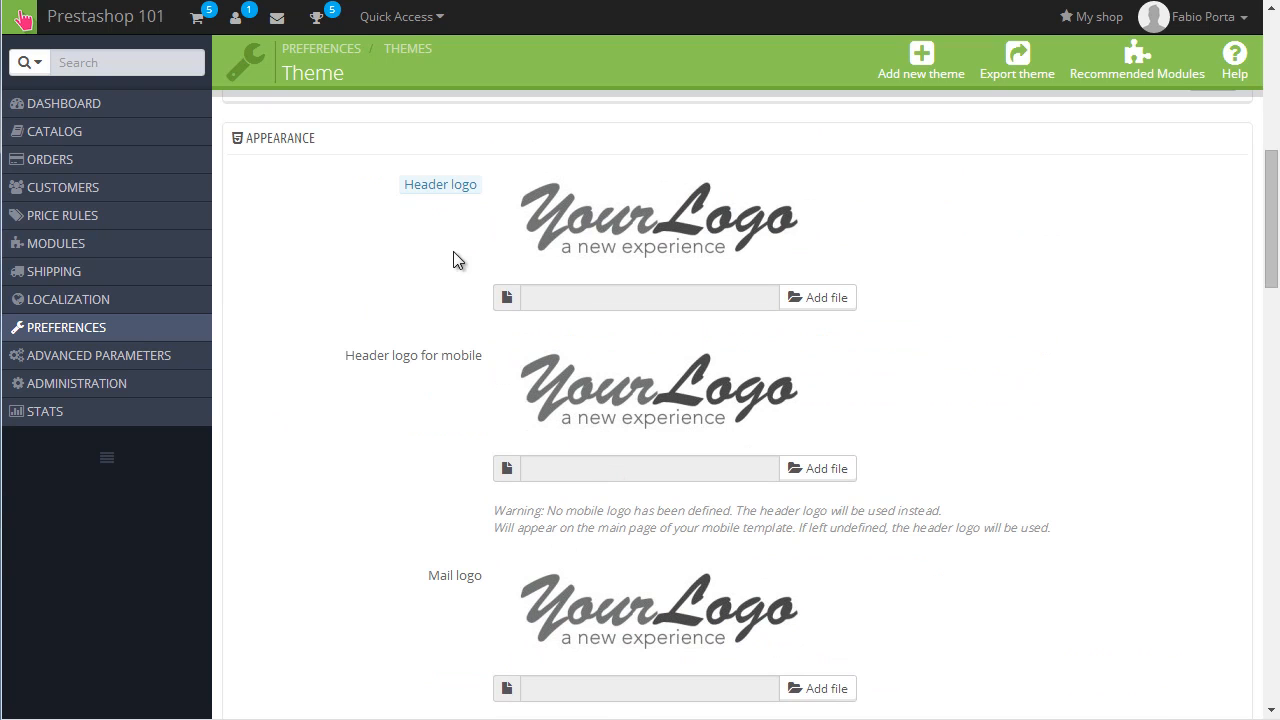
pyautogui.scroll(-3)
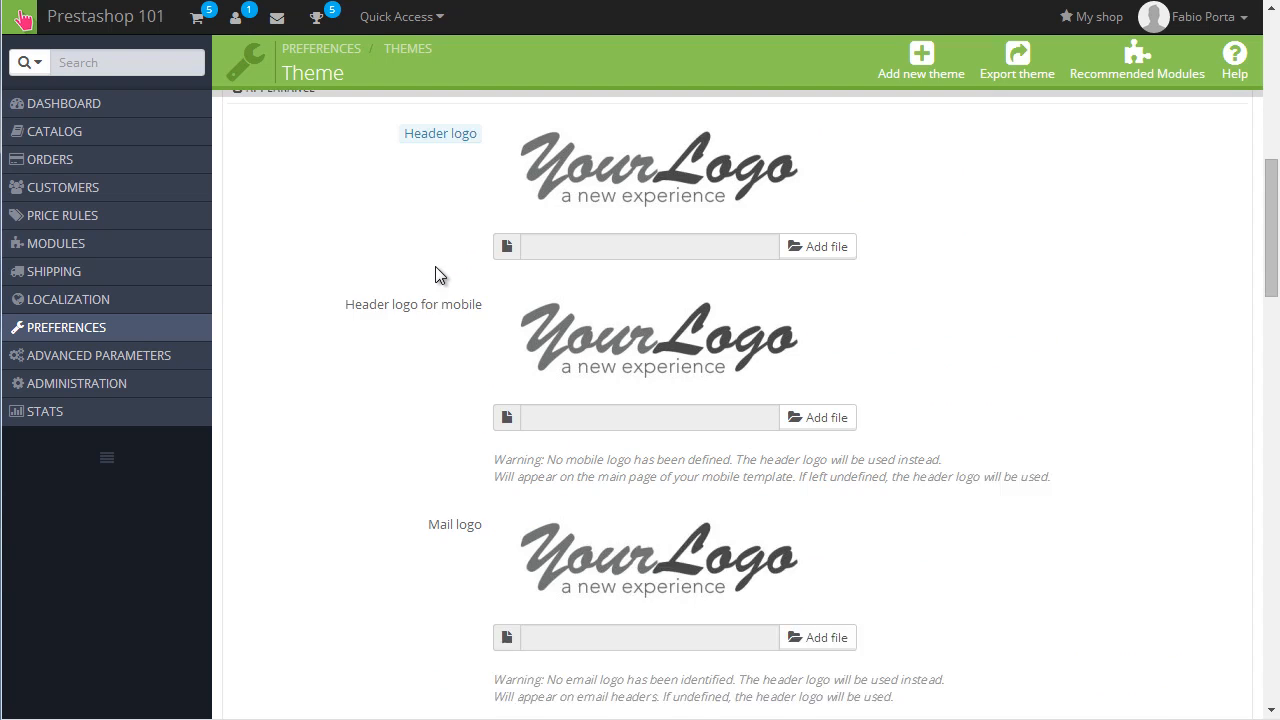
pyautogui.scroll(3)
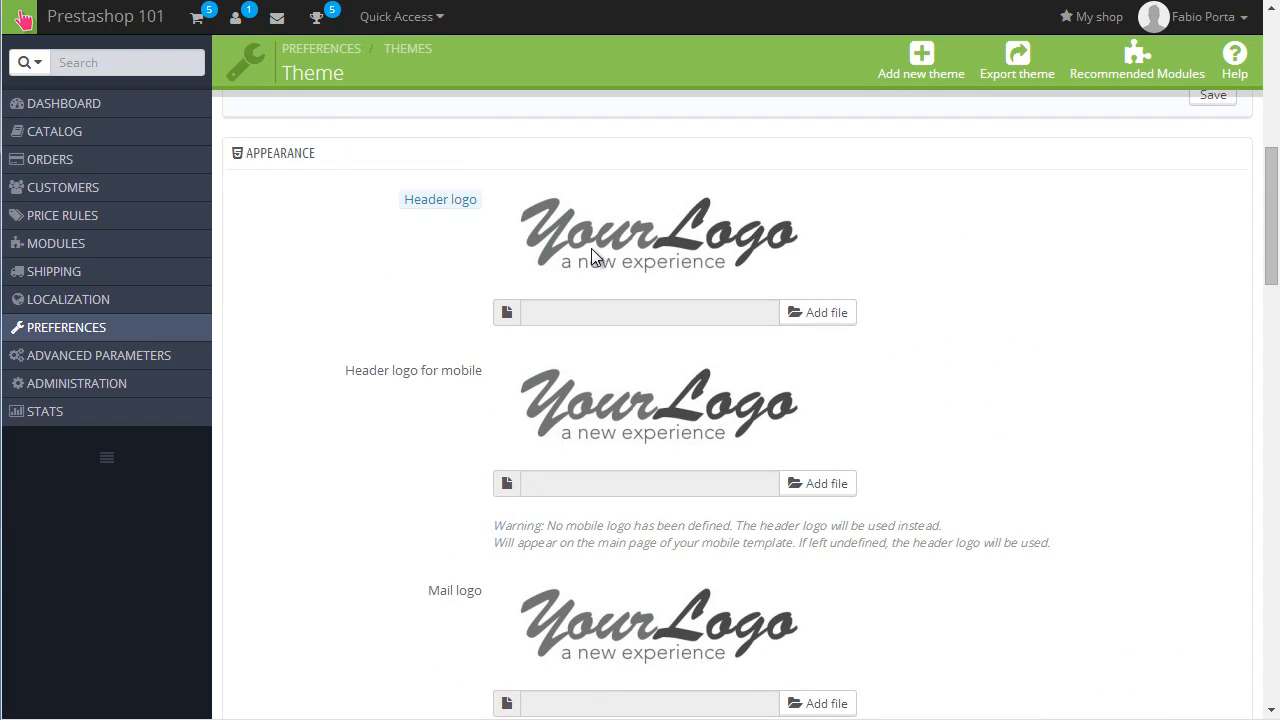
pyautogui.scroll(-3)
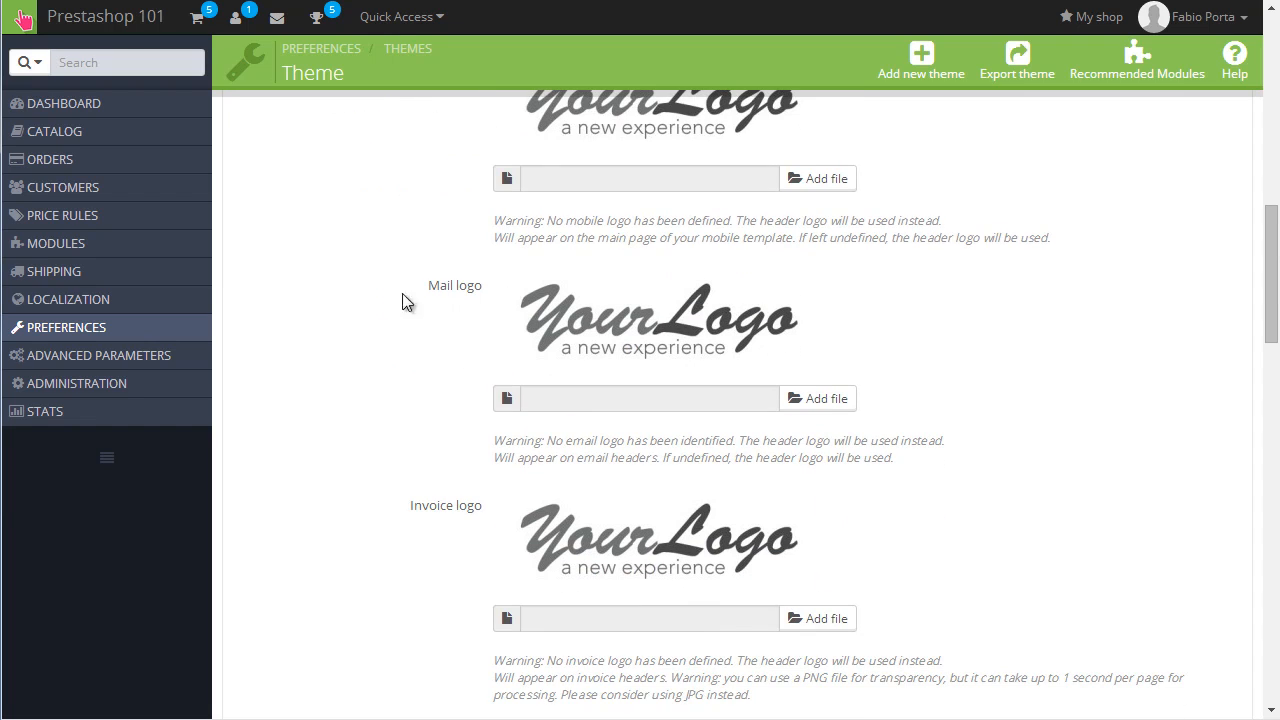
pyautogui.moveTo(602, 492)
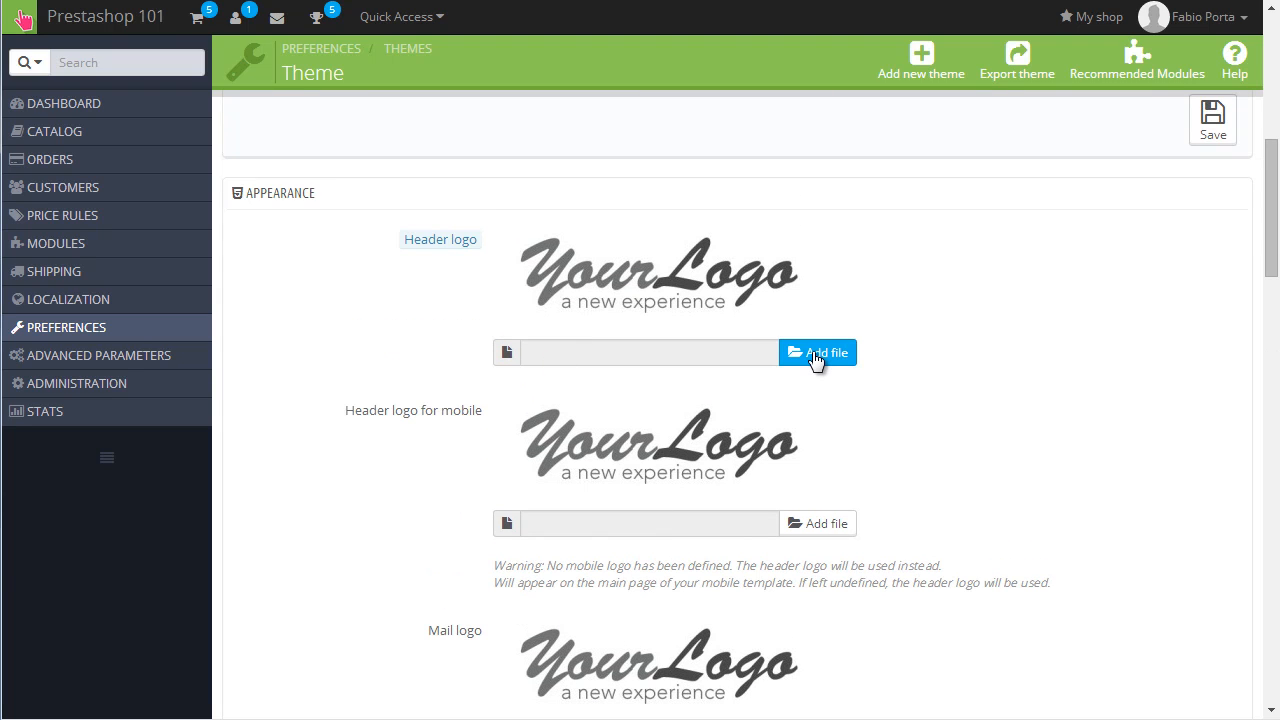
# Step: Choose the Untitled-1 image as the Header logo file
pyautogui.click(818, 352)
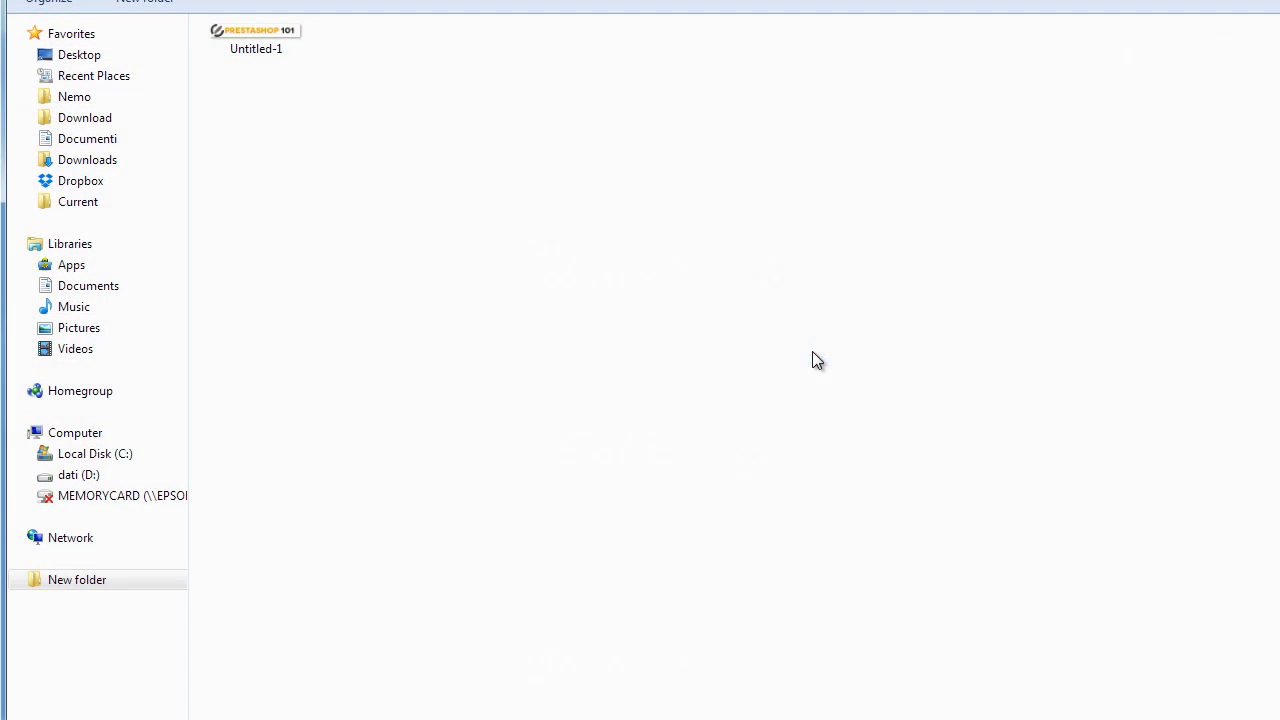
pyautogui.click(256, 39)
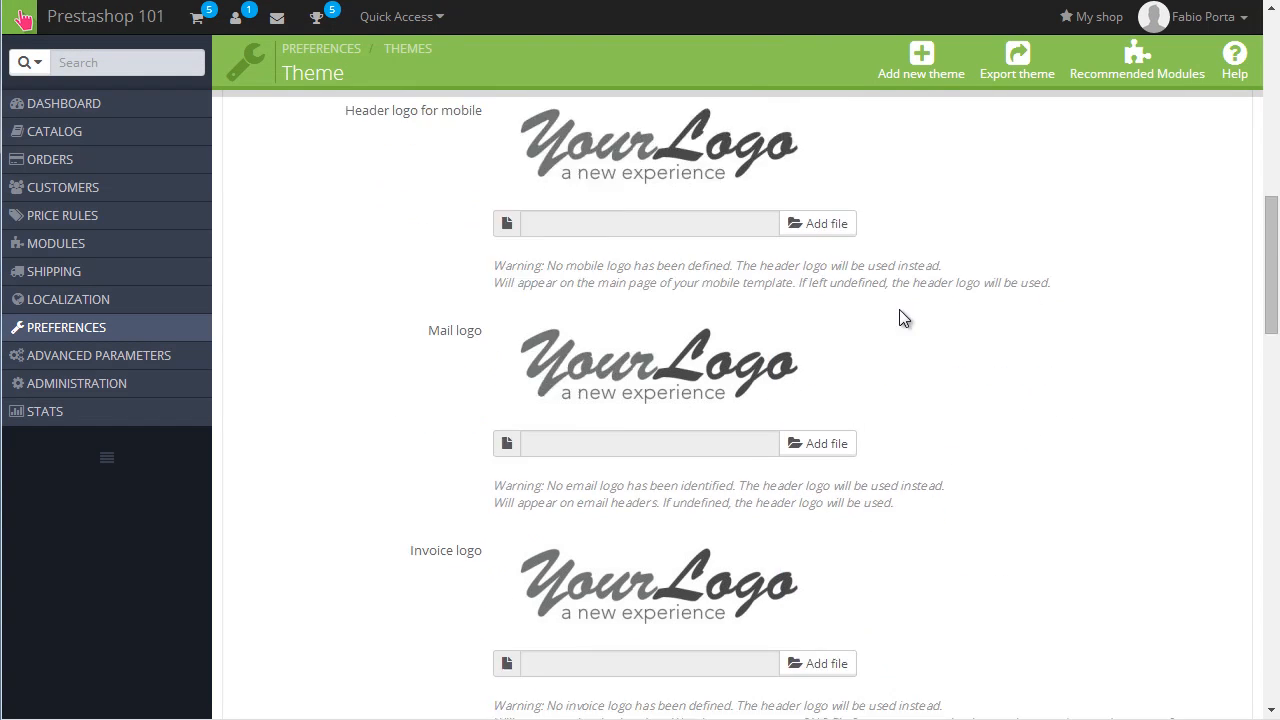
# Step: Save the Theme appearance settings from the bottom of the Appearance section
pyautogui.scroll(-3)
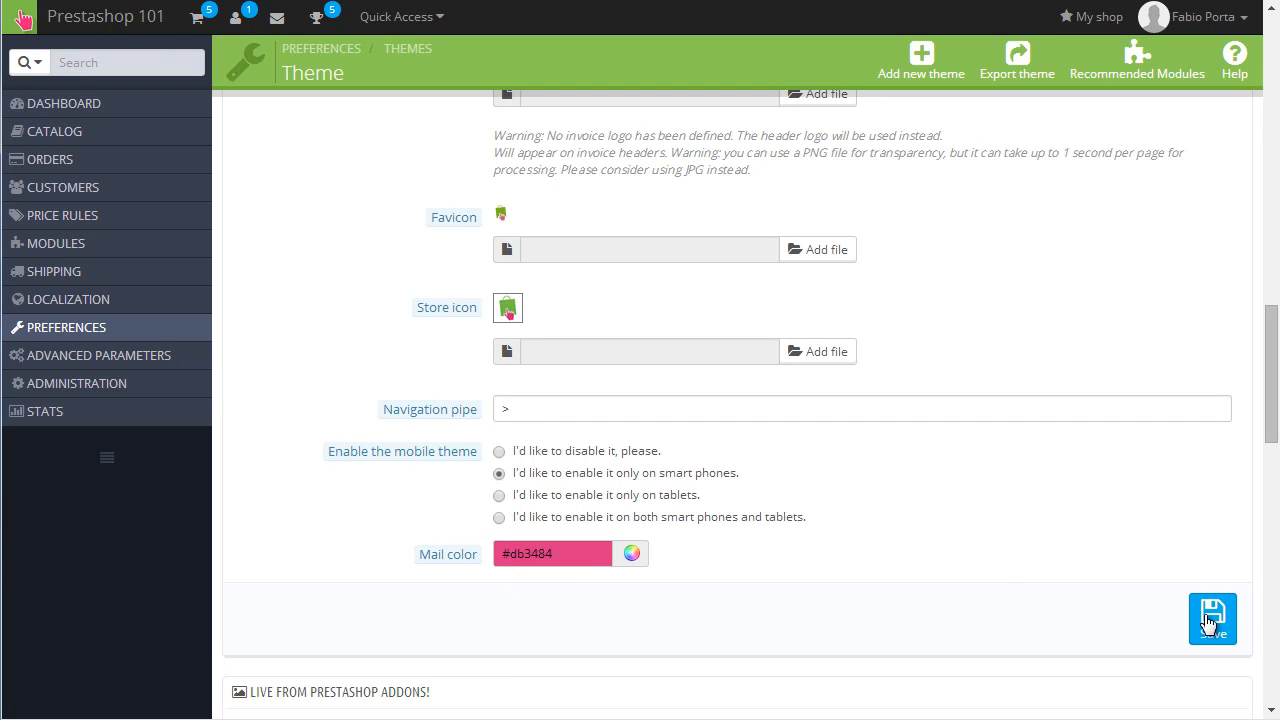
pyautogui.click(1212, 618)
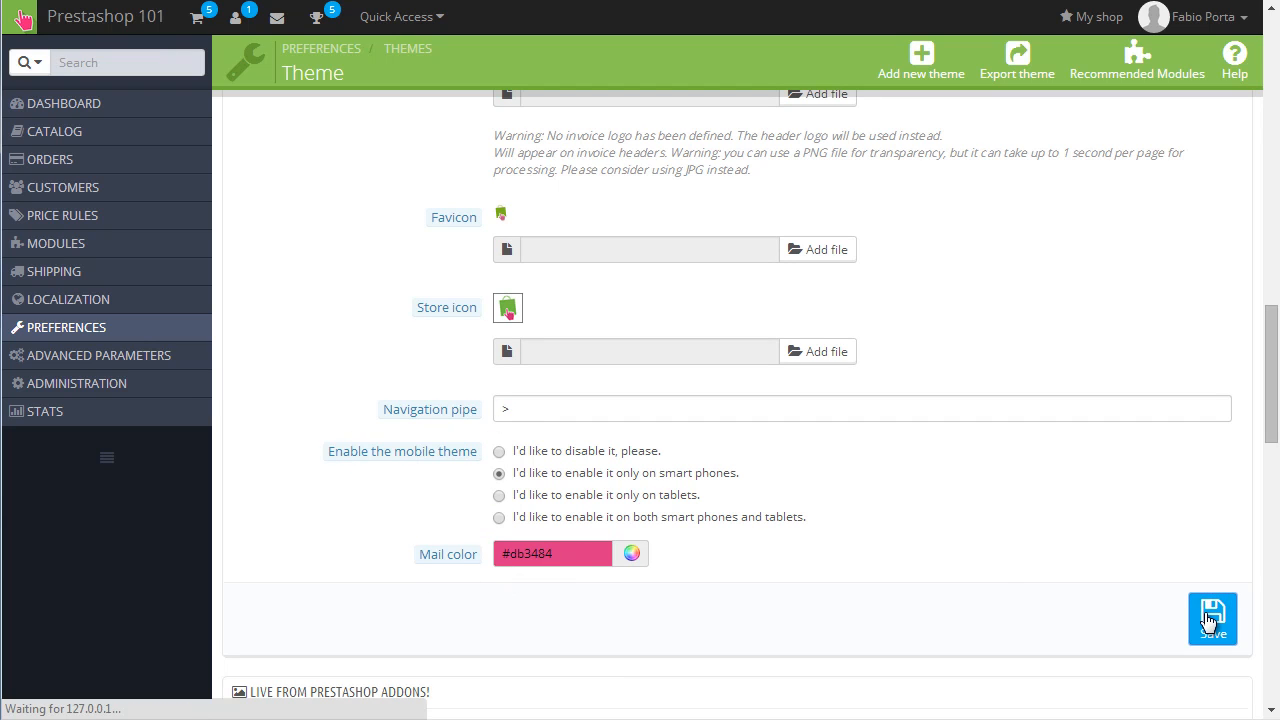
pyautogui.click(1212, 618)
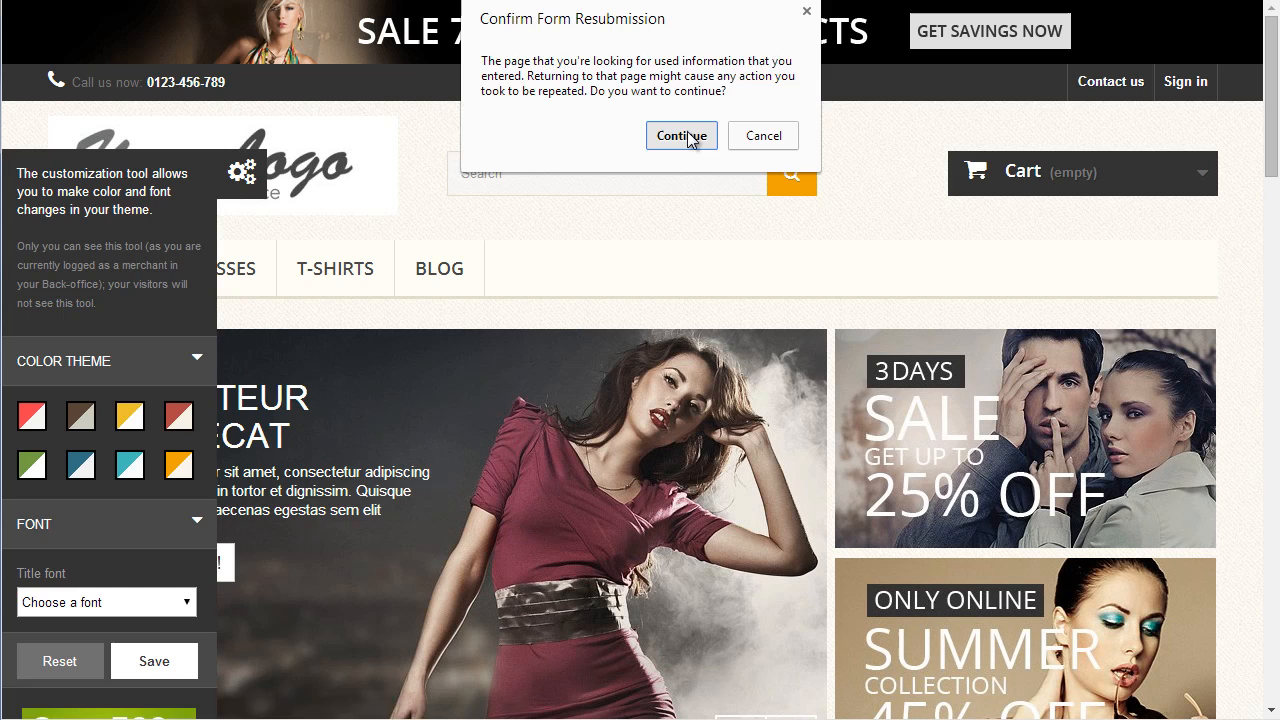
# Step: Reload the storefront, confirming form resubmission, so the PrestaShop 101 logo appears
pyautogui.click(681, 135)
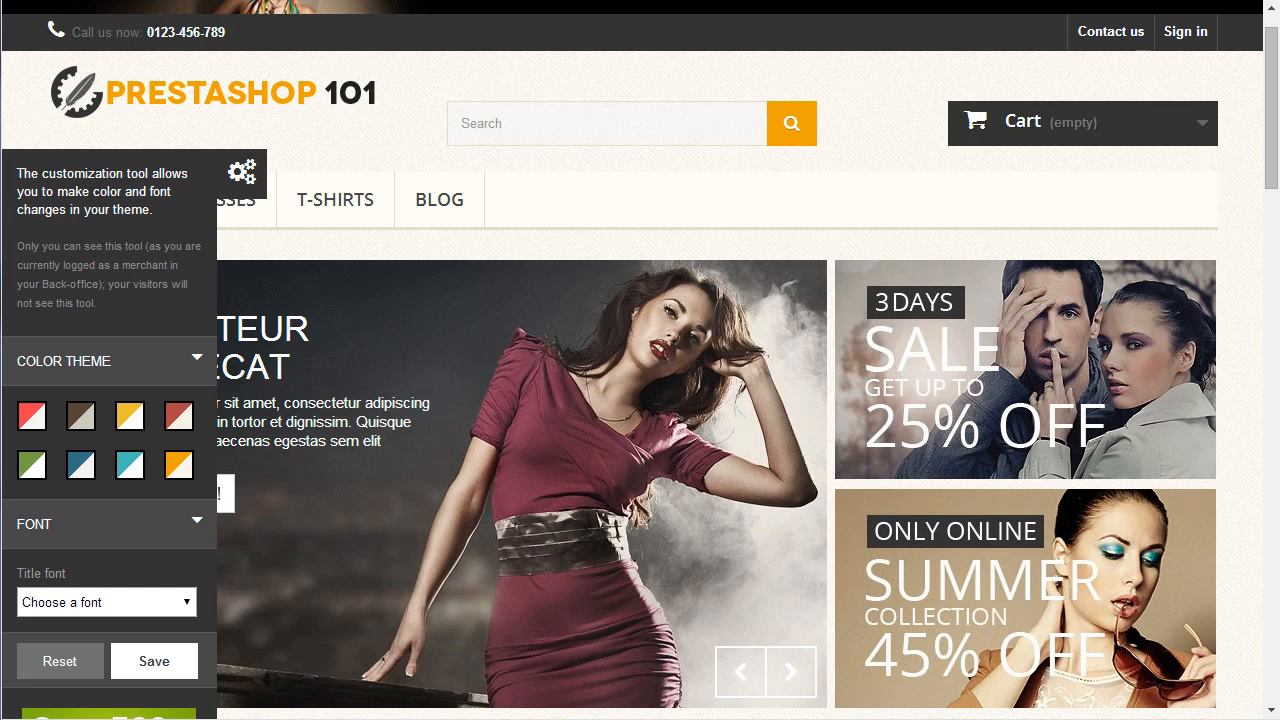
pyautogui.click(789, 671)
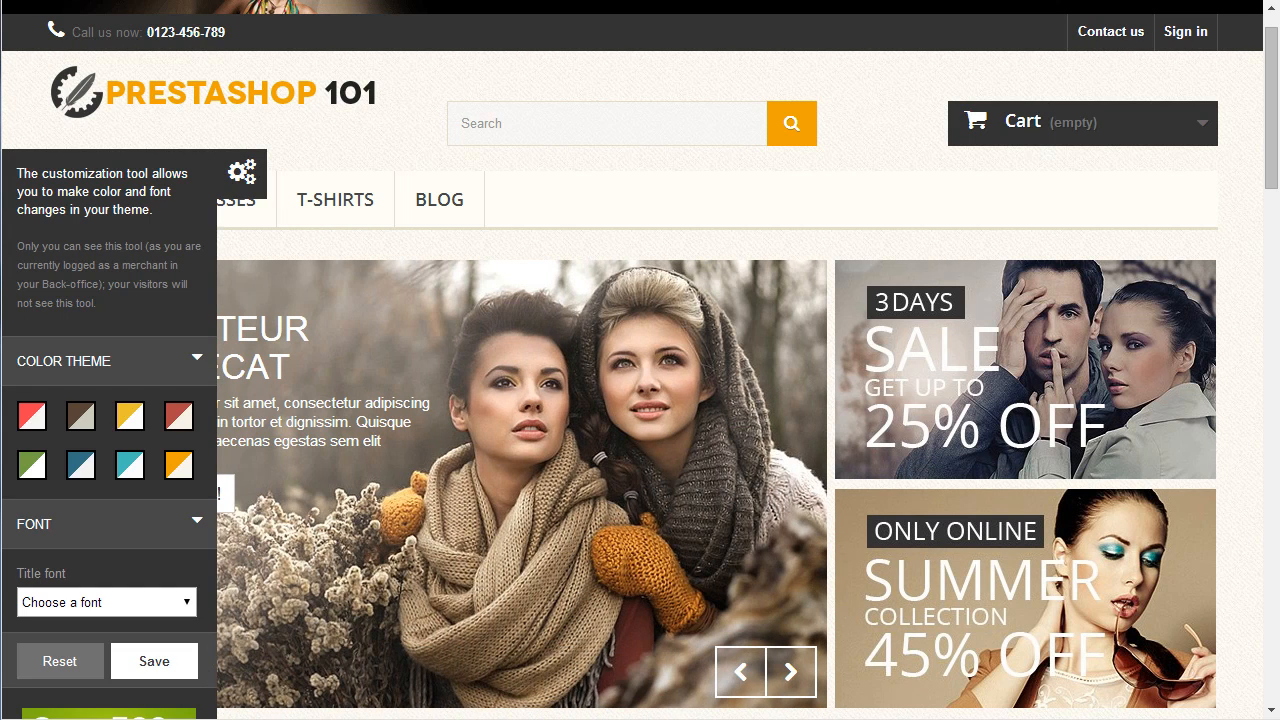
pyautogui.click(790, 671)
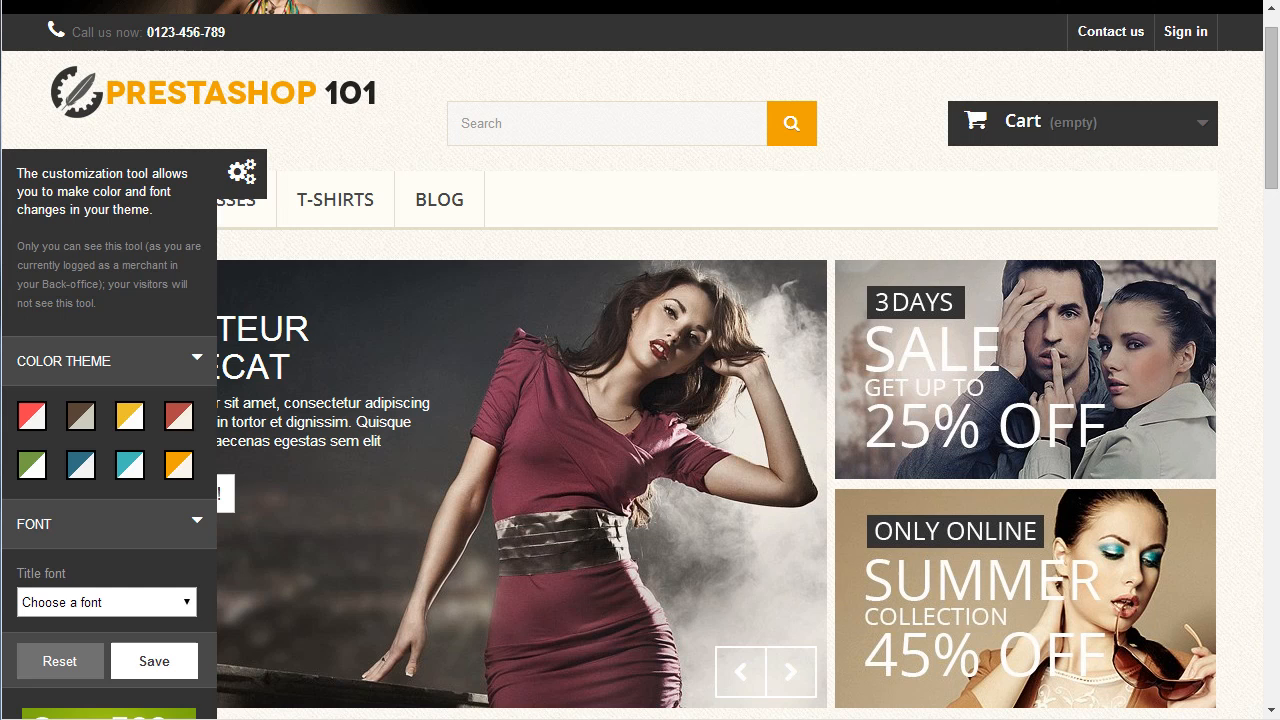
pyautogui.click(789, 671)
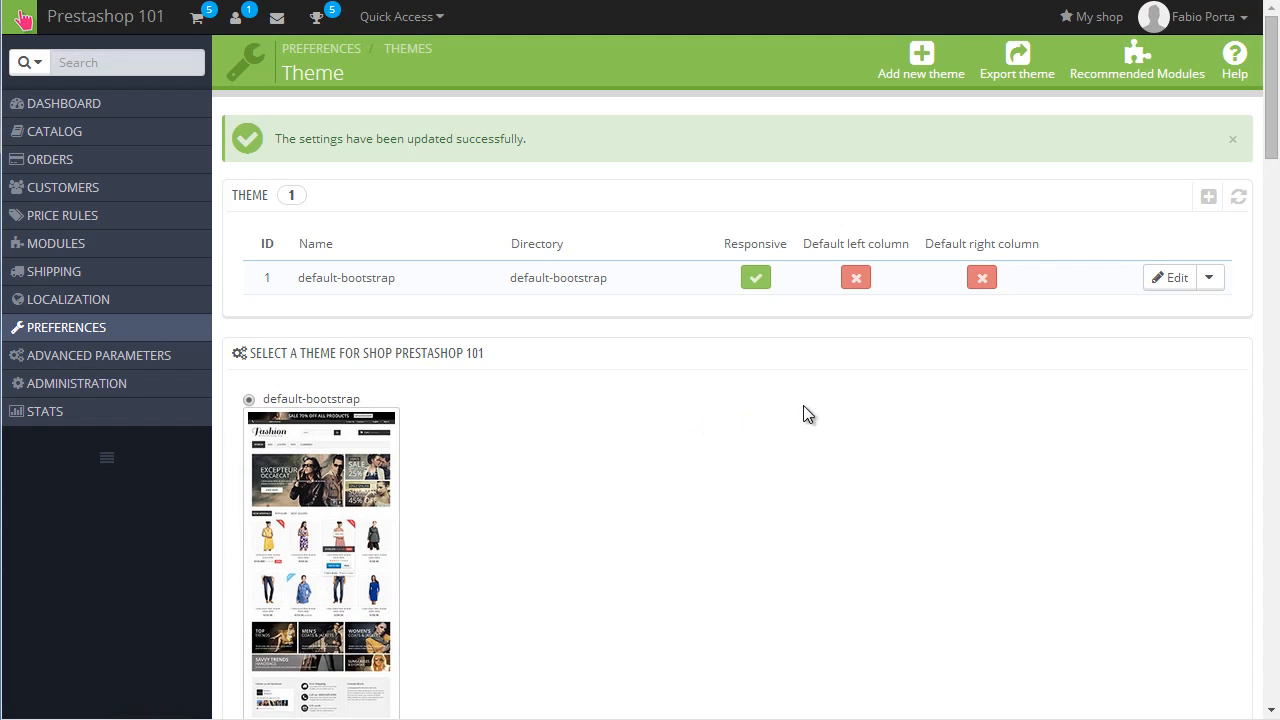
pyautogui.moveTo(728, 364)
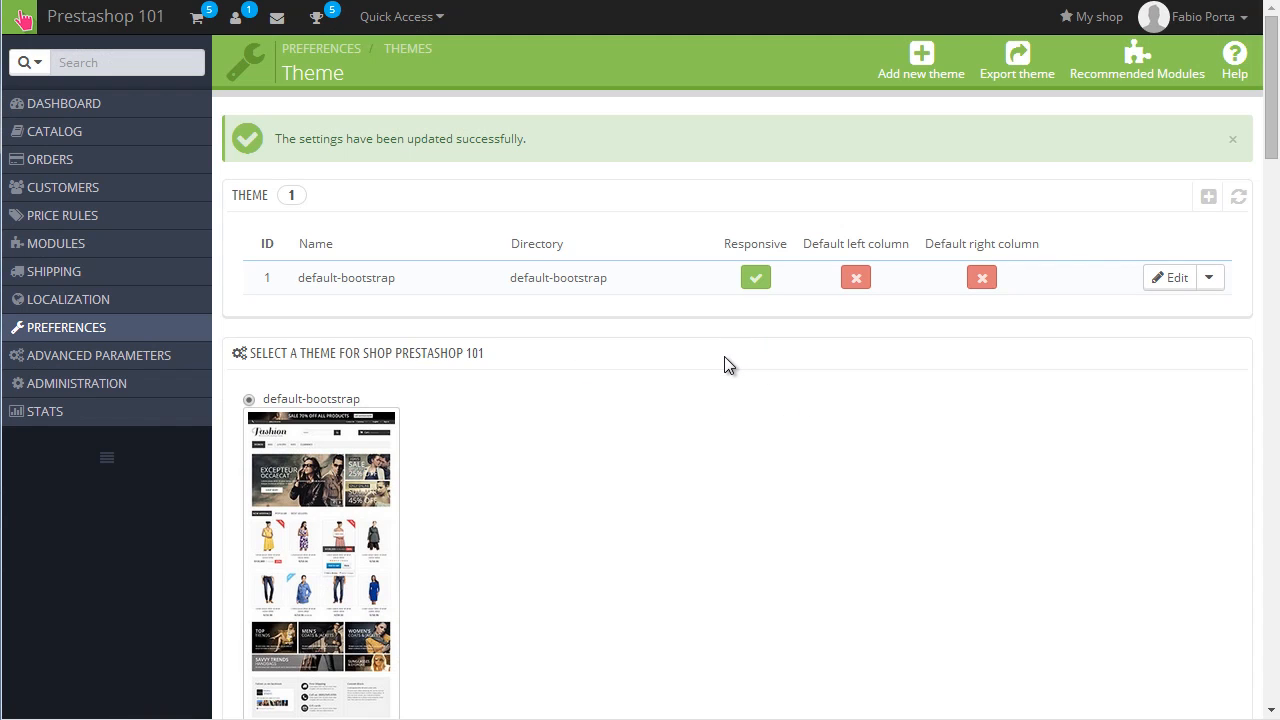
pyautogui.moveTo(846, 302)
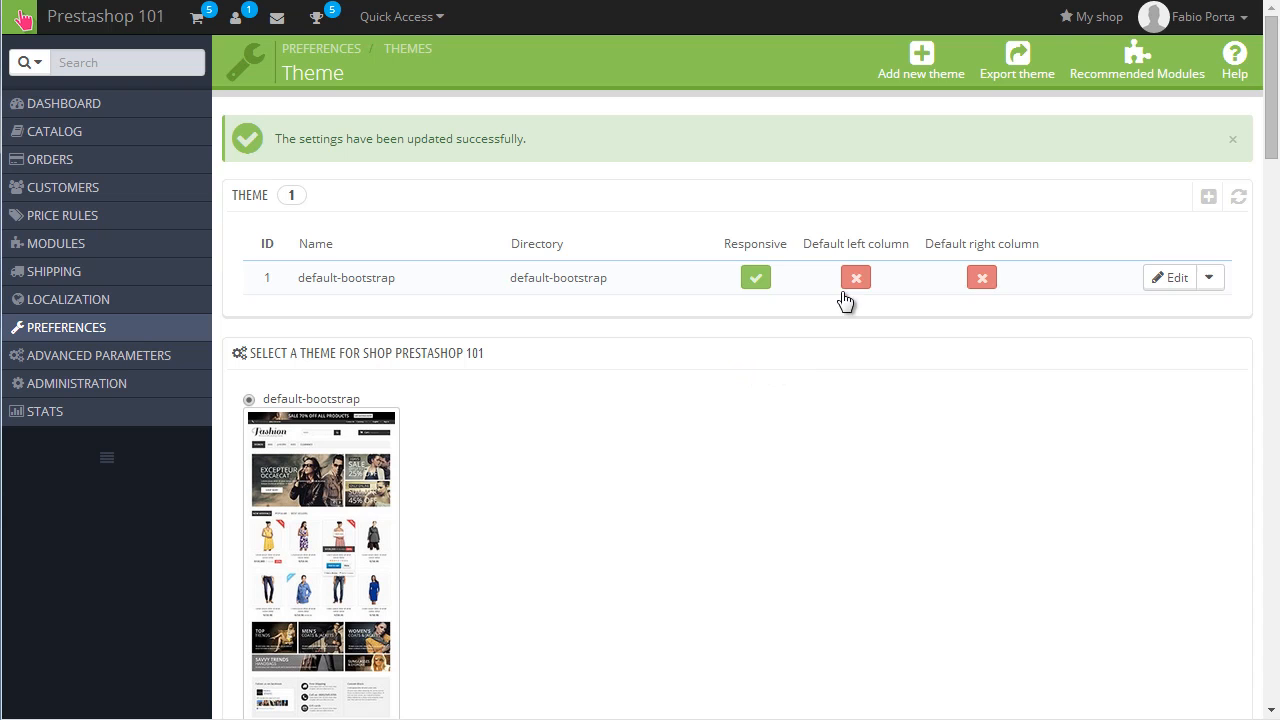
# Step: Save the Appearance settings with the PRESTASHOP 101 header logo
pyautogui.scroll(-3)
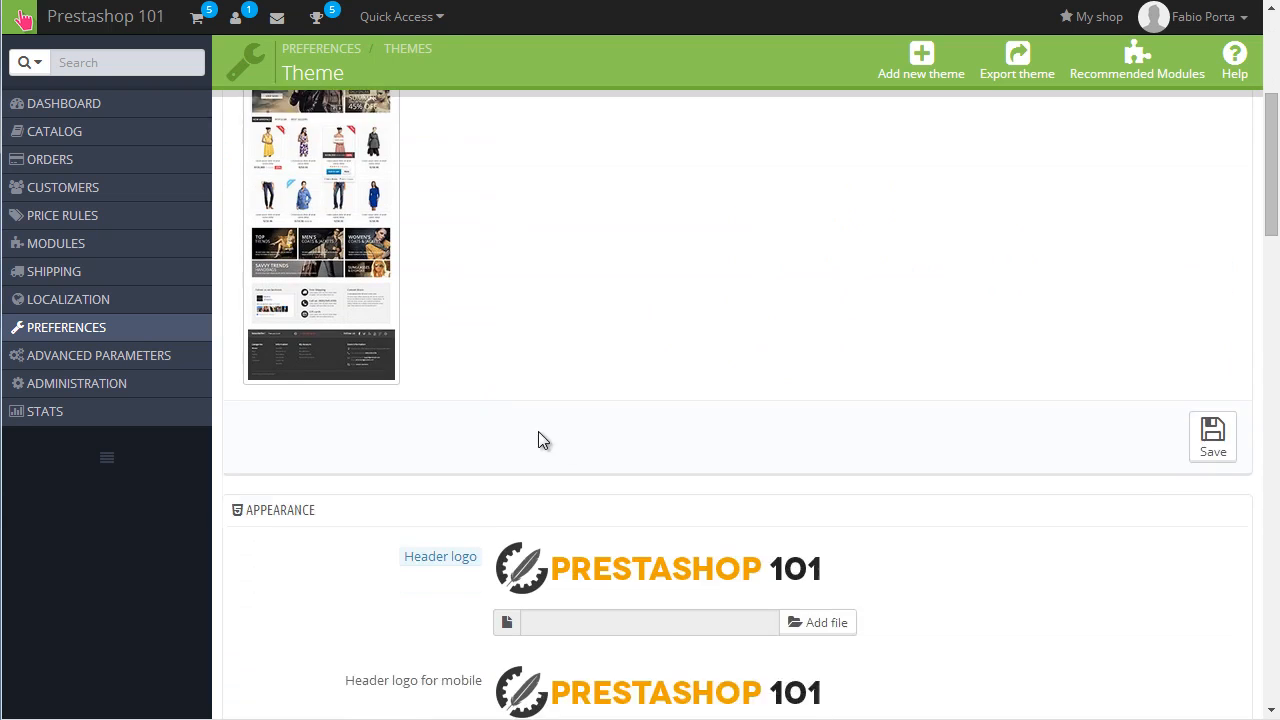
pyautogui.click(1212, 436)
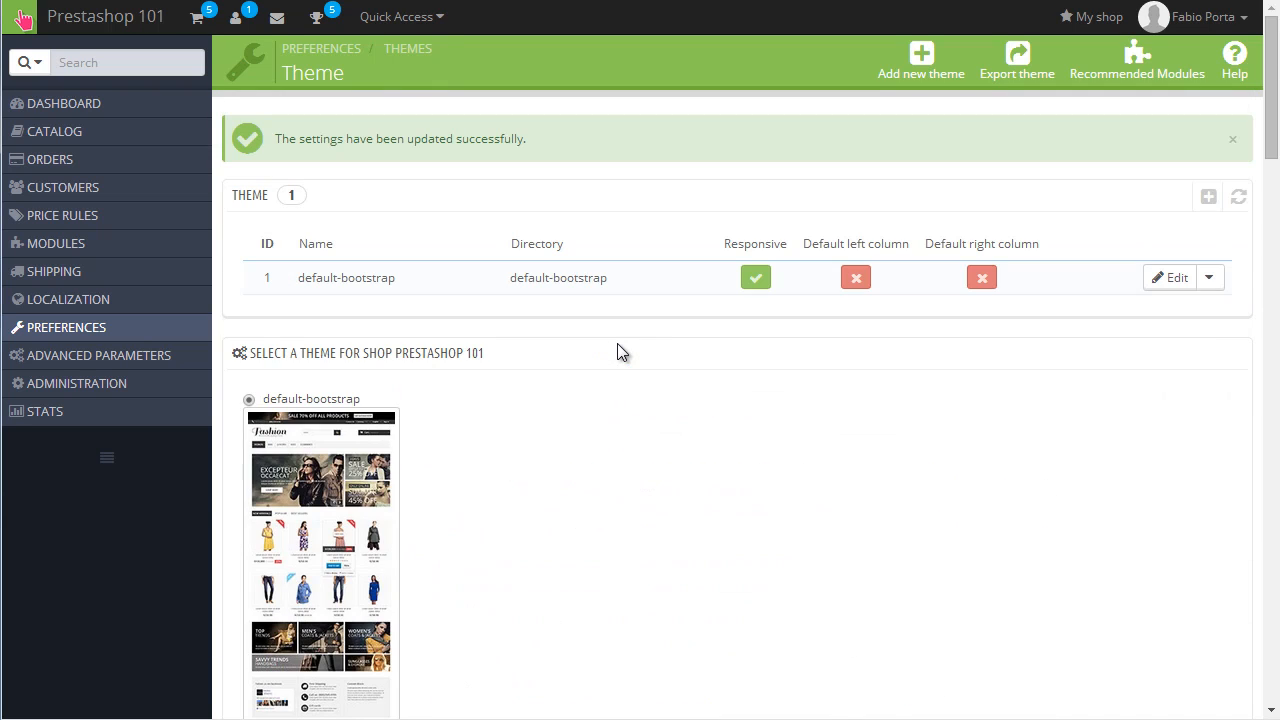
pyautogui.moveTo(757, 266)
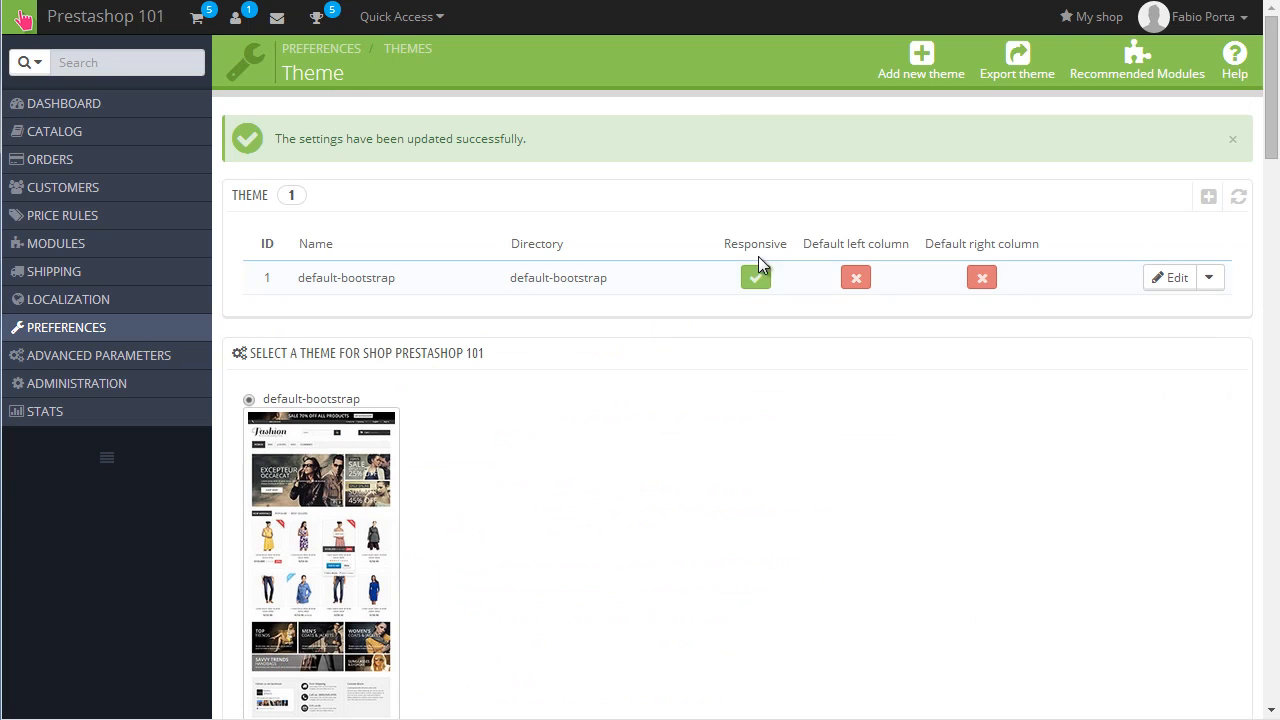
pyautogui.moveTo(987, 244)
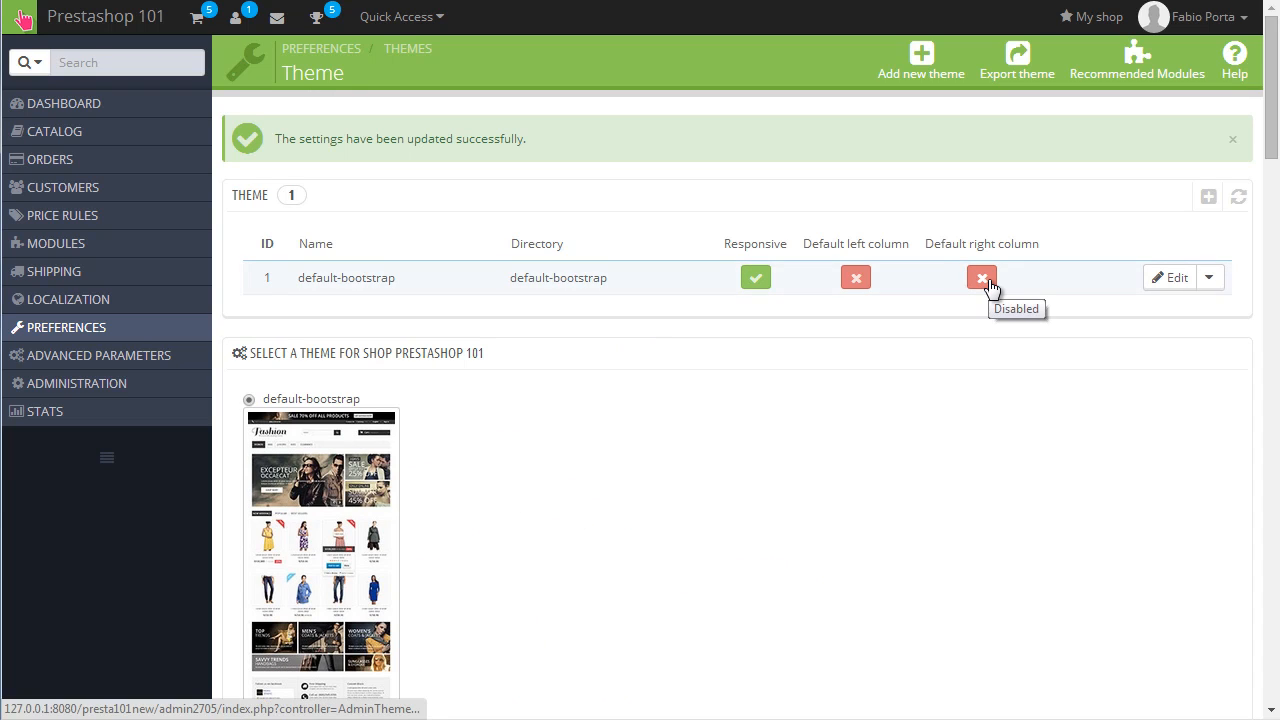
pyautogui.moveTo(977, 260)
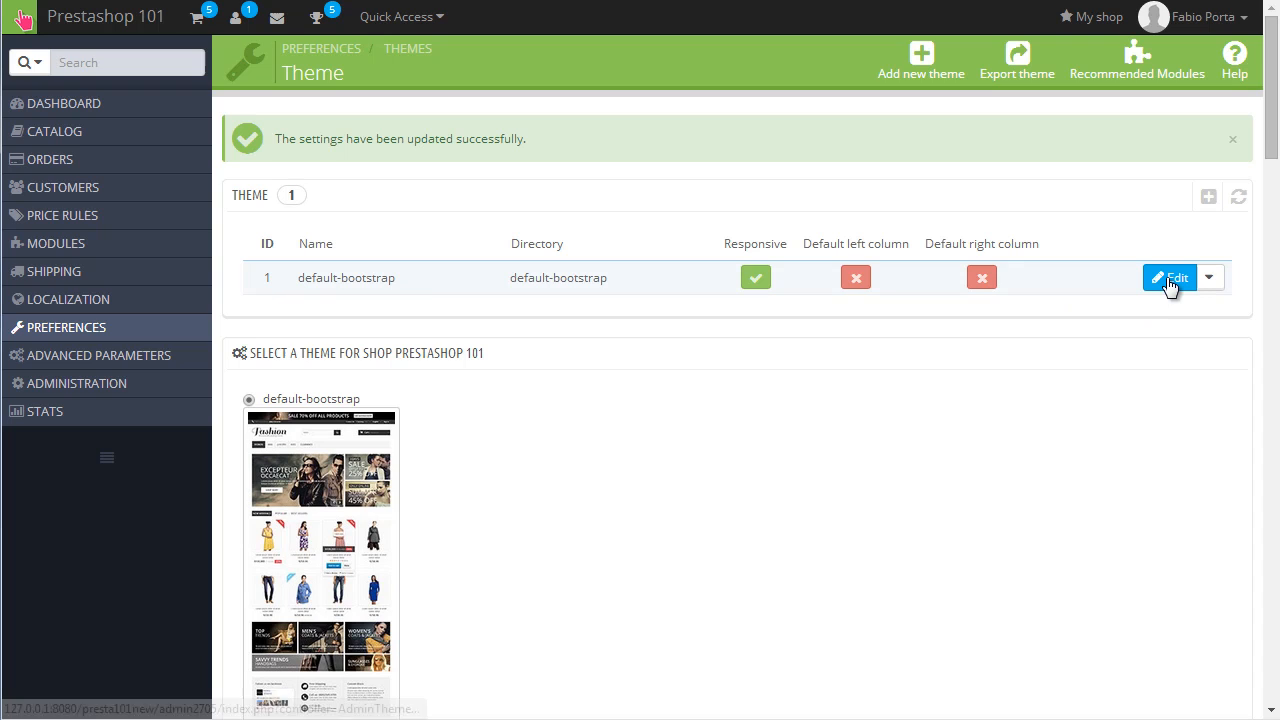
pyautogui.moveTo(1170, 283)
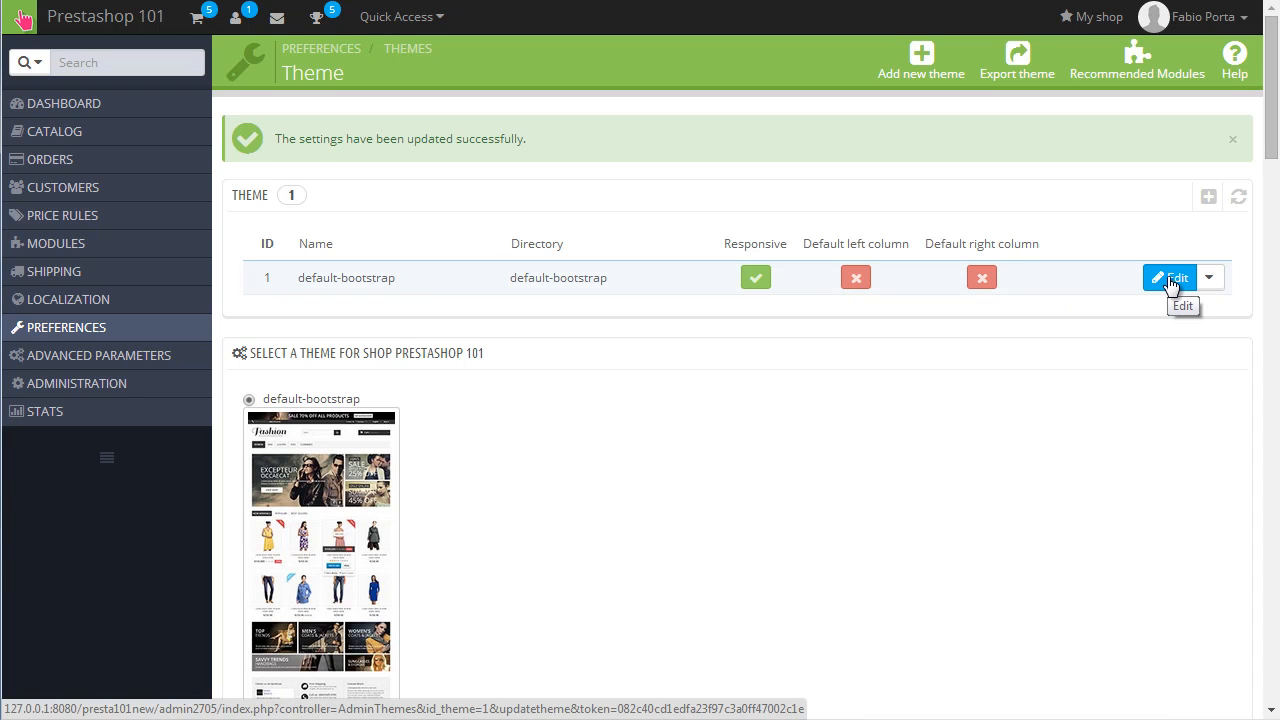
# Step: Edit the default-bootstrap theme and scroll down to Appearance of columns
pyautogui.click(1168, 277)
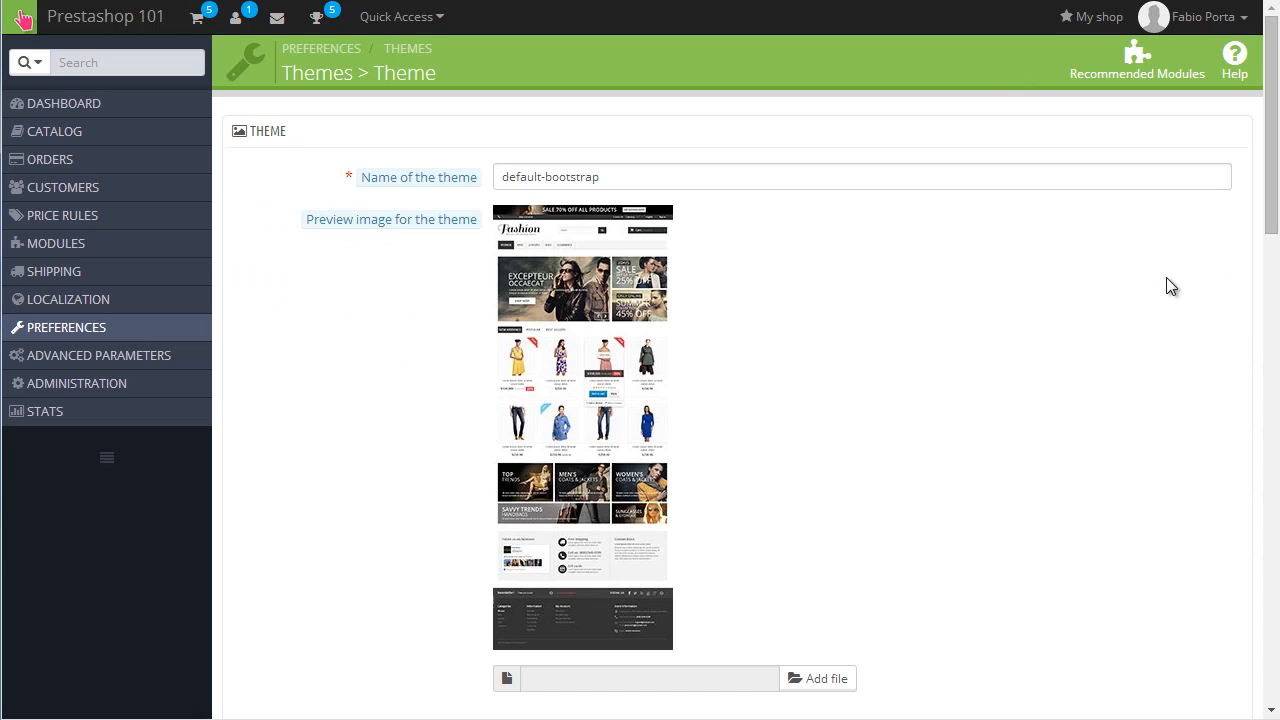
pyautogui.scroll(-3)
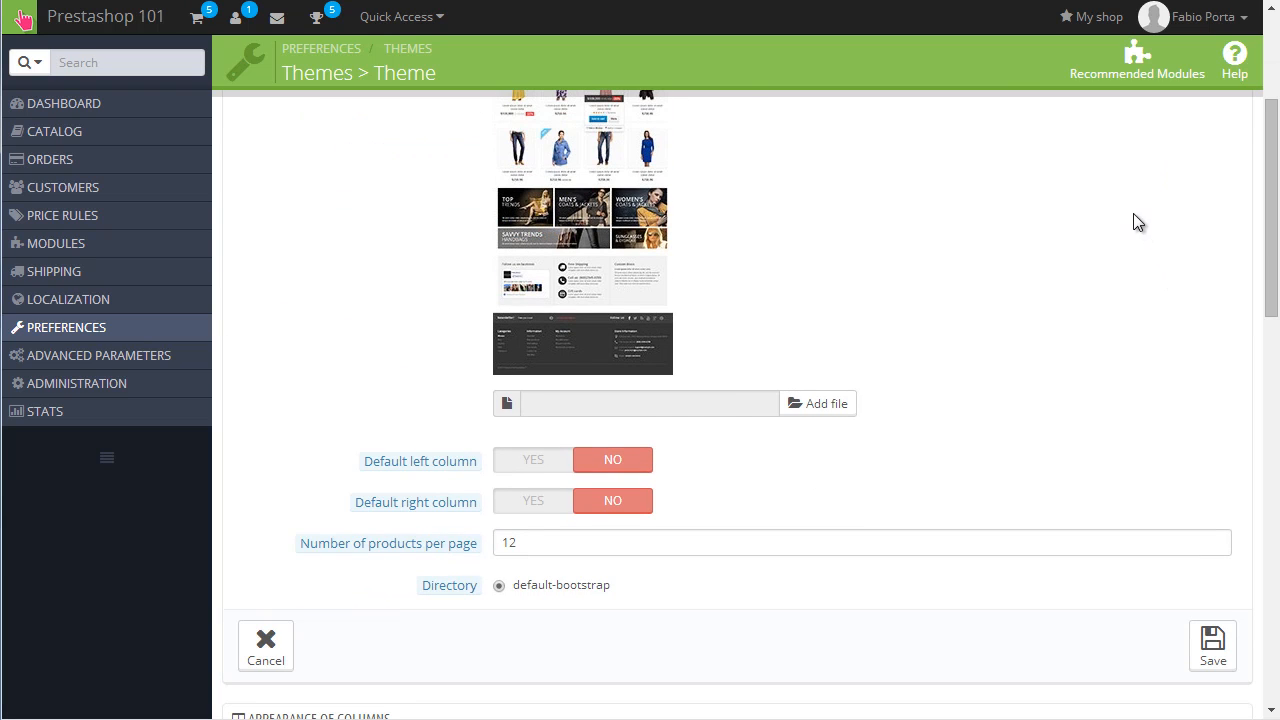
pyautogui.scroll(-3)
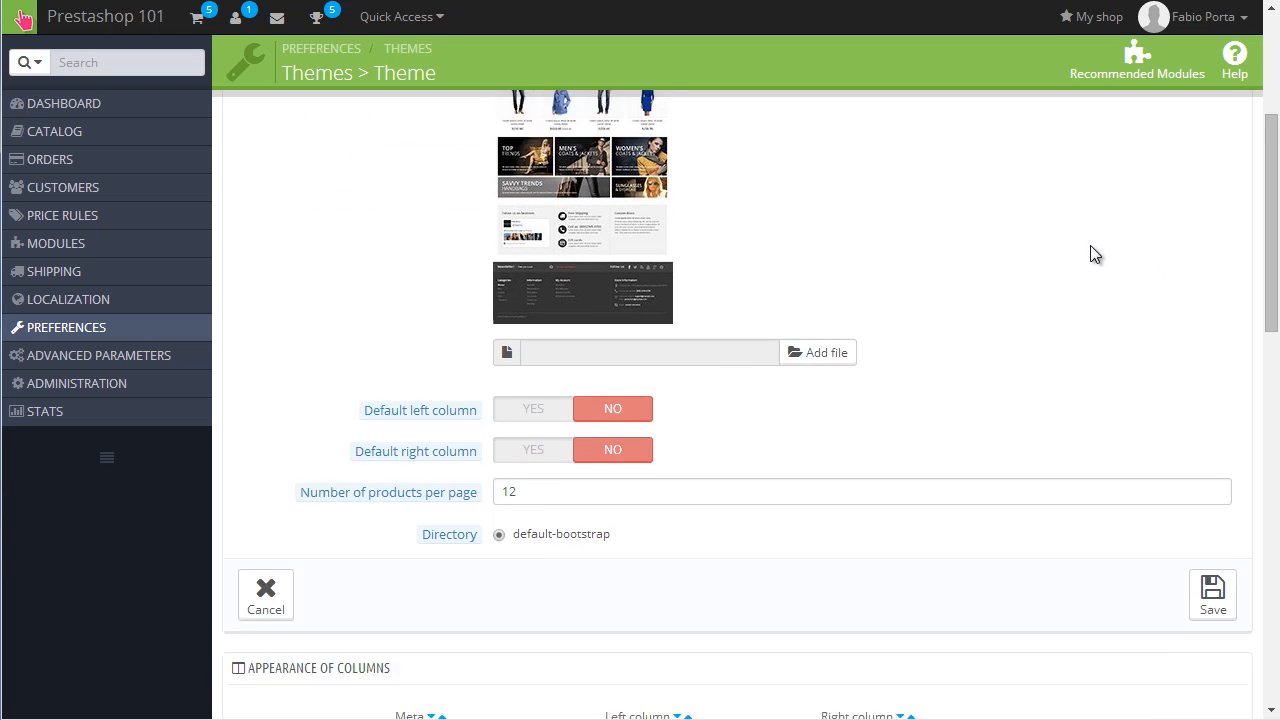
pyautogui.scroll(-3)
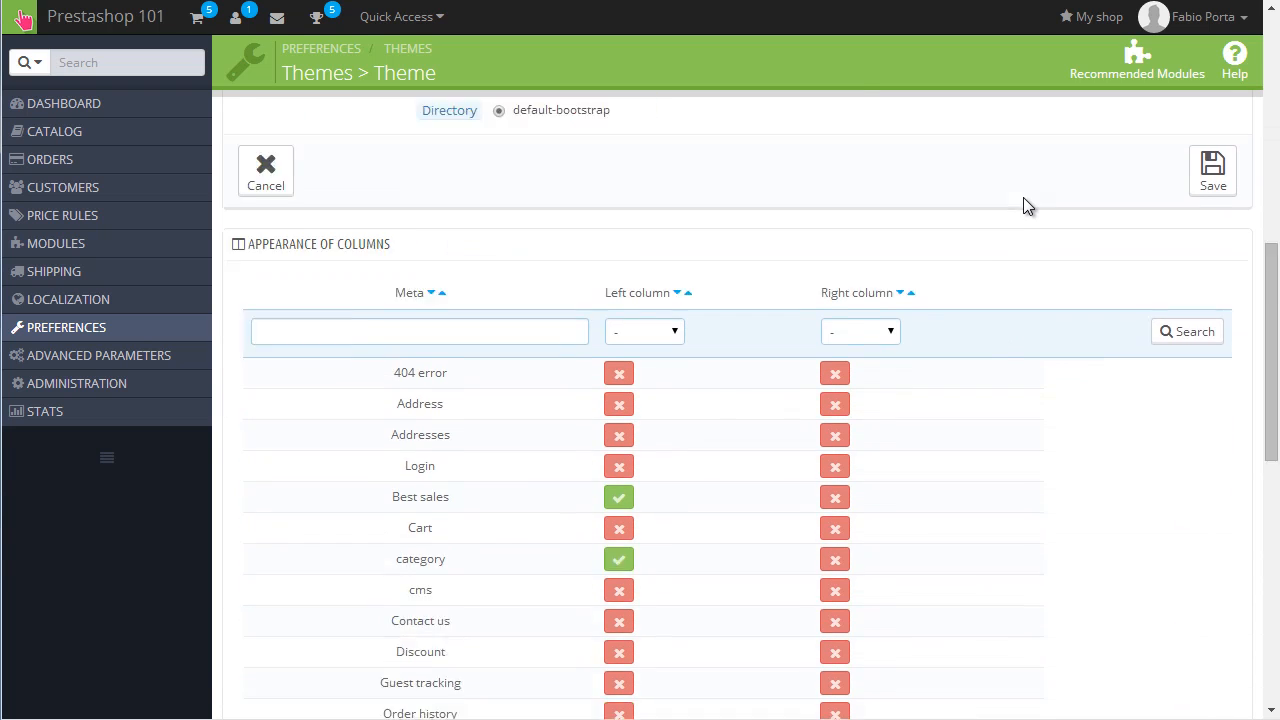
pyautogui.scroll(-3)
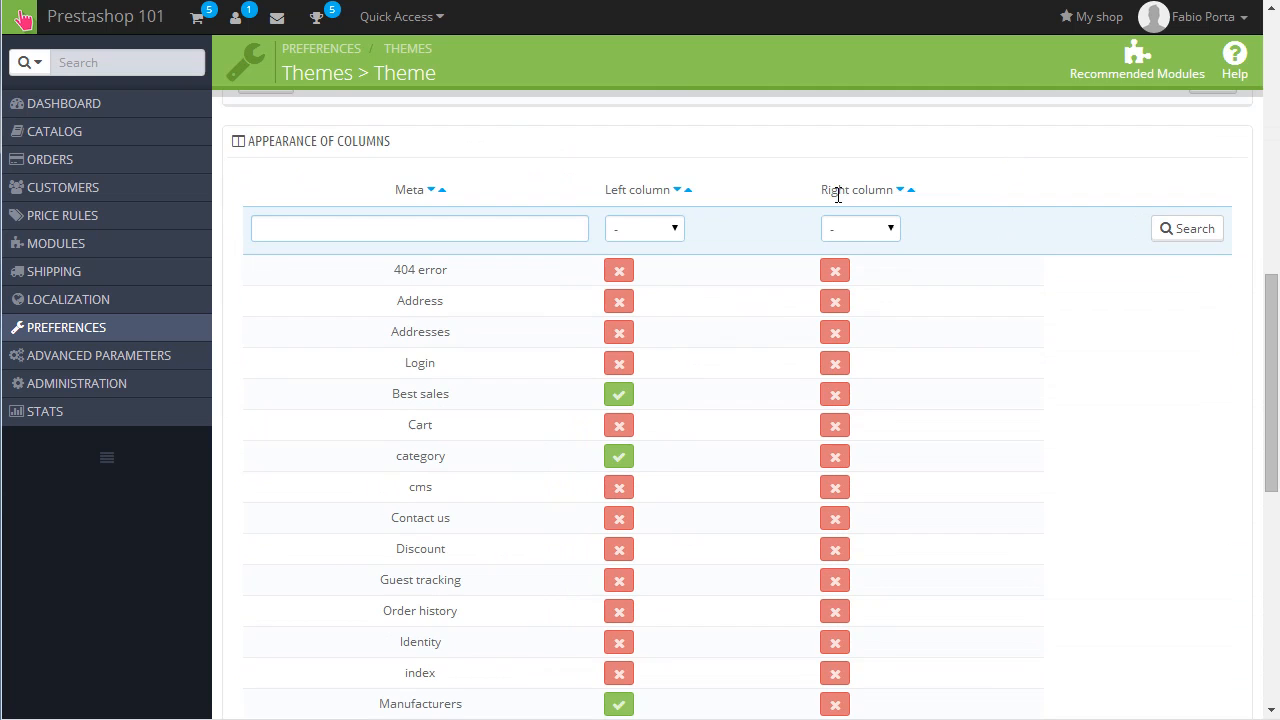
pyautogui.scroll(-3)
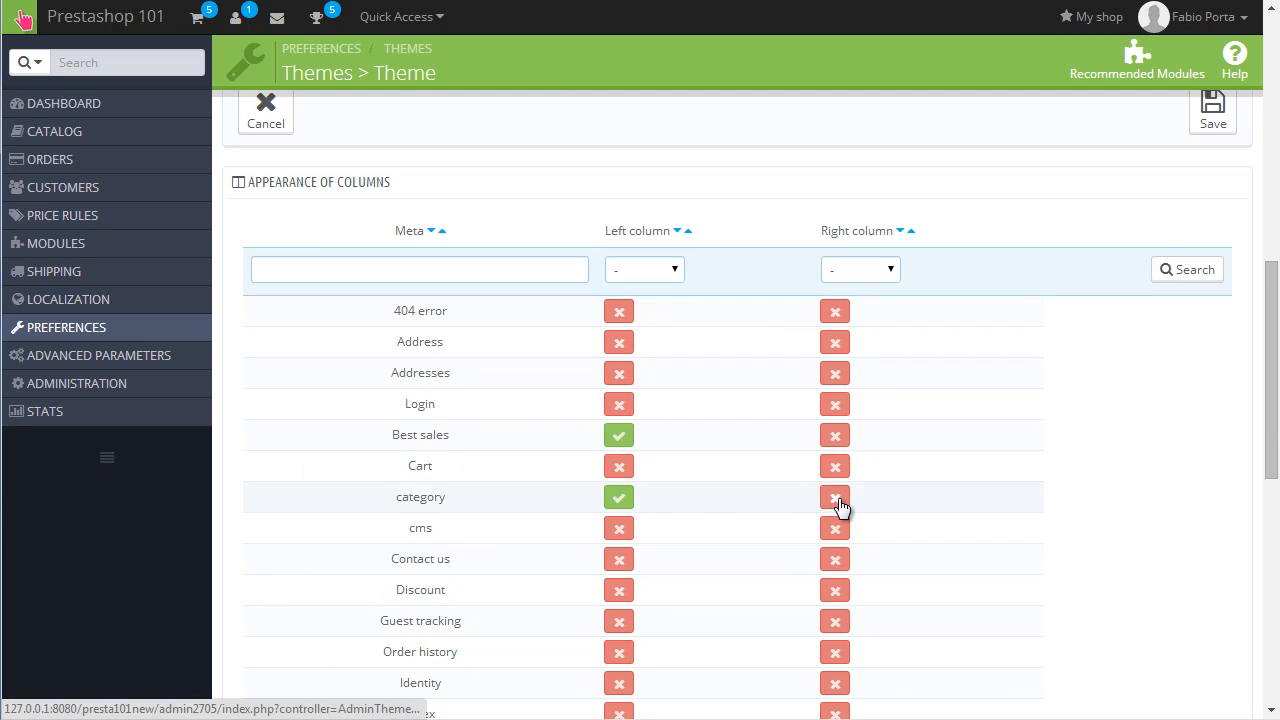
# Step: Enable the Right column for the category page and save the theme
pyautogui.click(835, 497)
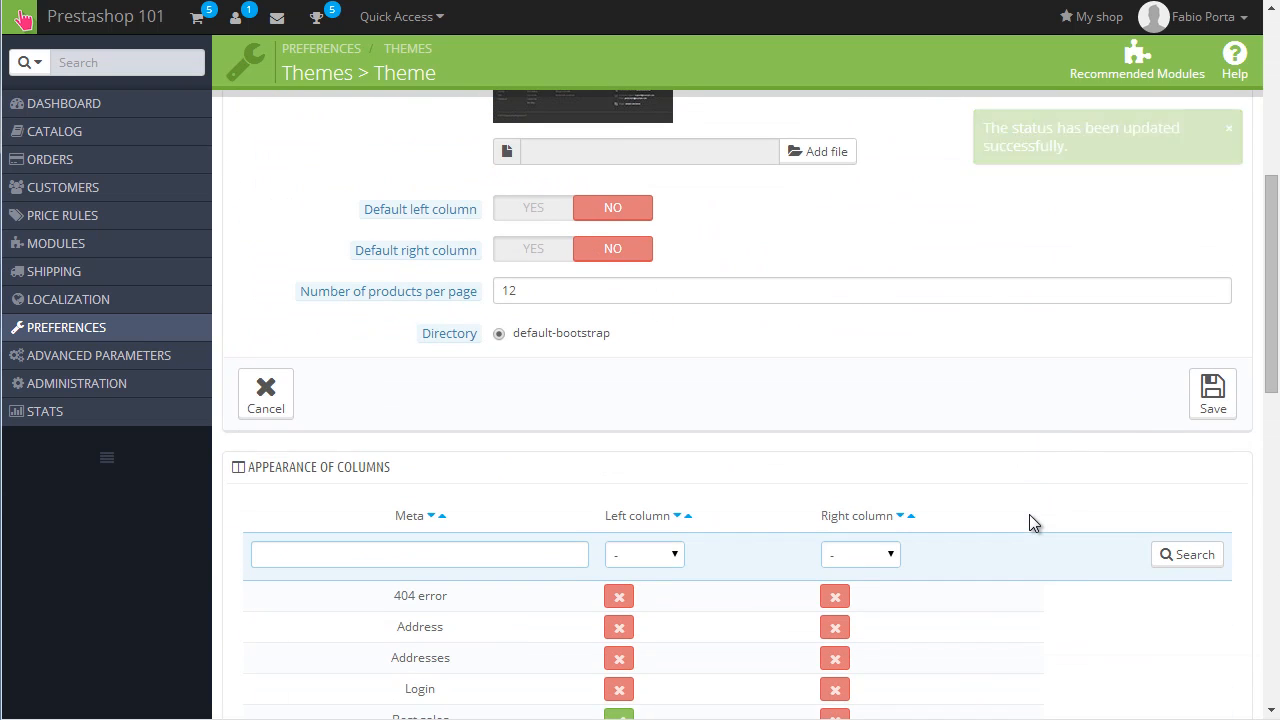
pyautogui.click(1212, 393)
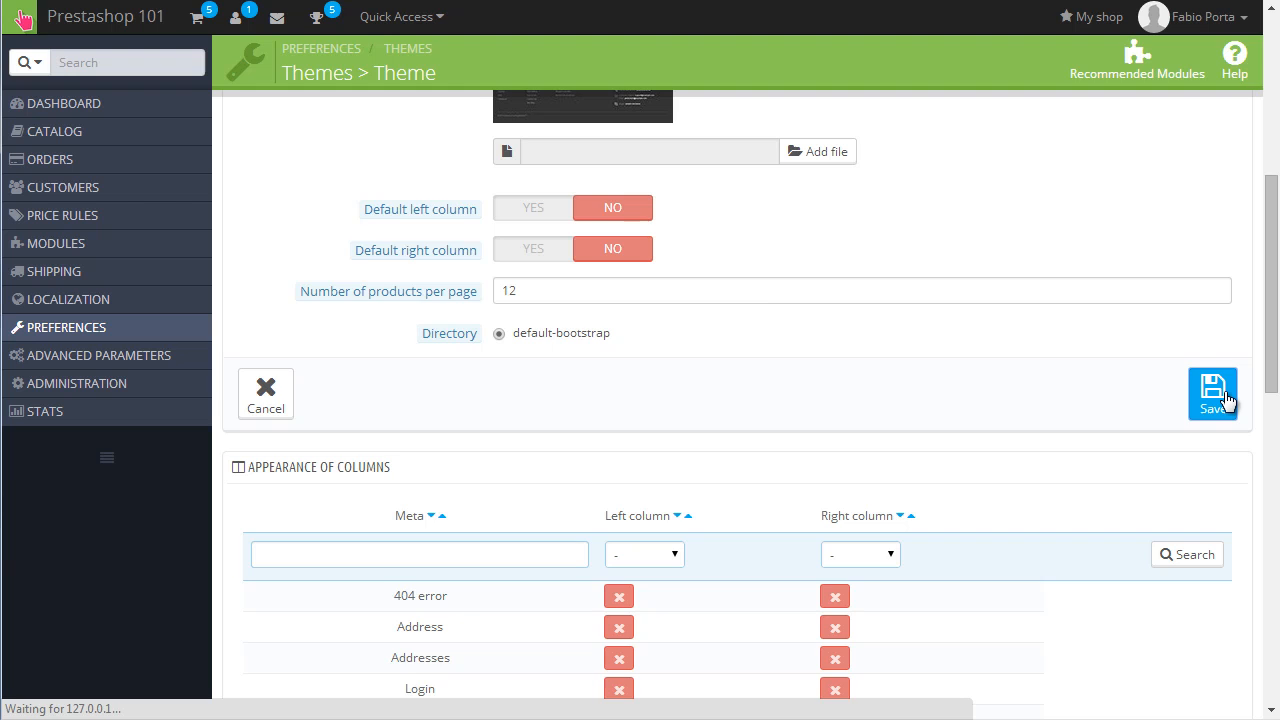
pyautogui.click(1213, 393)
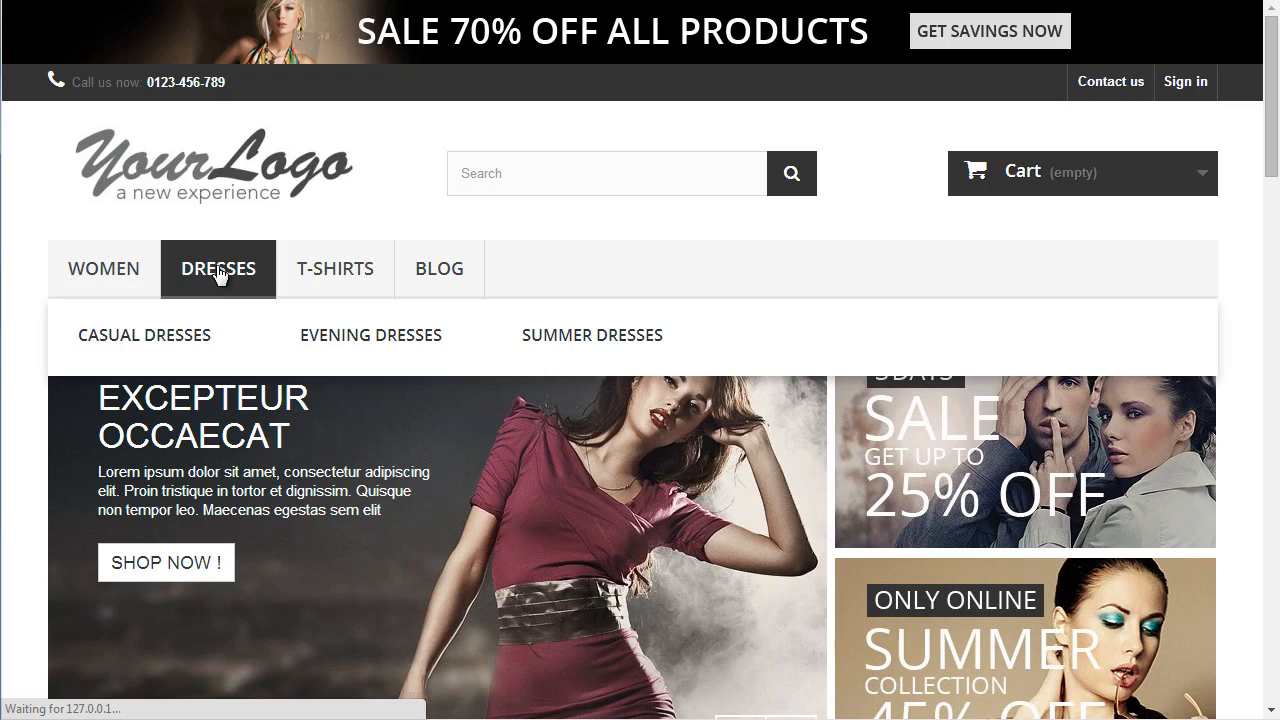
# Step: Open the DRESSES category page and scroll through its side blocks down to Our Stores
pyautogui.click(218, 268)
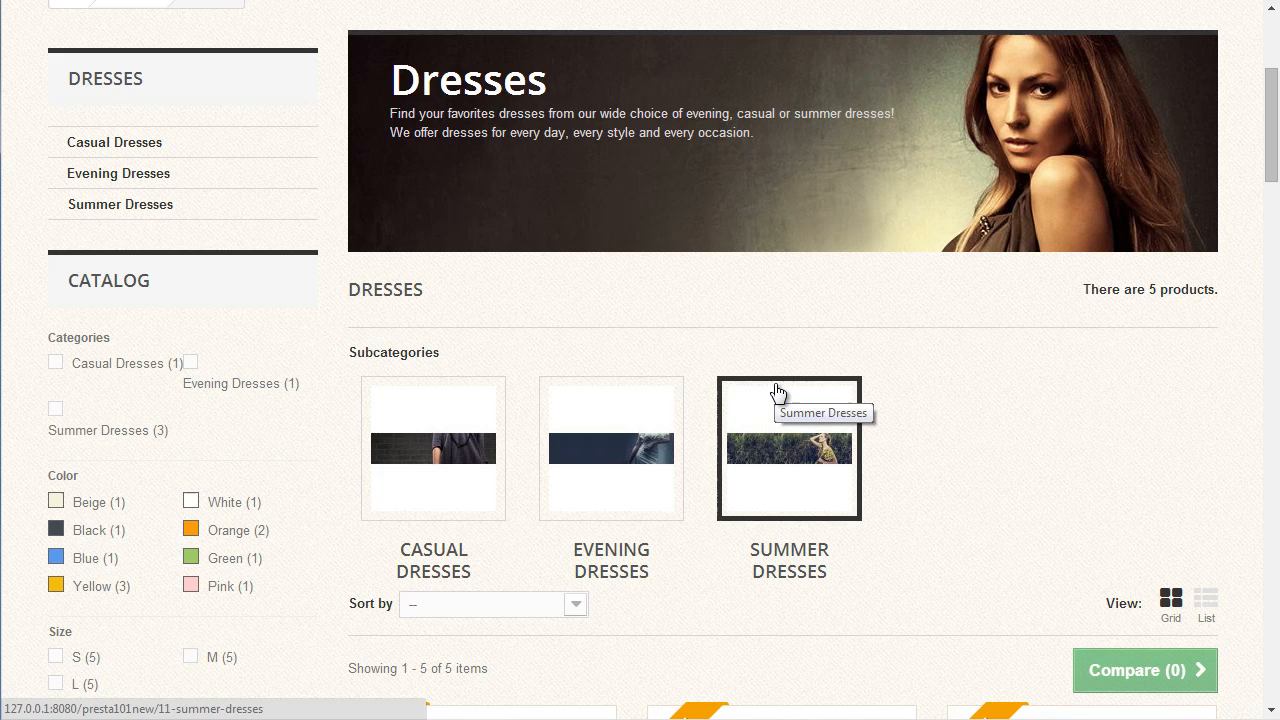
pyautogui.moveTo(192, 240)
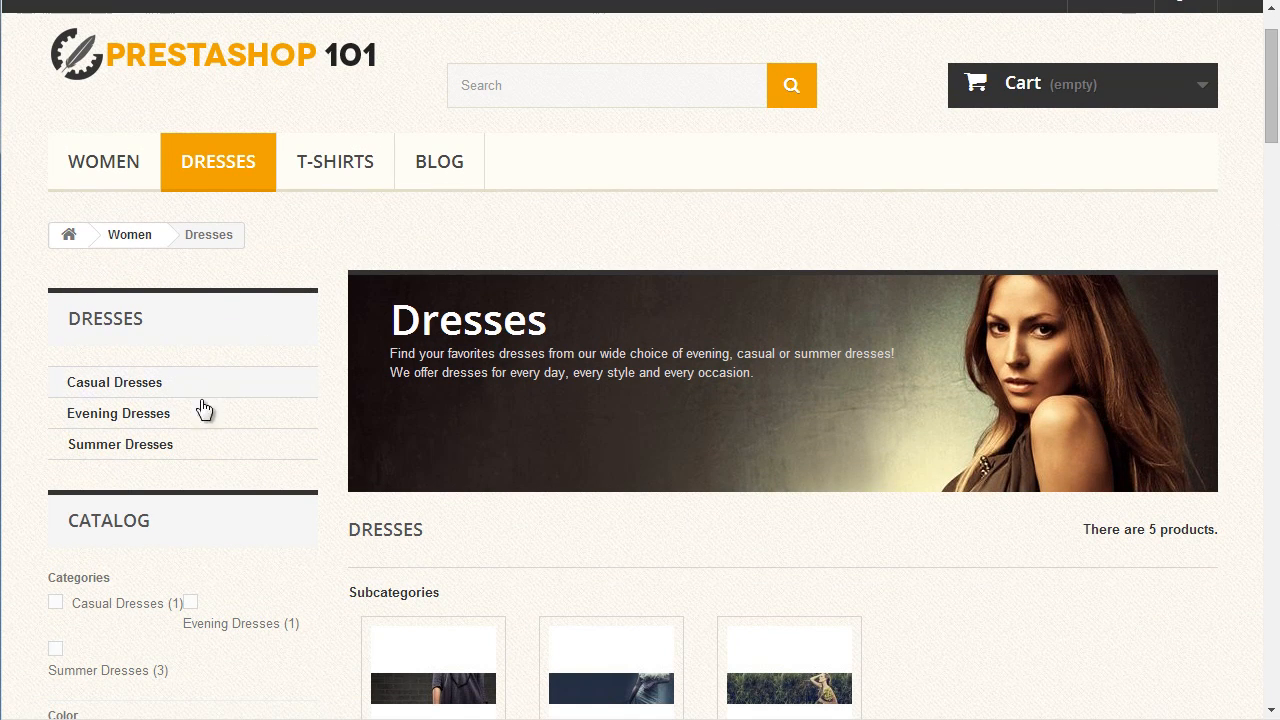
pyautogui.scroll(-3)
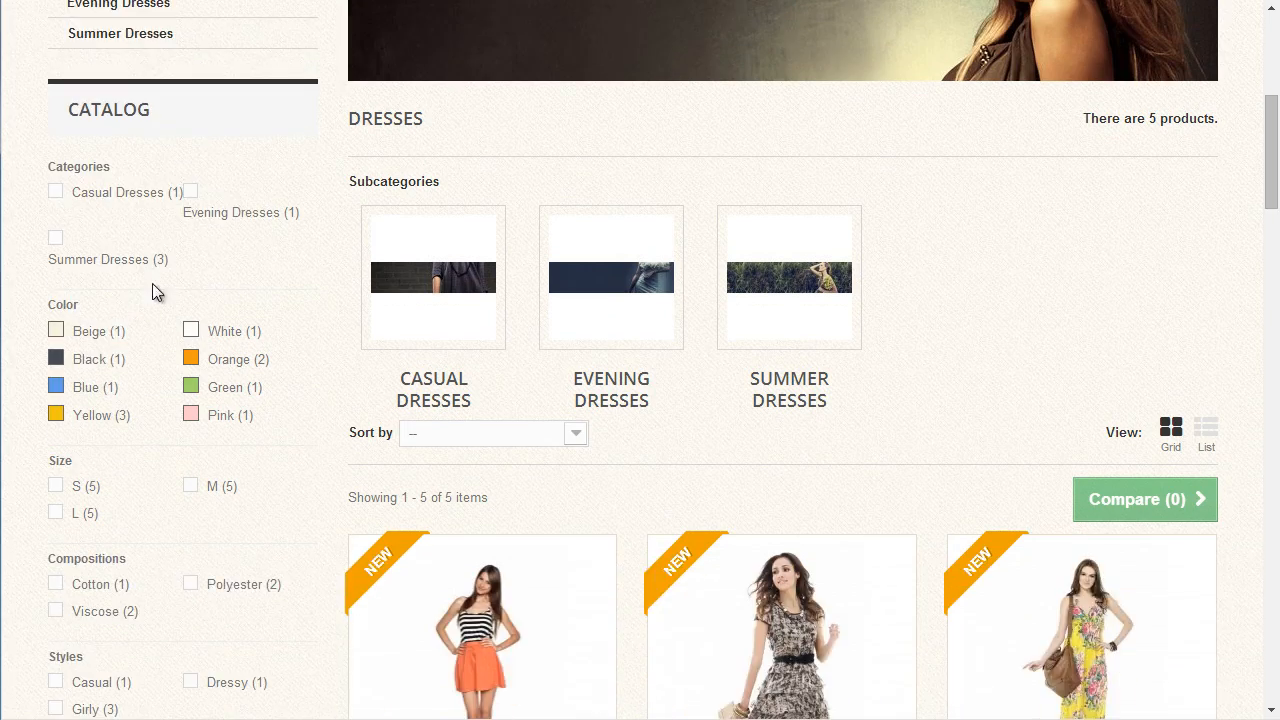
pyautogui.scroll(-3)
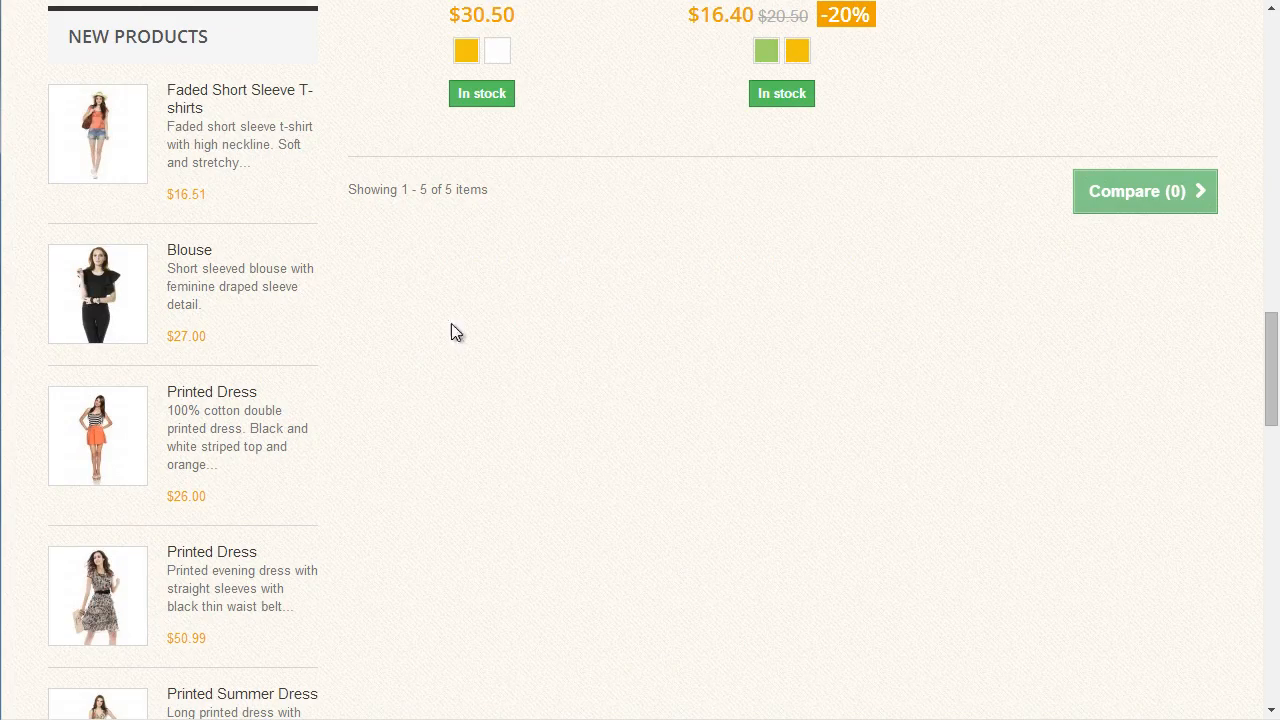
pyautogui.moveTo(648, 256)
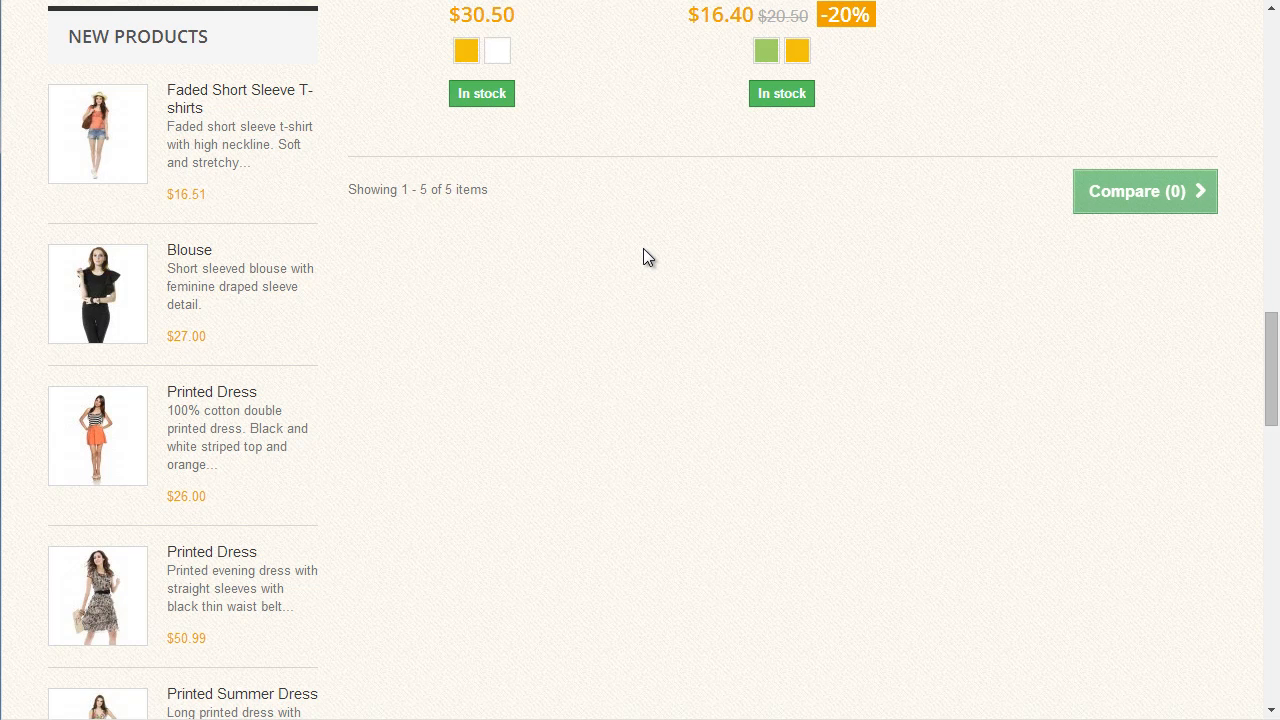
pyautogui.scroll(-3)
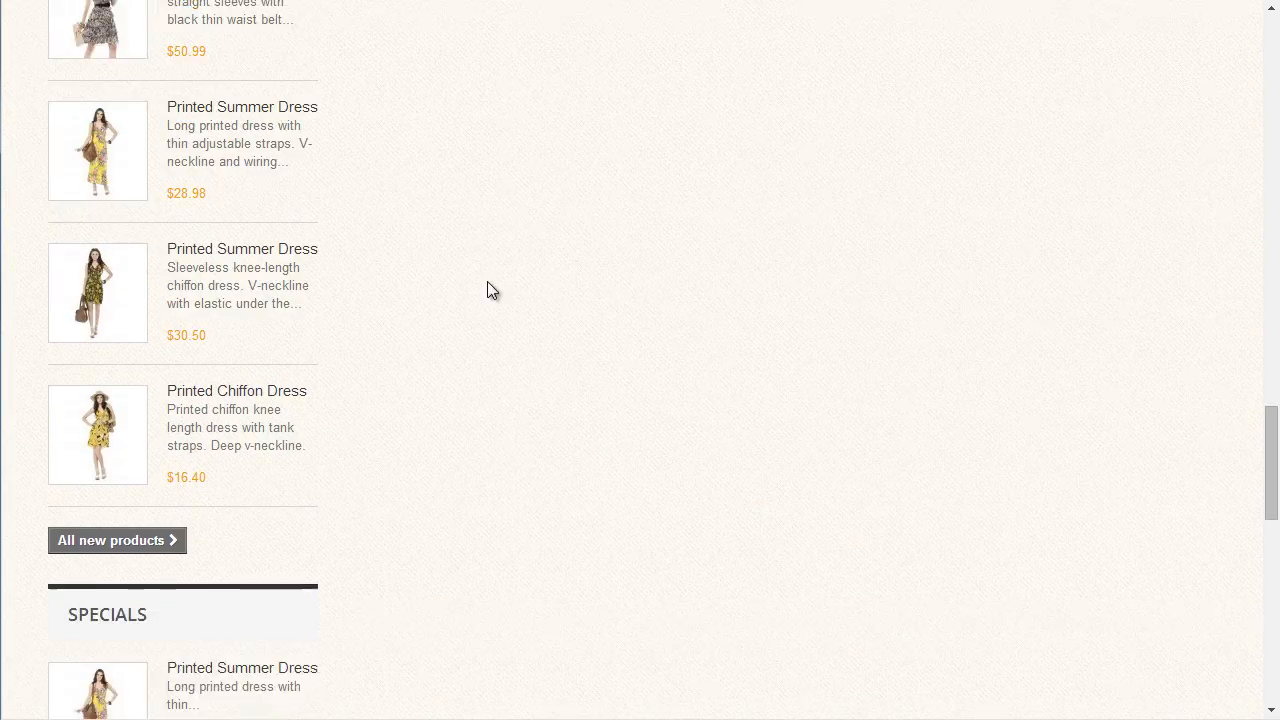
pyautogui.scroll(-3)
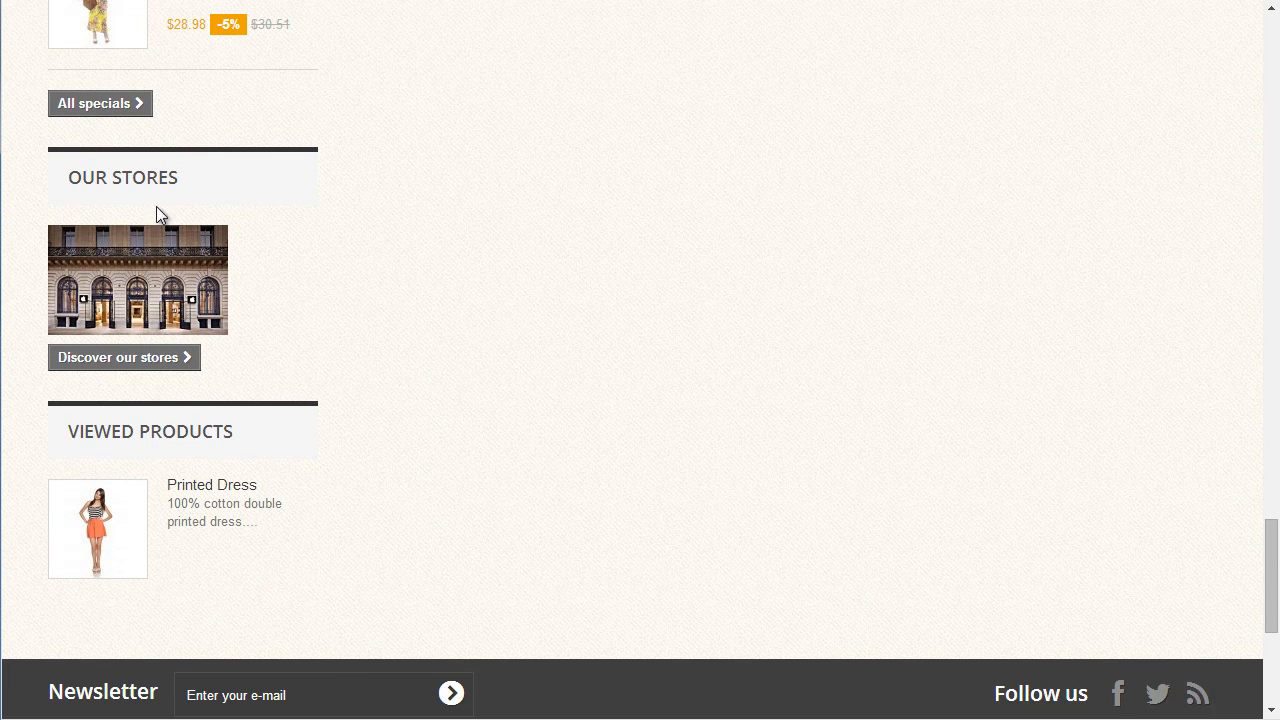
pyautogui.moveTo(218, 240)
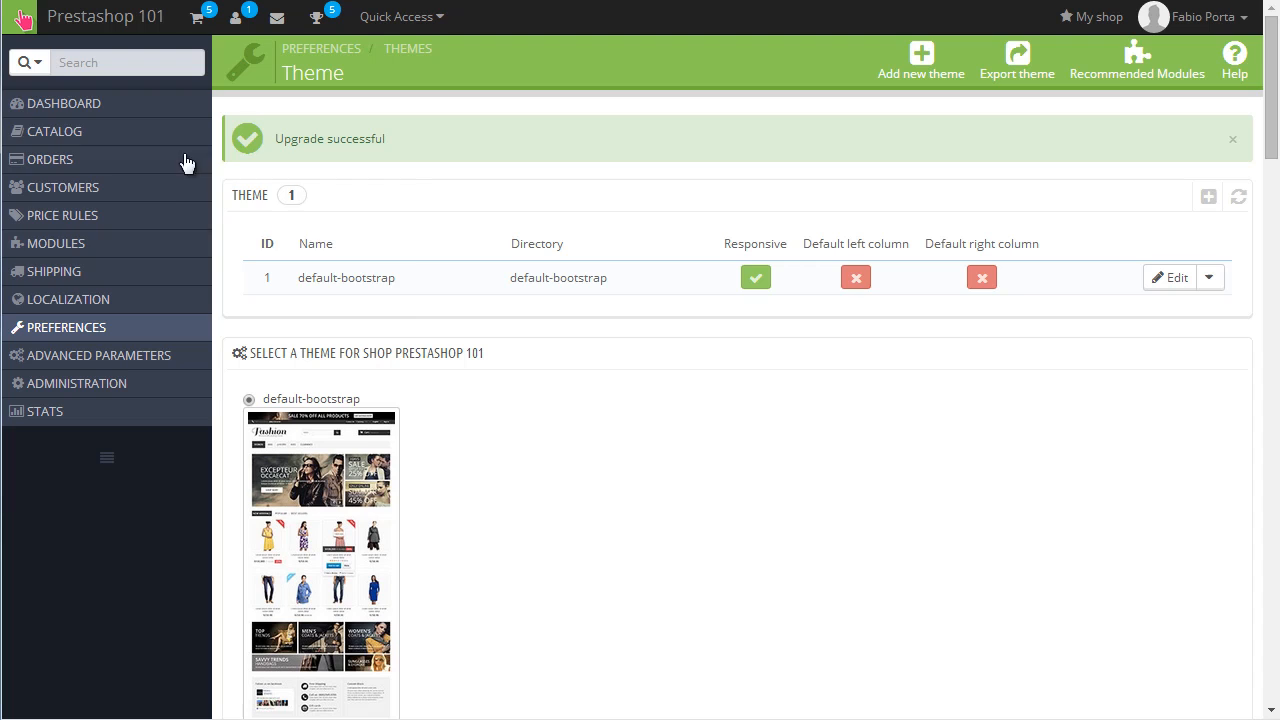
pyautogui.moveTo(56, 243)
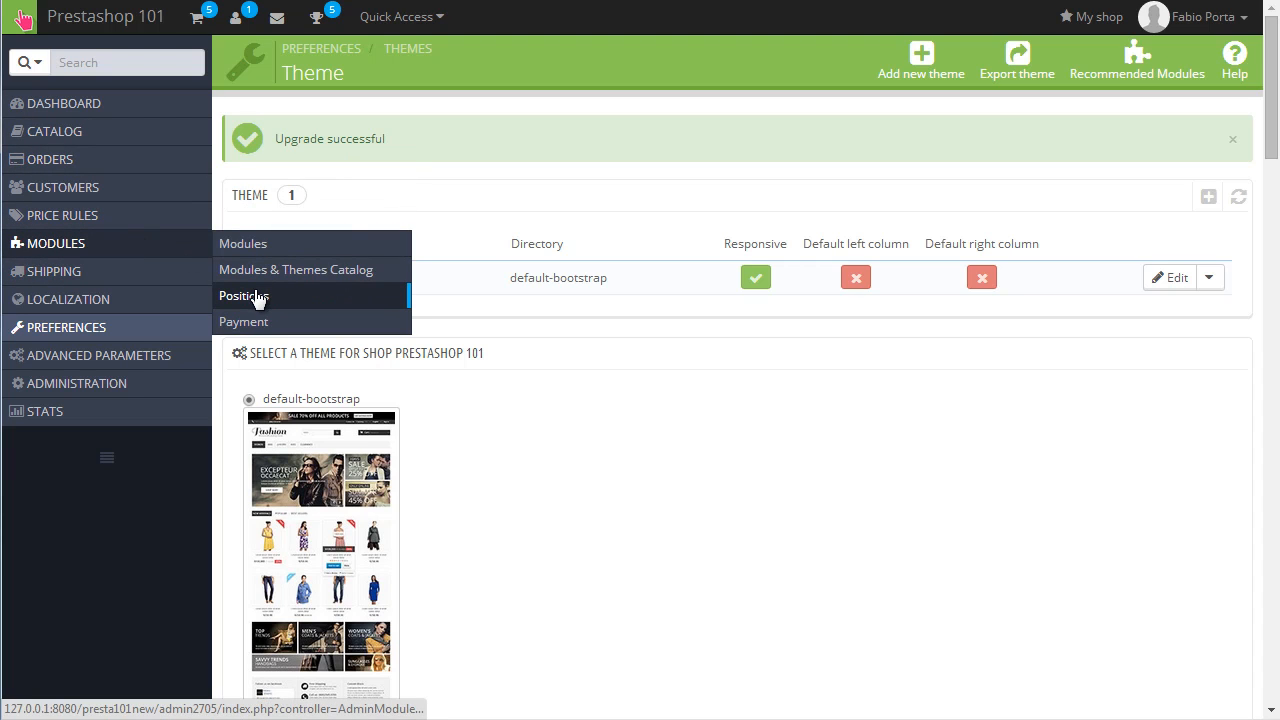
# Step: Go to Modules > Positions and open the 'Transplant a module' form
pyautogui.click(245, 296)
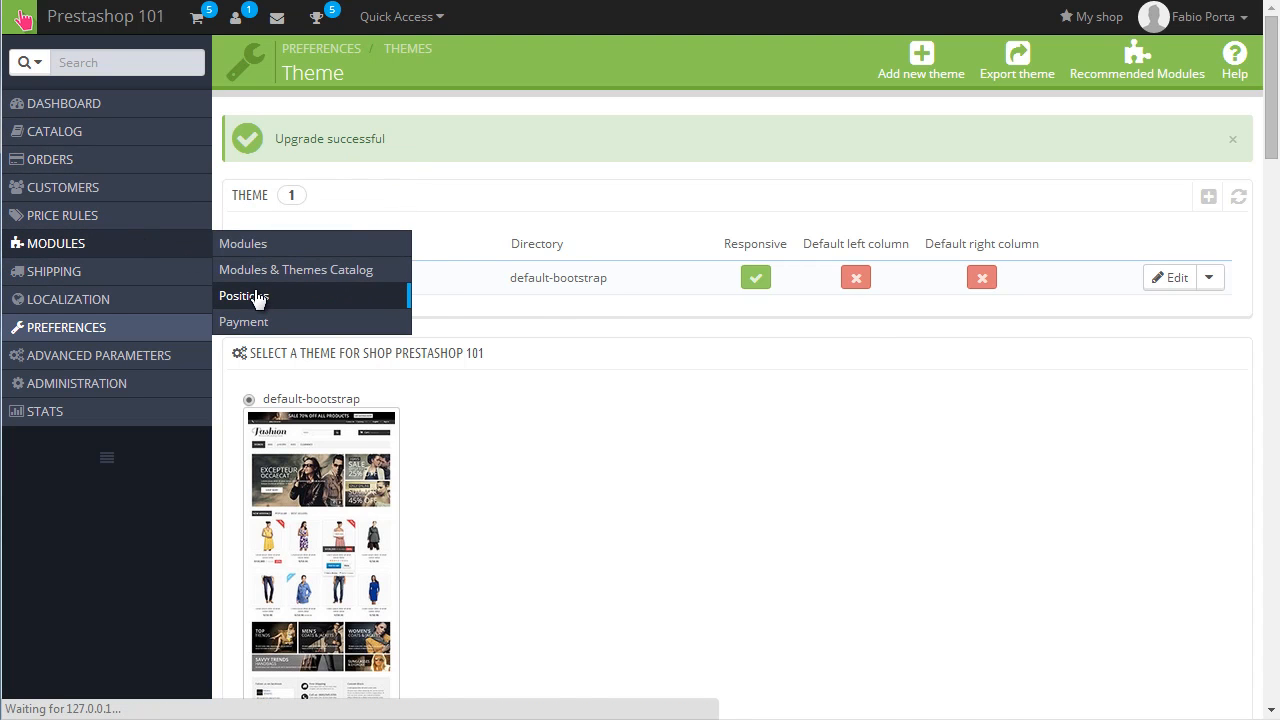
pyautogui.click(244, 295)
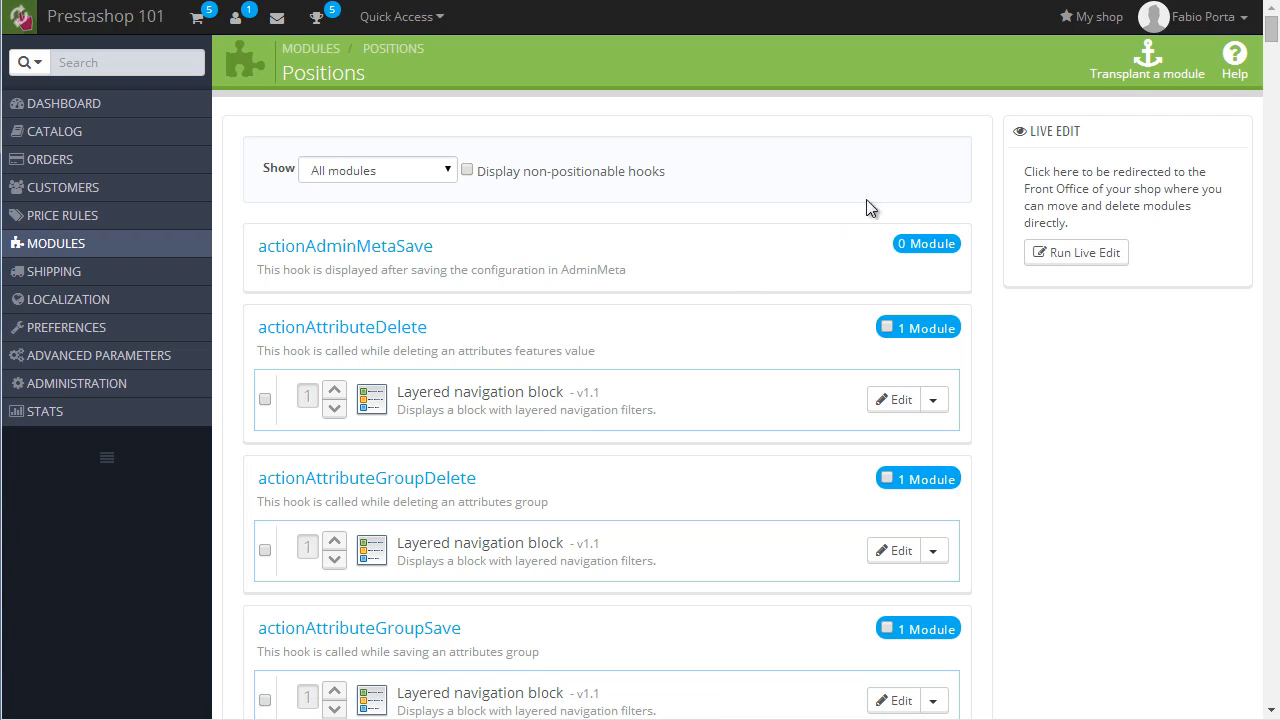
pyautogui.moveTo(1147, 60)
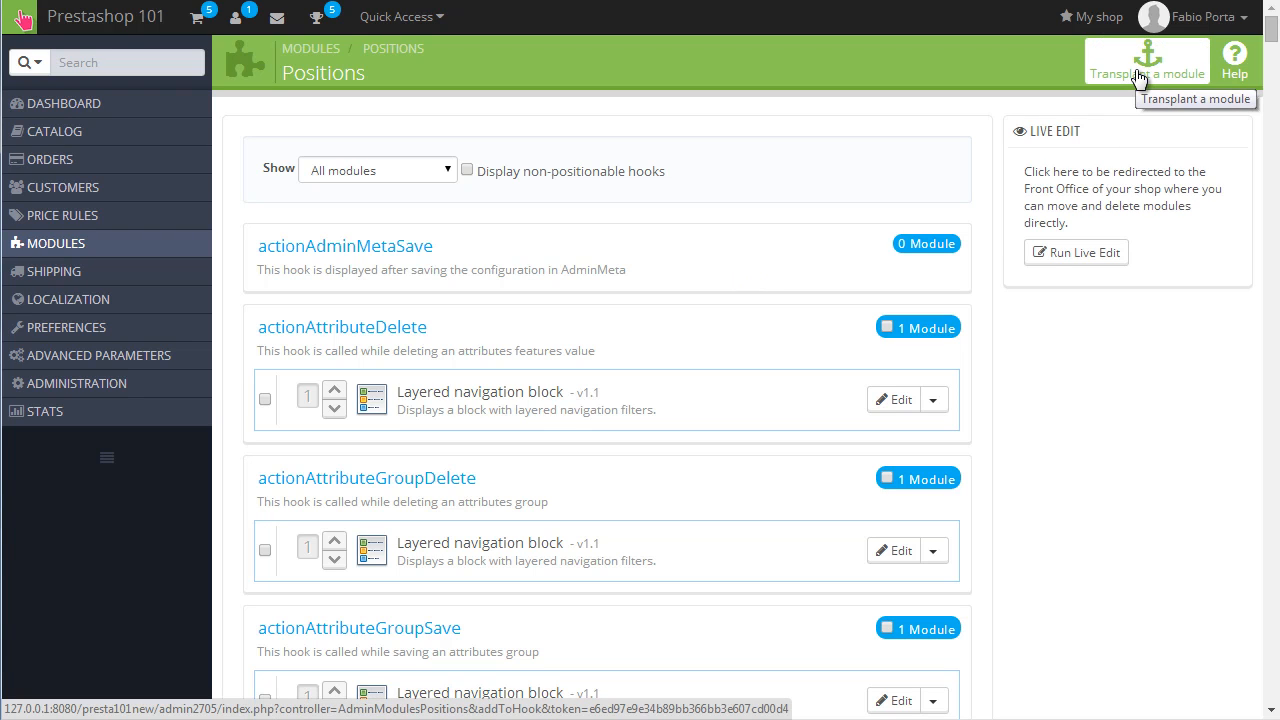
pyautogui.click(1146, 60)
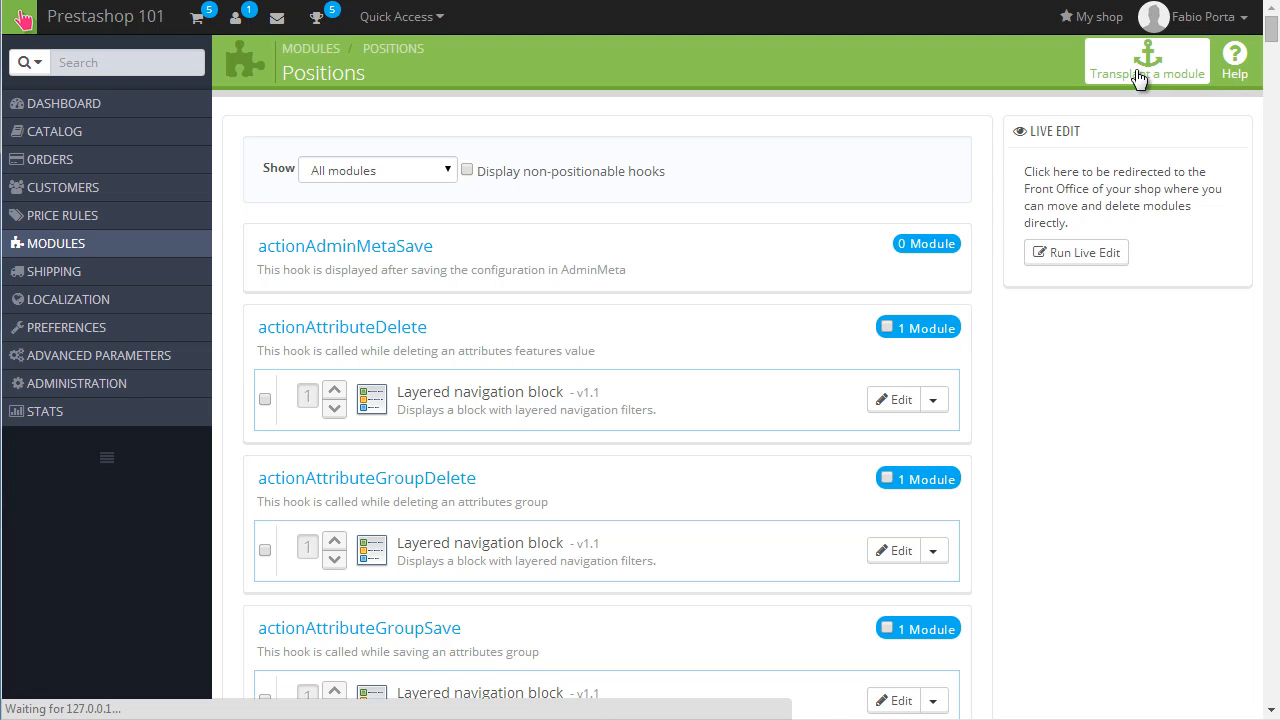
pyautogui.click(1147, 60)
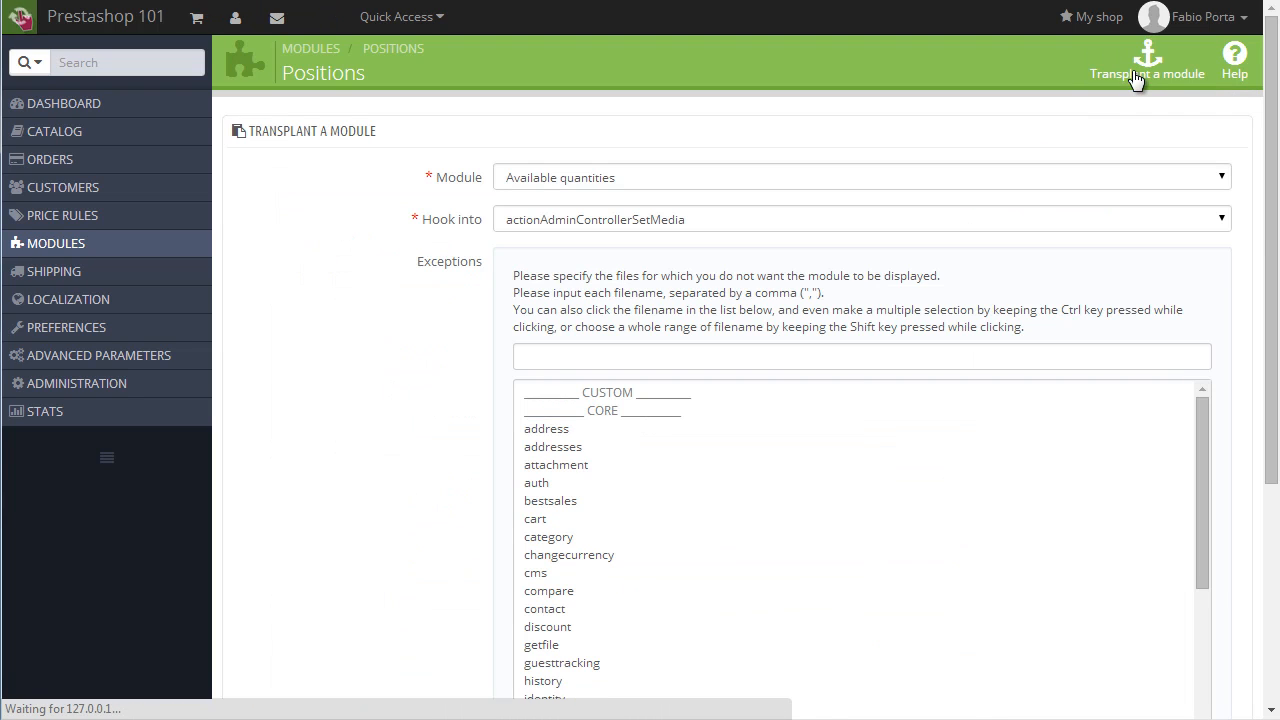
# Step: Transplant the Store locator block module into displayRightColumn (Right column blocks) and save
pyautogui.click(860, 177)
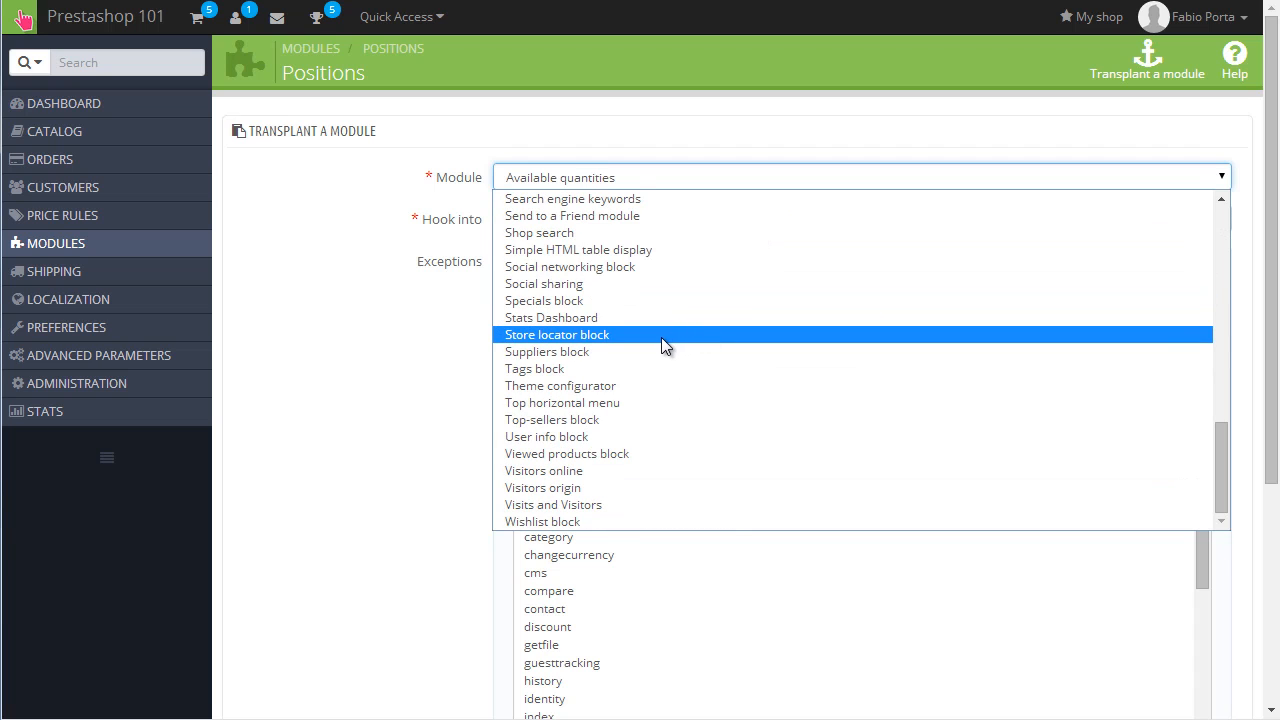
pyautogui.click(557, 334)
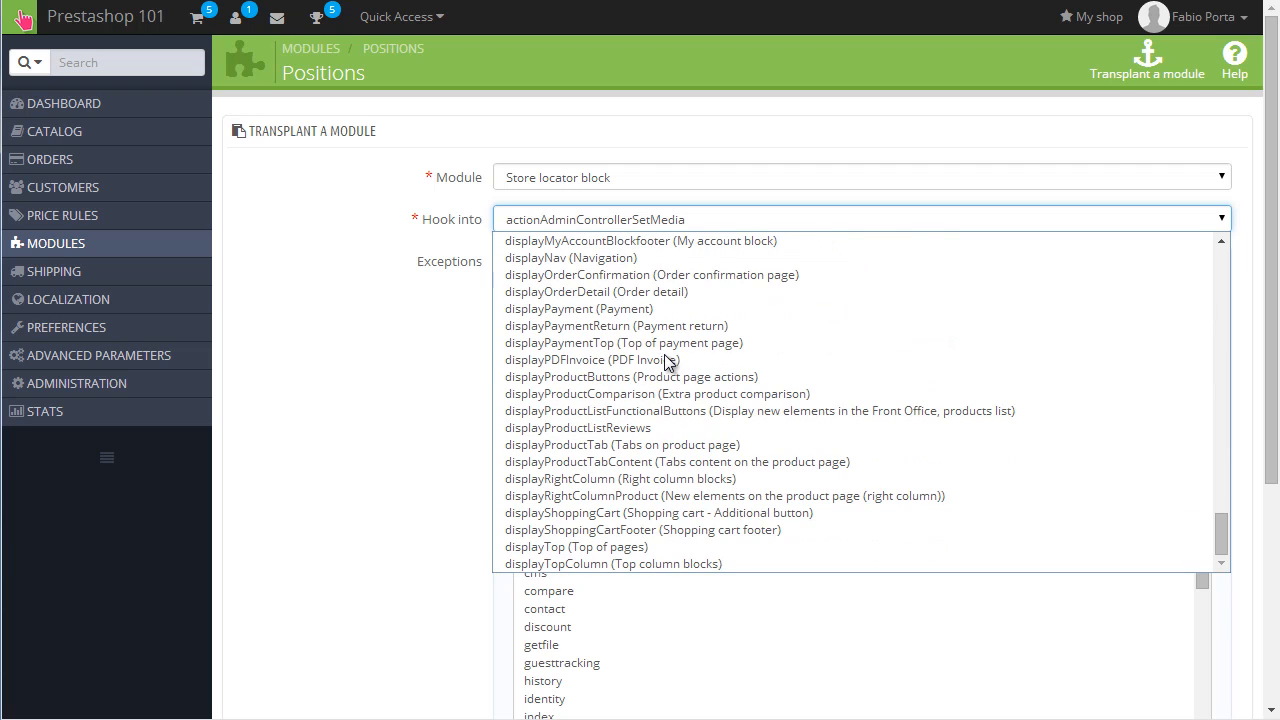
pyautogui.moveTo(618, 478)
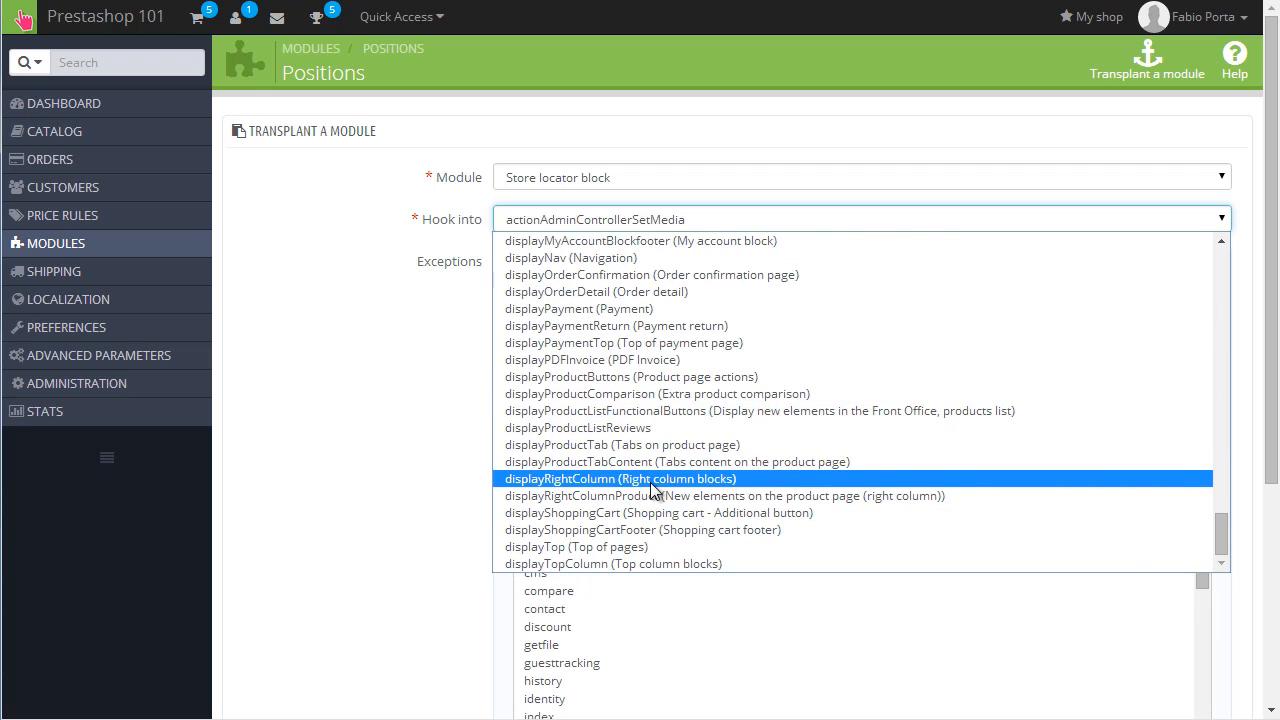
pyautogui.click(618, 478)
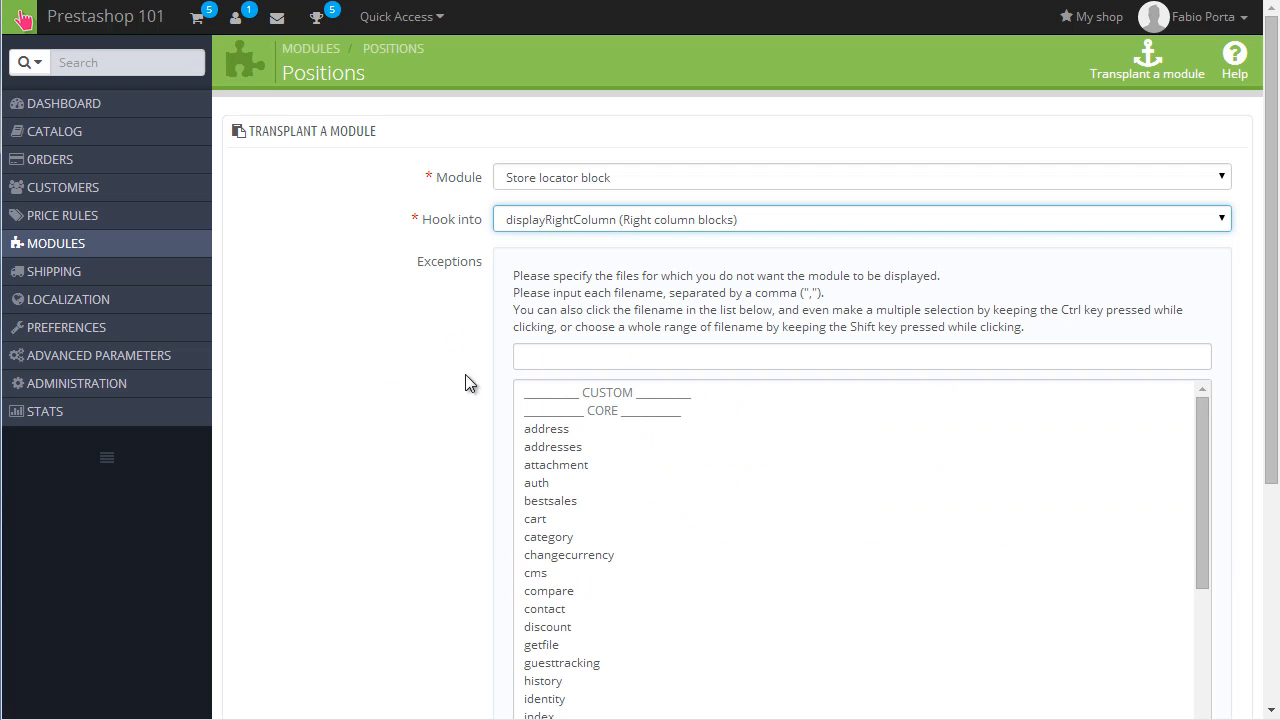
pyautogui.scroll(-3)
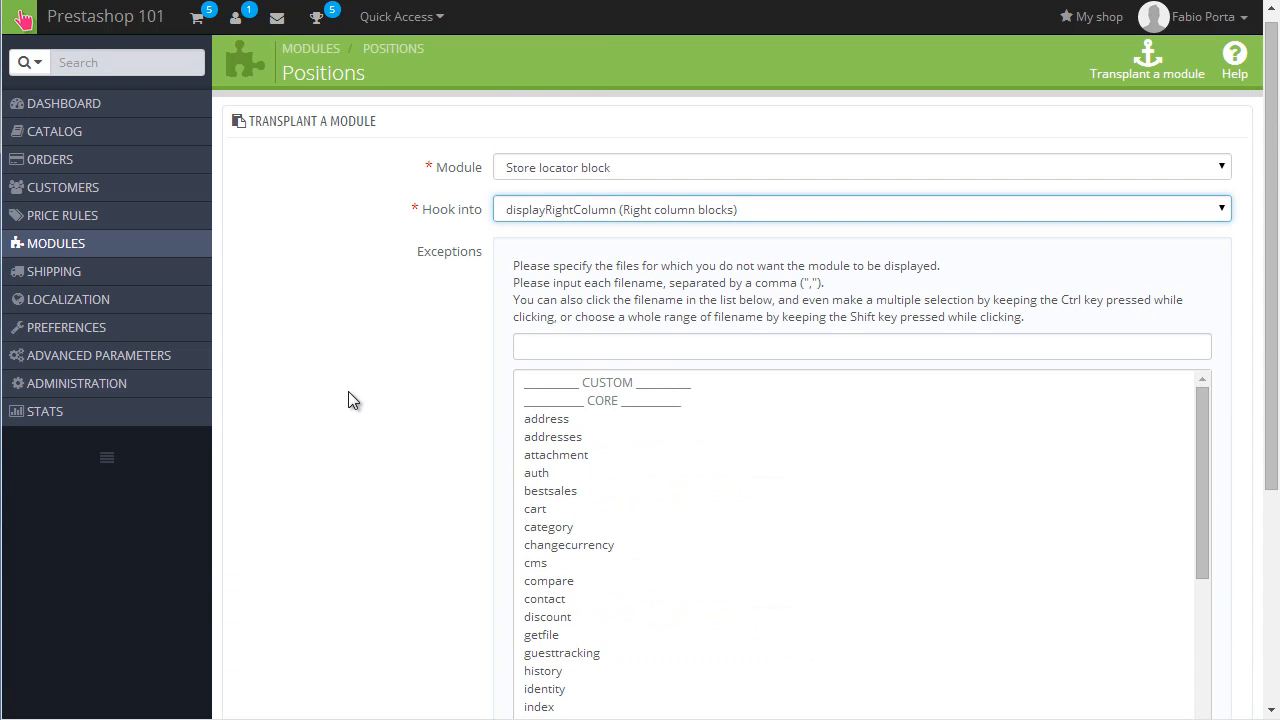
pyautogui.scroll(-3)
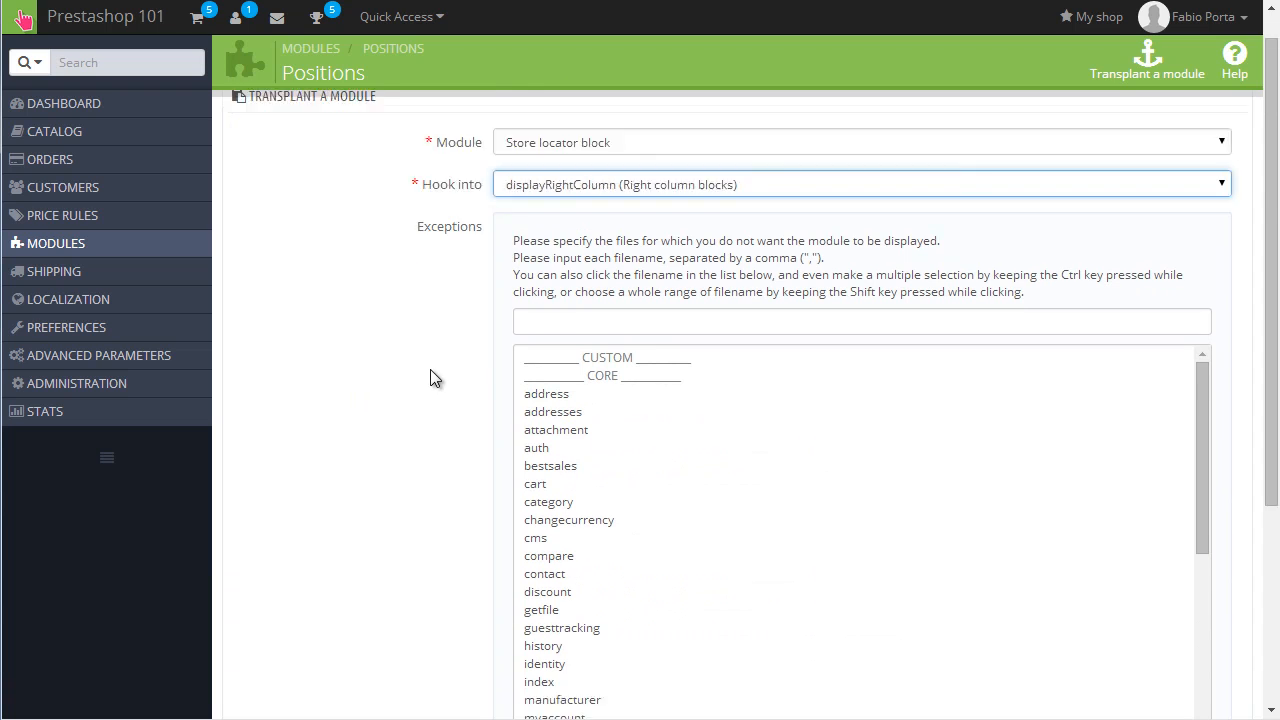
pyautogui.scroll(-3)
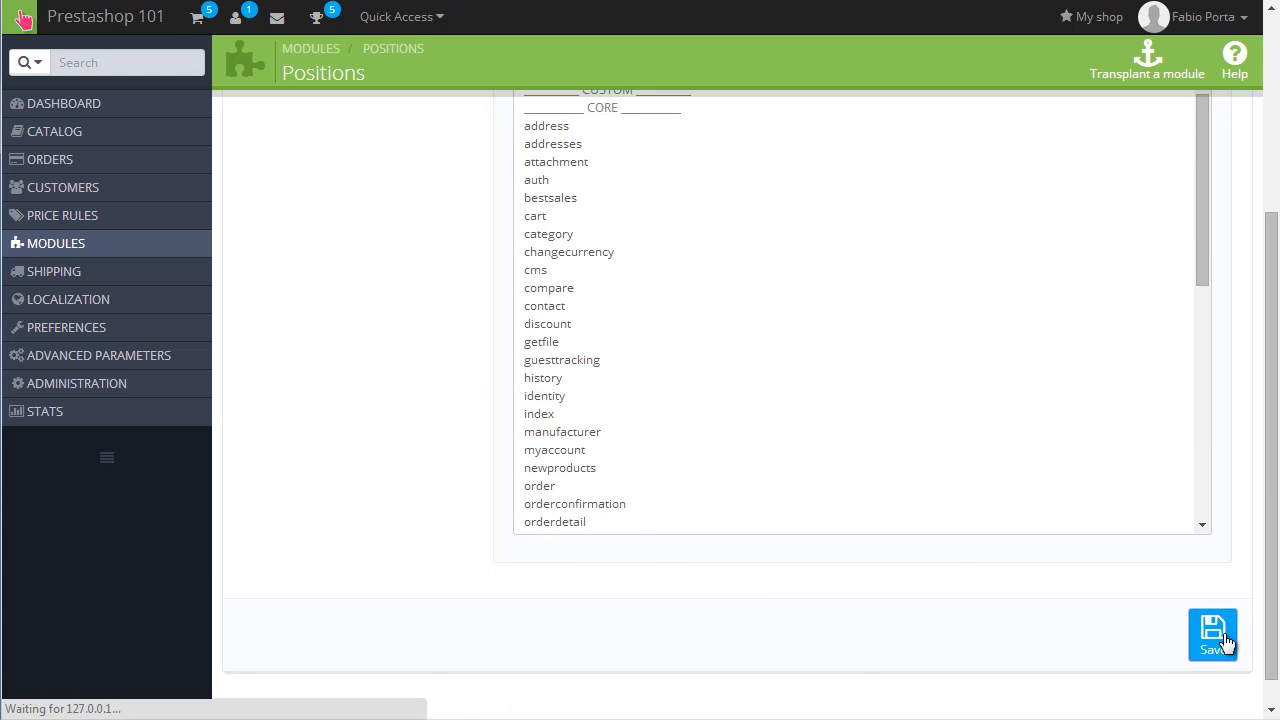
pyautogui.click(1212, 634)
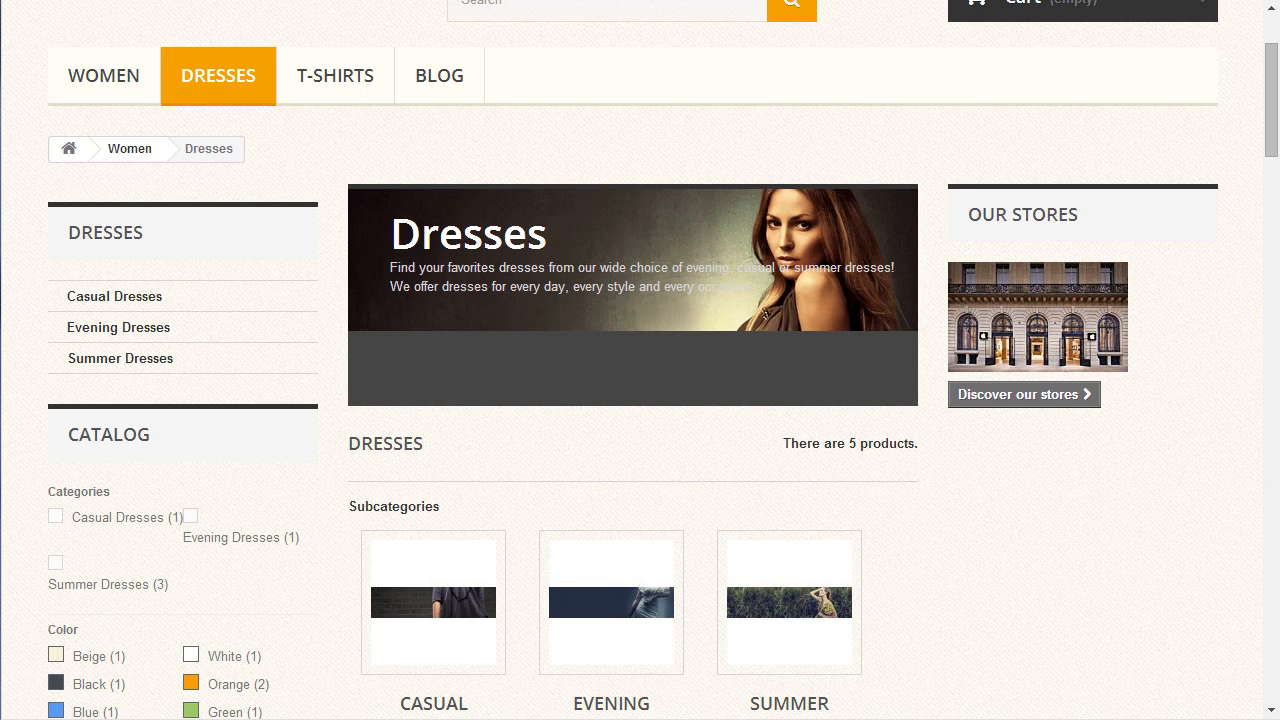
pyautogui.moveTo(450, 142)
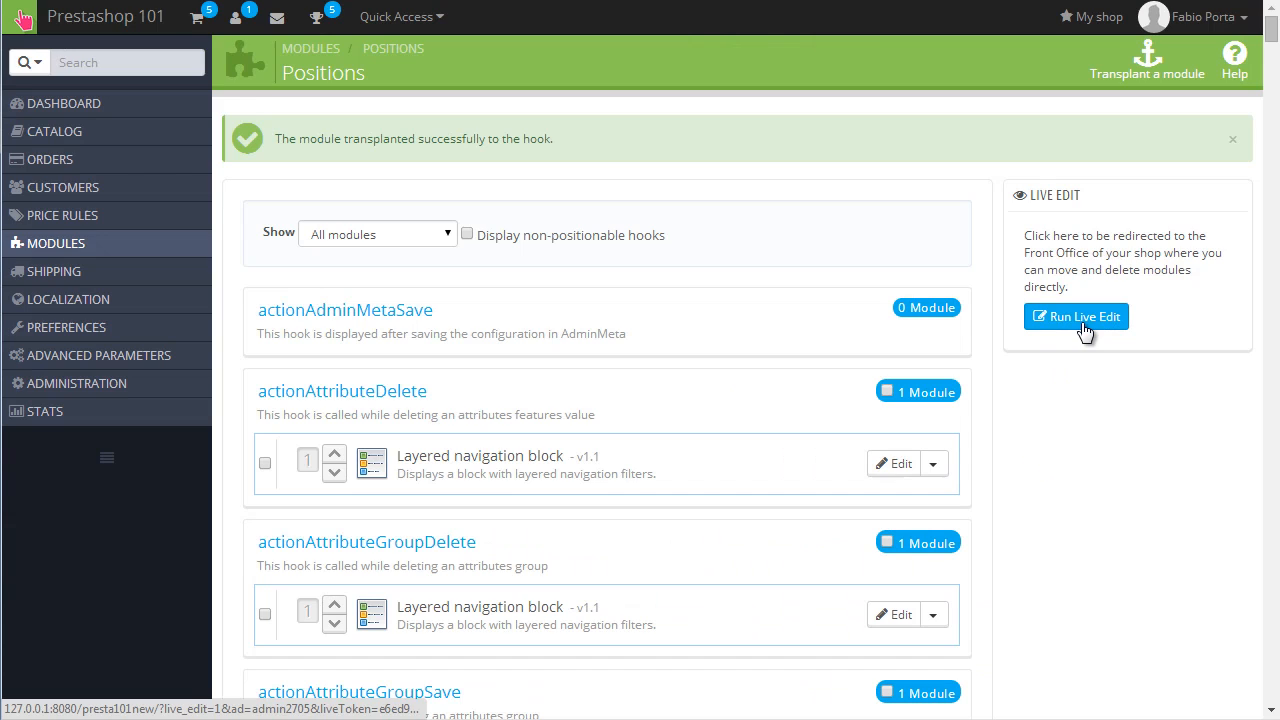
# Step: Run Live Edit on the DRESSES category page and confirm the saved module positions
pyautogui.click(1076, 317)
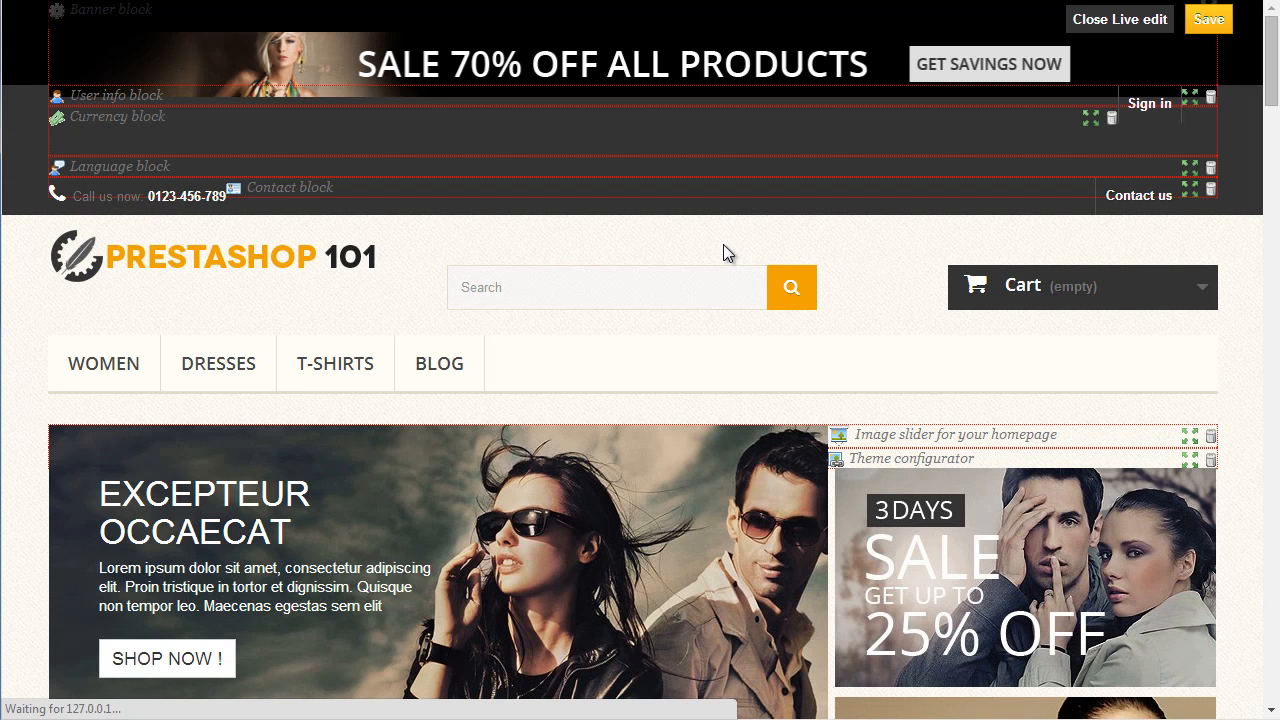
pyautogui.scroll(-3)
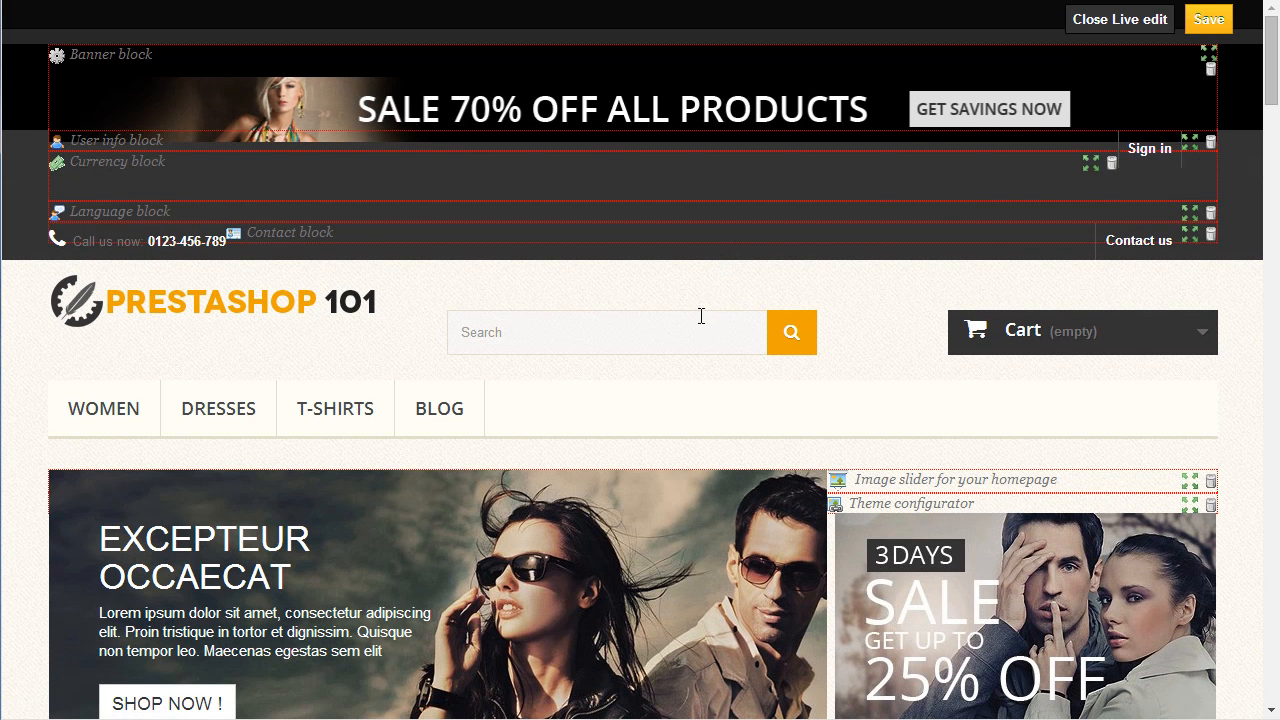
pyautogui.scroll(-3)
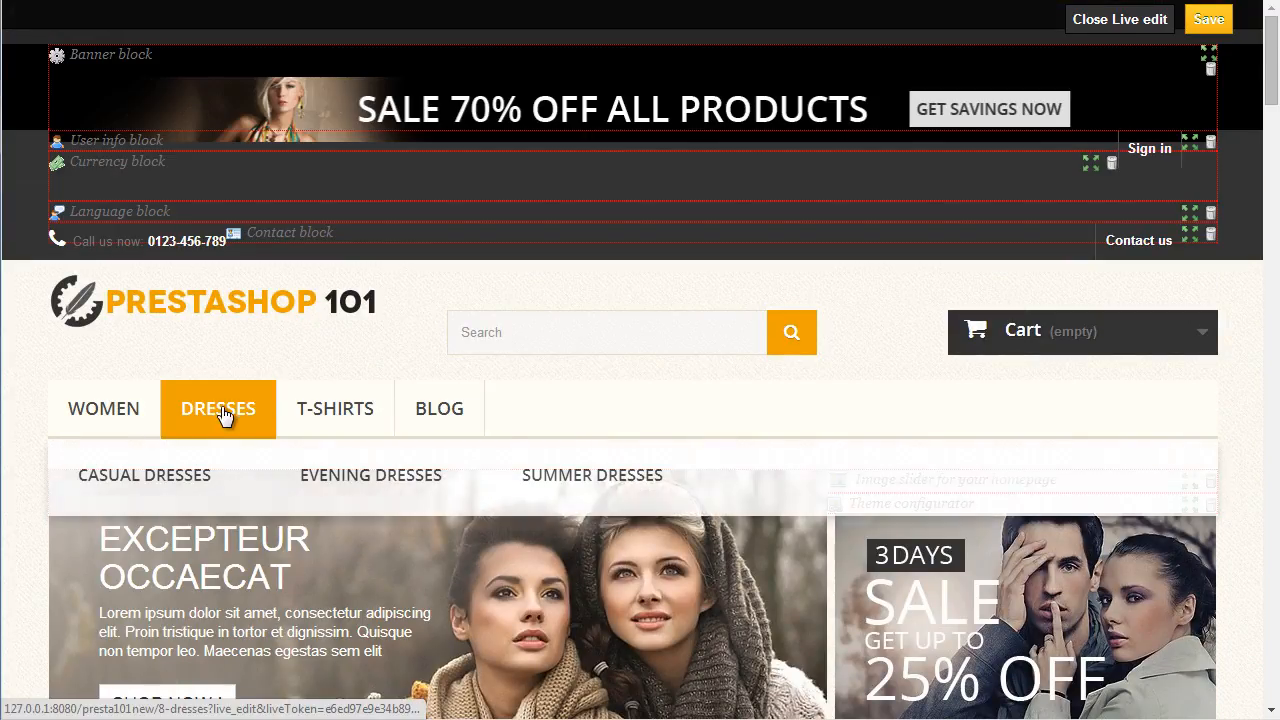
pyautogui.click(218, 408)
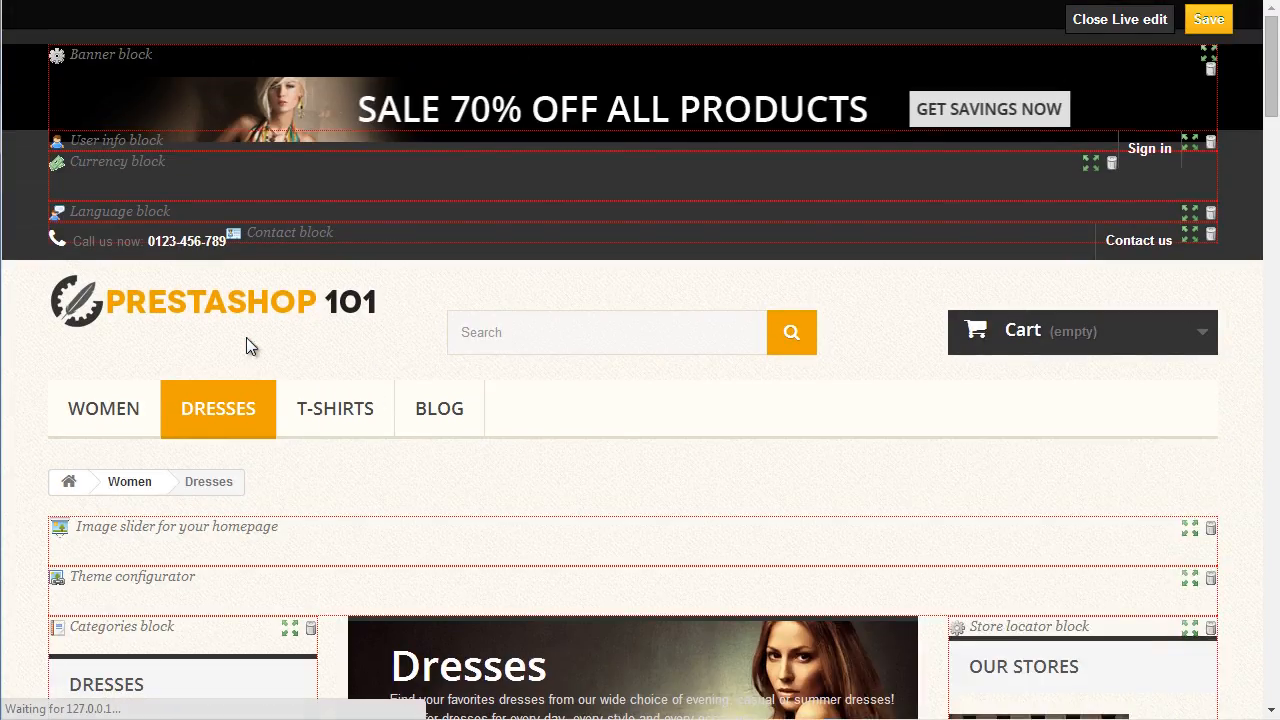
pyautogui.scroll(-3)
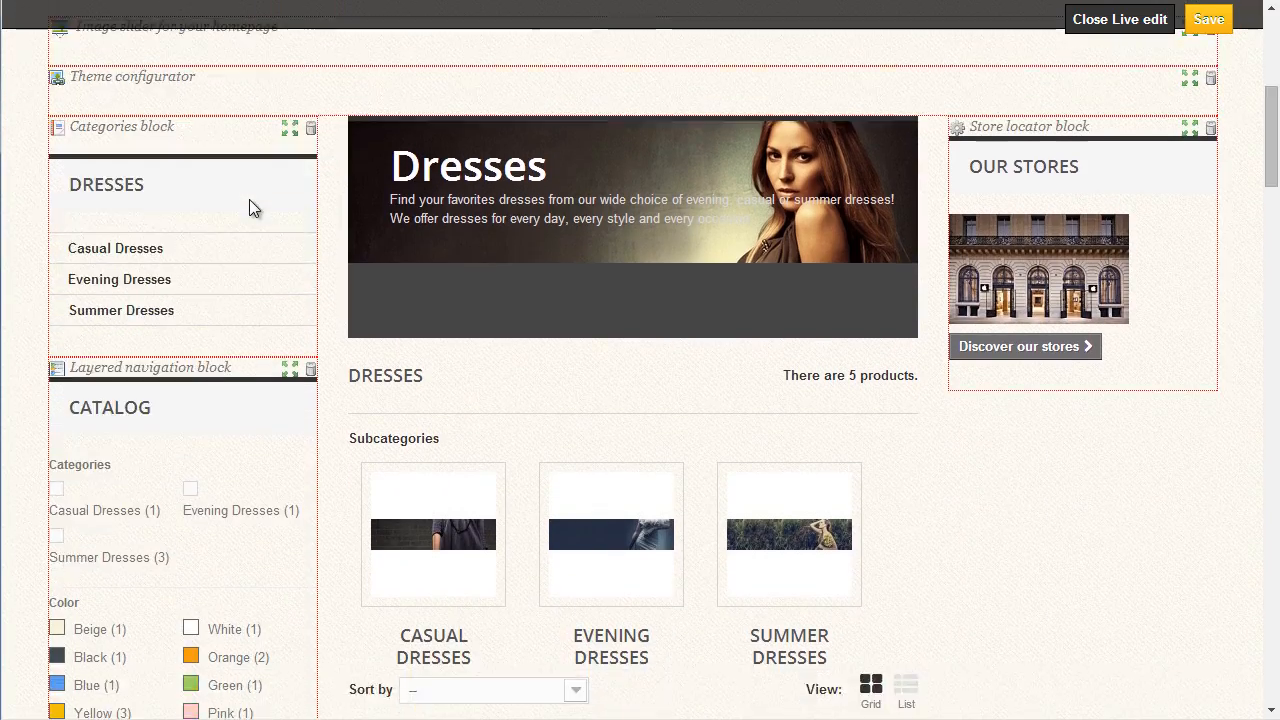
pyautogui.scroll(-3)
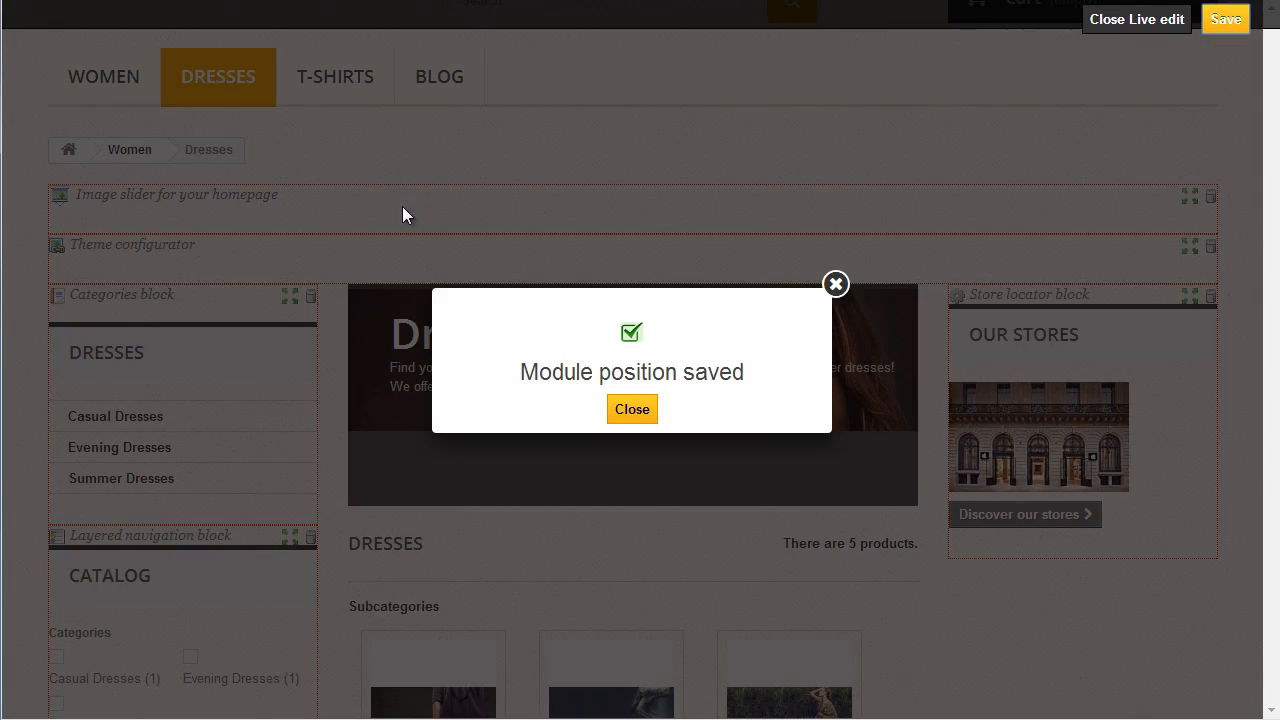
pyautogui.click(632, 409)
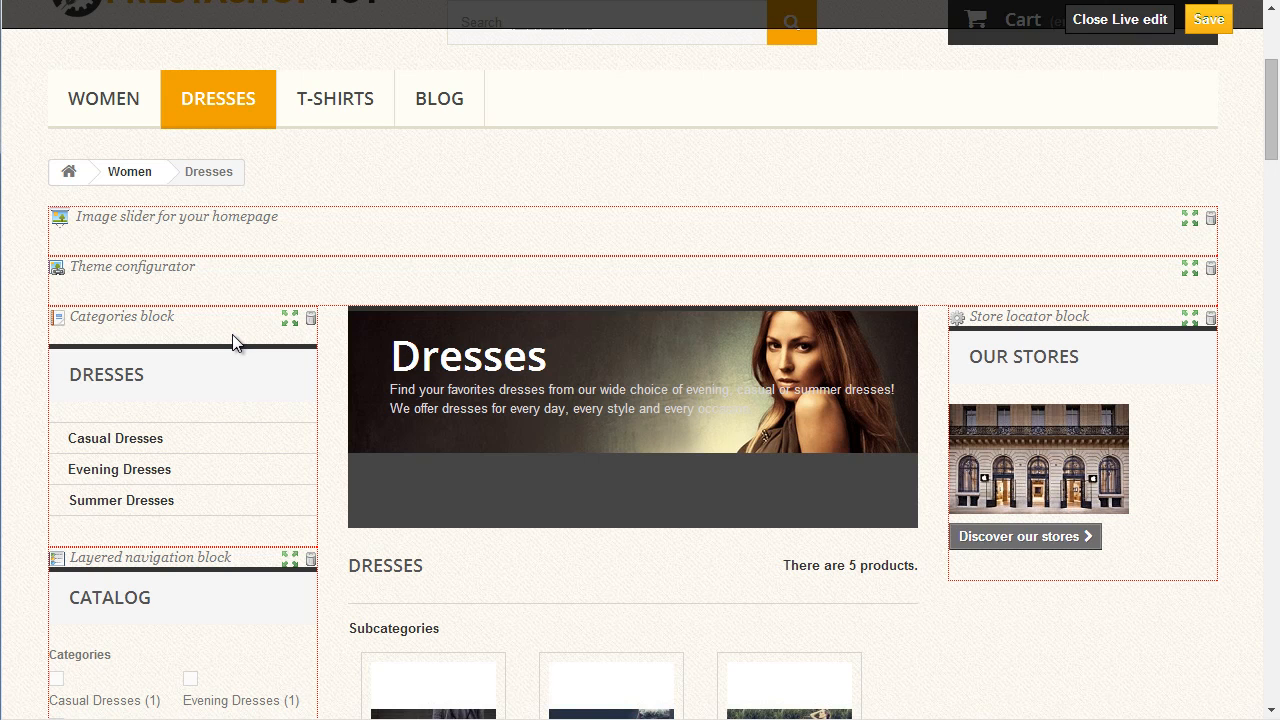
pyautogui.scroll(-3)
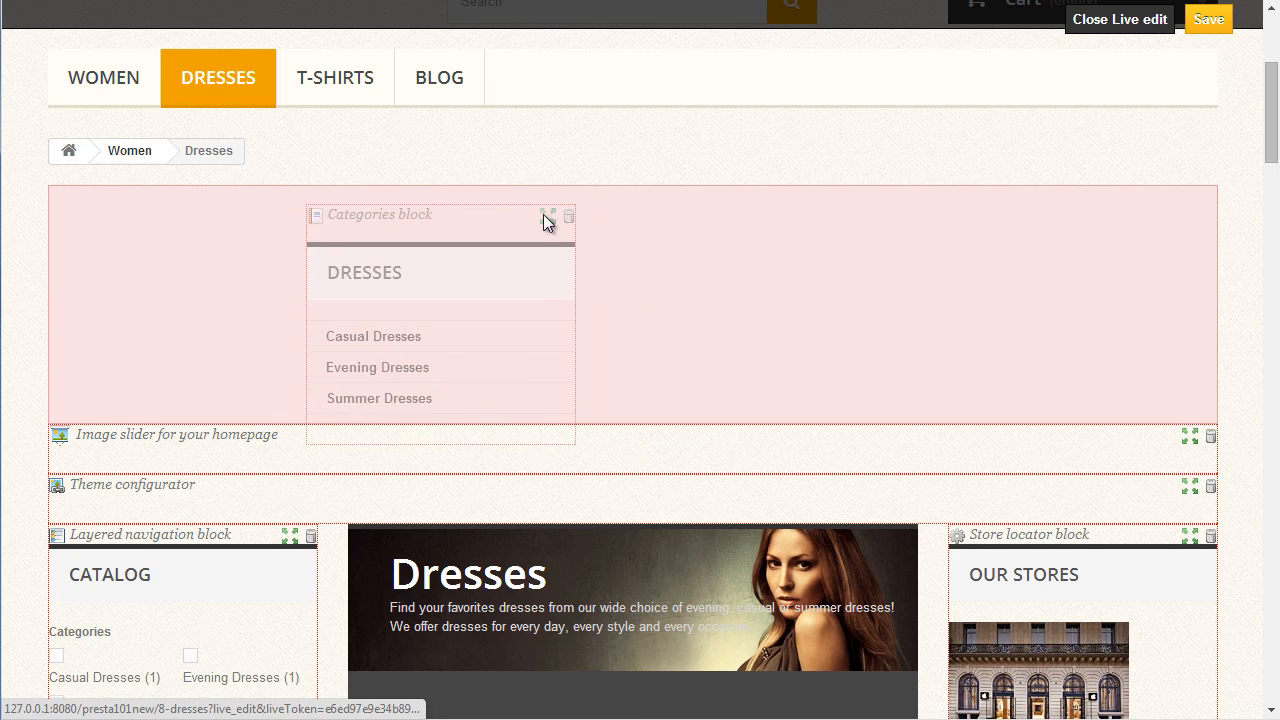
pyautogui.scroll(-3)
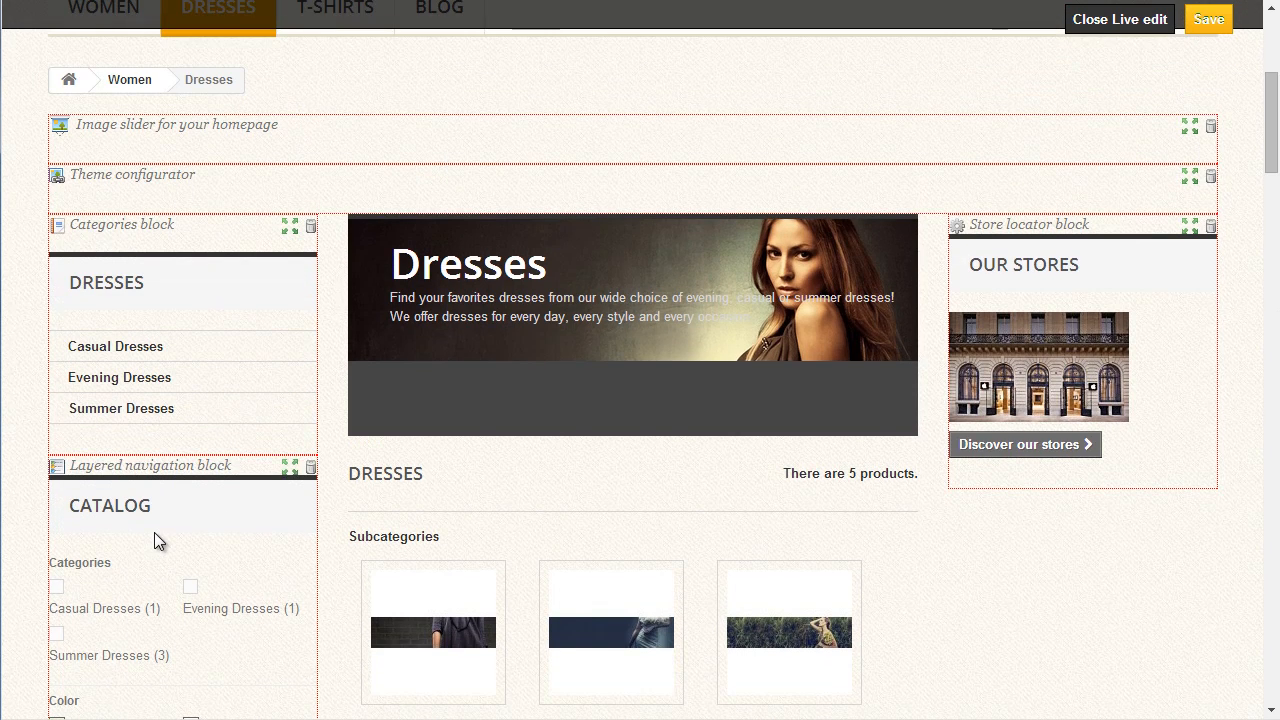
pyautogui.scroll(3)
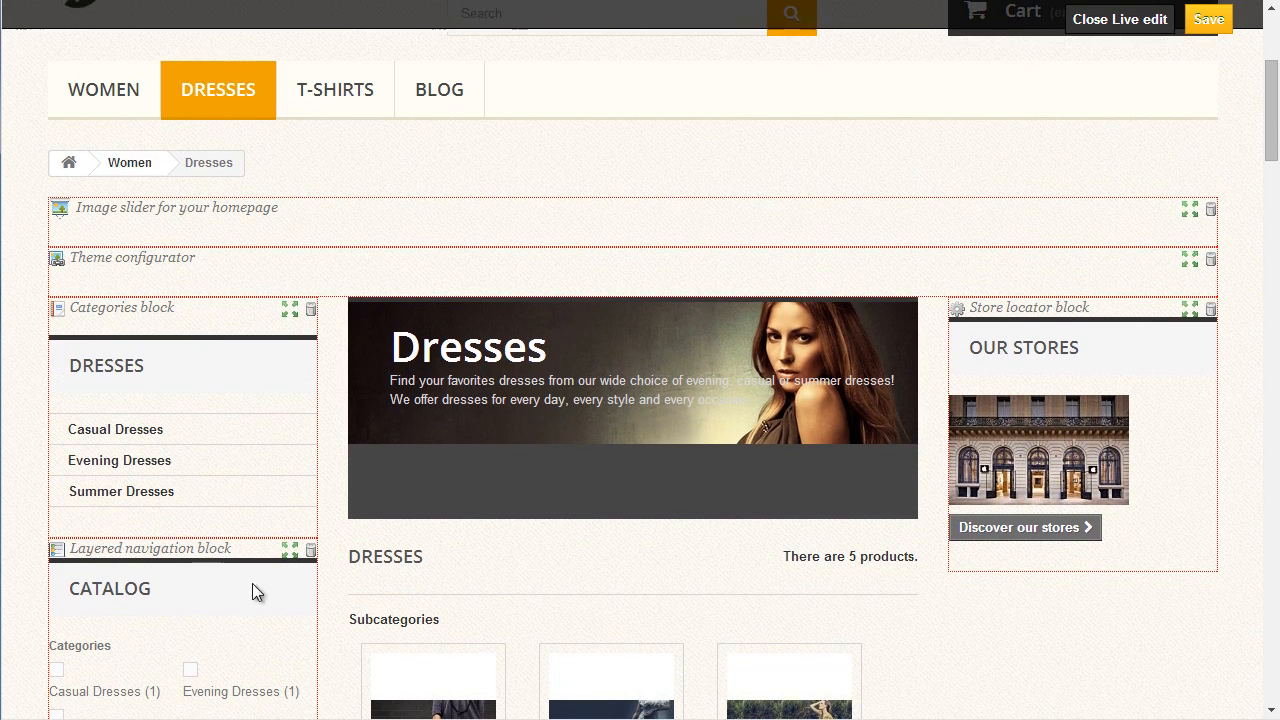